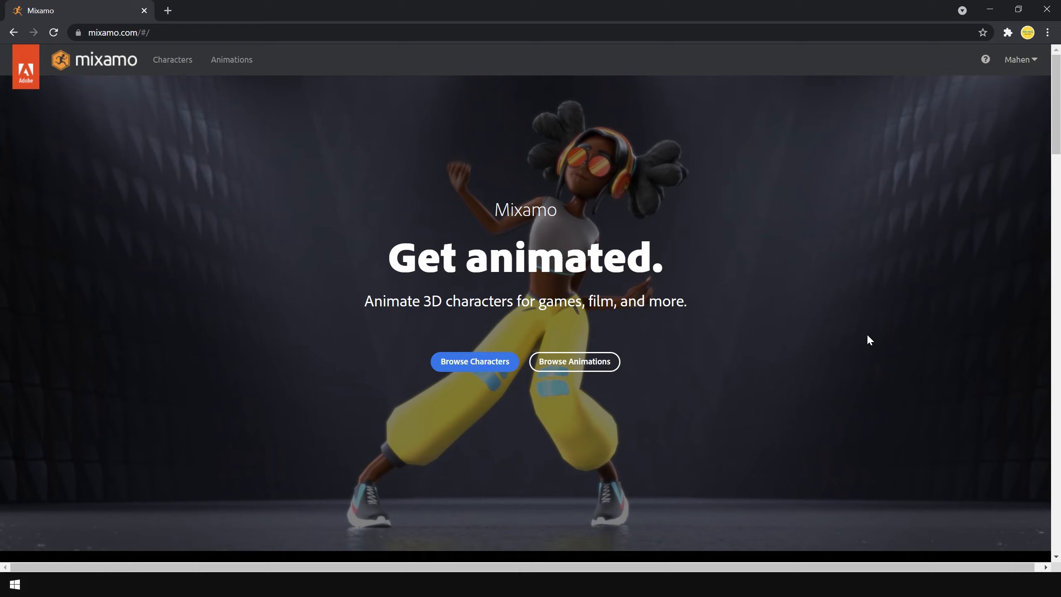
{"action": "mouse_move", "coordinate": [319, 215]}
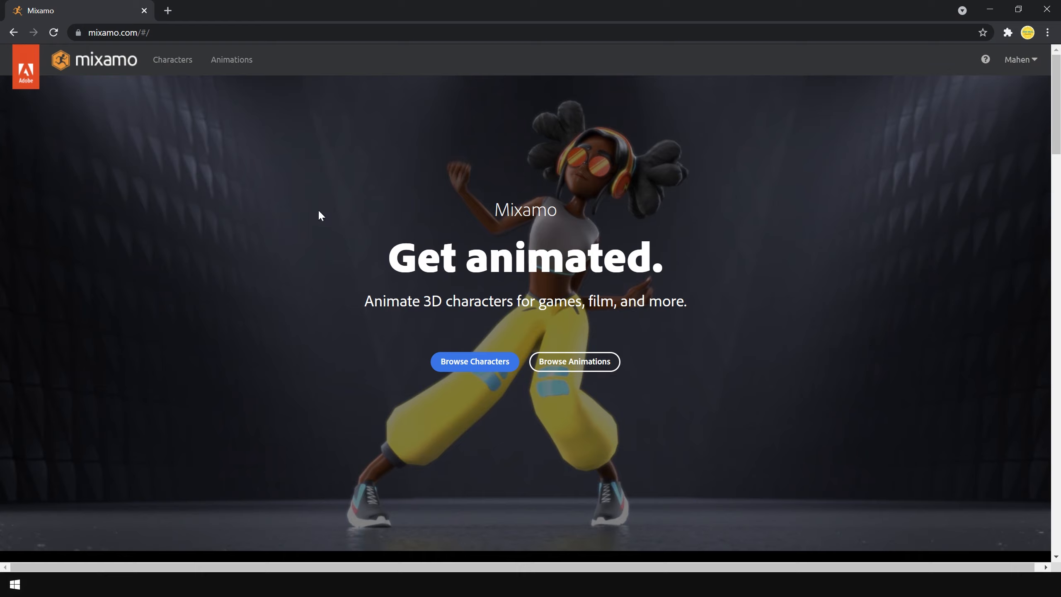
{"action": "mouse_move", "coordinate": [330, 267]}
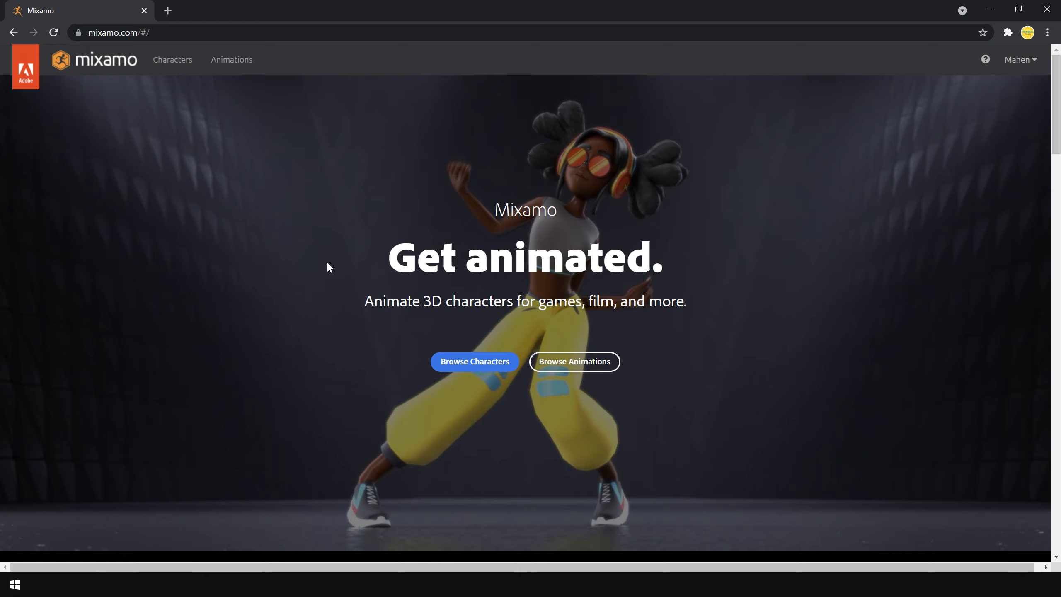
{"action": "mouse_move", "coordinate": [251, 174]}
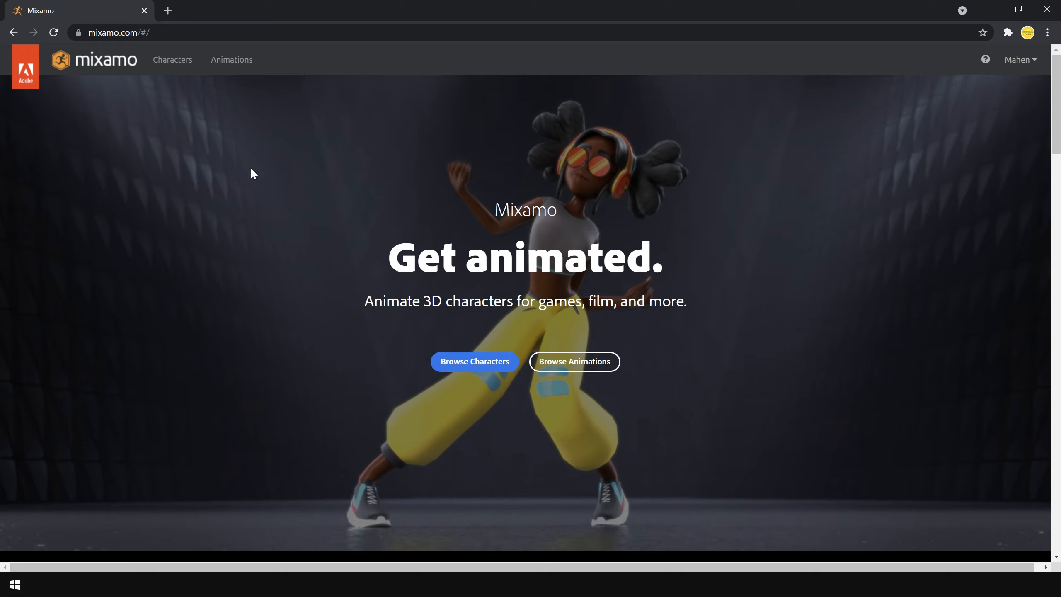
{"action": "mouse_move", "coordinate": [171, 59]}
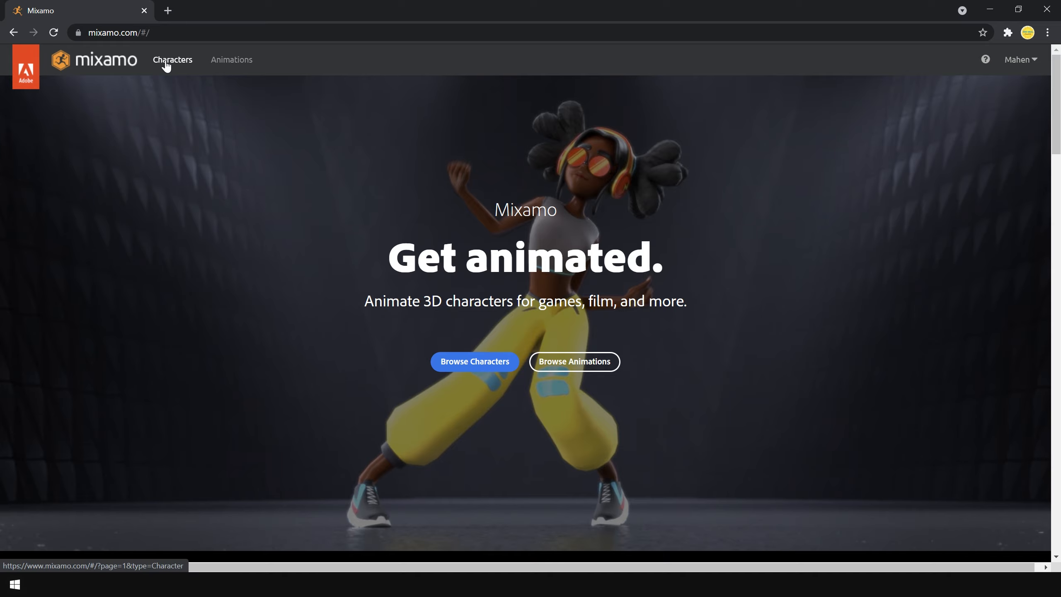
- Browse the Characters grid to the bottom, with a brief look at Animations, X Bot still loaded
{"action": "left_click", "coordinate": [172, 60]}
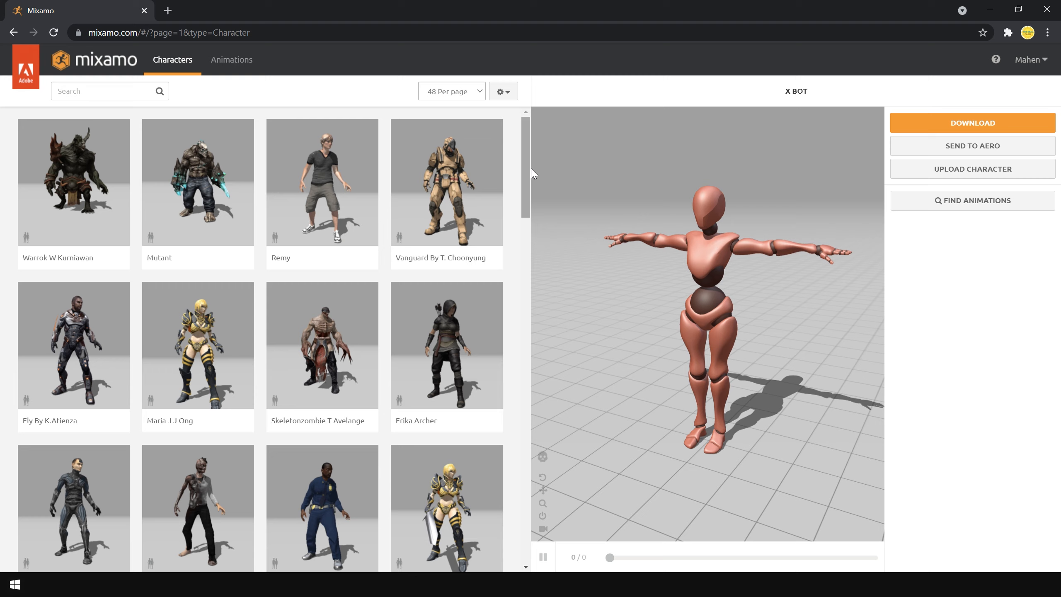
{"action": "scroll", "scroll_direction": "down", "scroll_amount": 3}
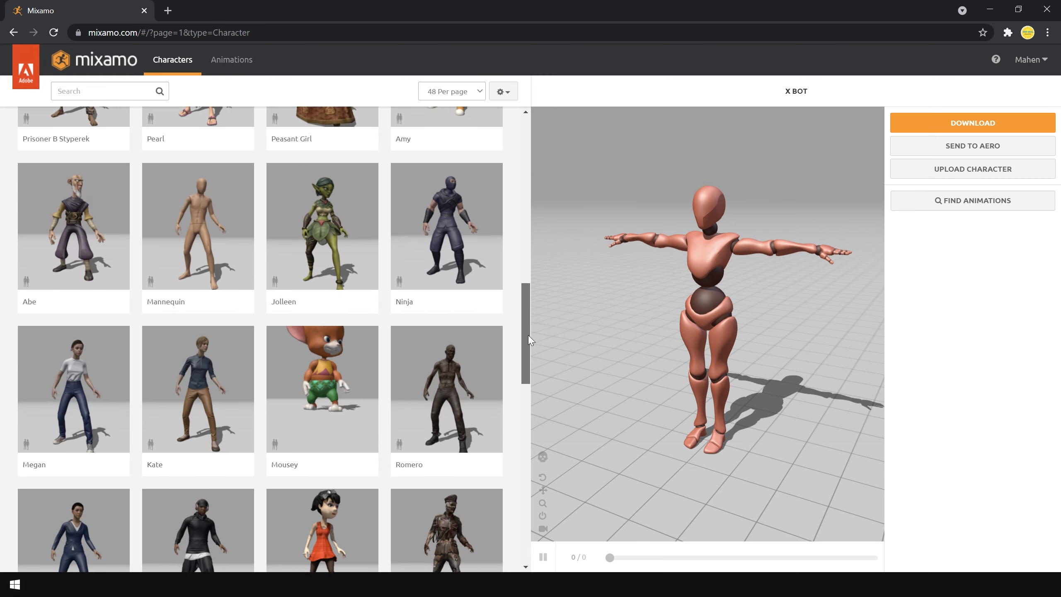
{"action": "scroll", "scroll_direction": "down", "scroll_amount": 3}
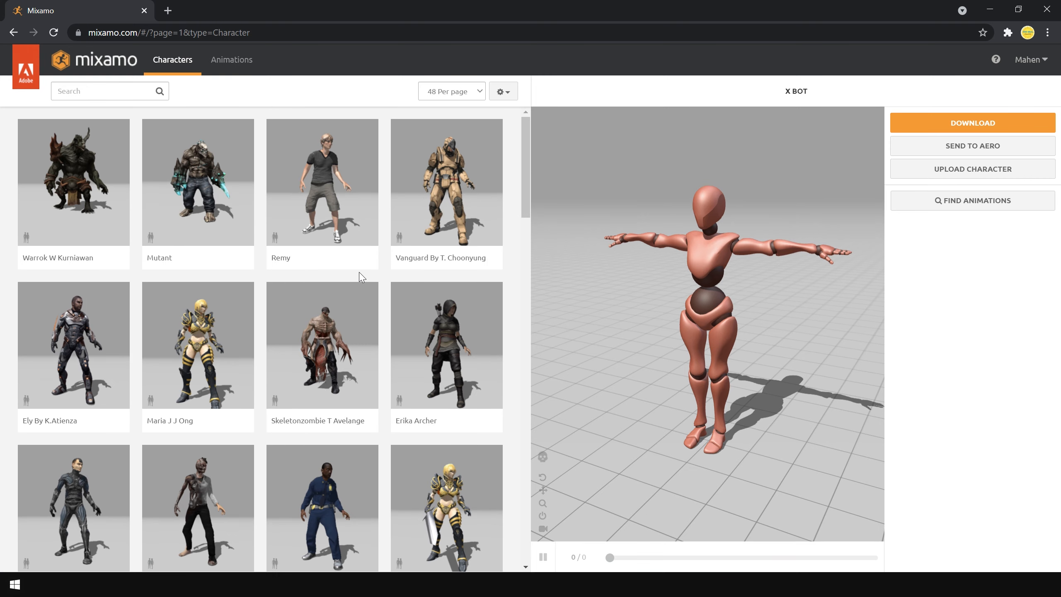
{"action": "left_click", "coordinate": [232, 59]}
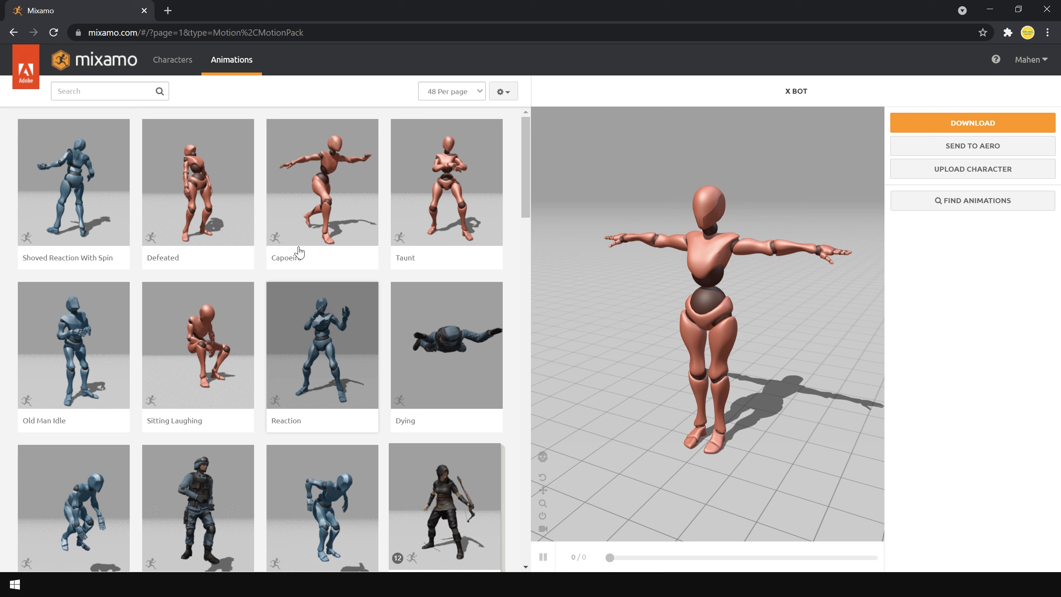
{"action": "left_click", "coordinate": [172, 60]}
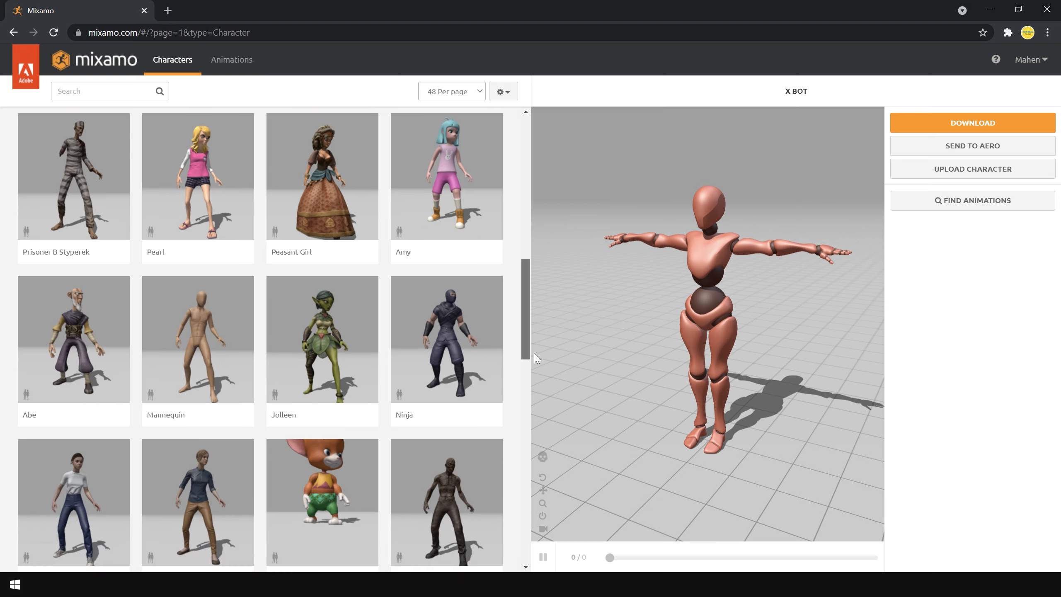
{"action": "scroll", "scroll_direction": "down", "scroll_amount": 3}
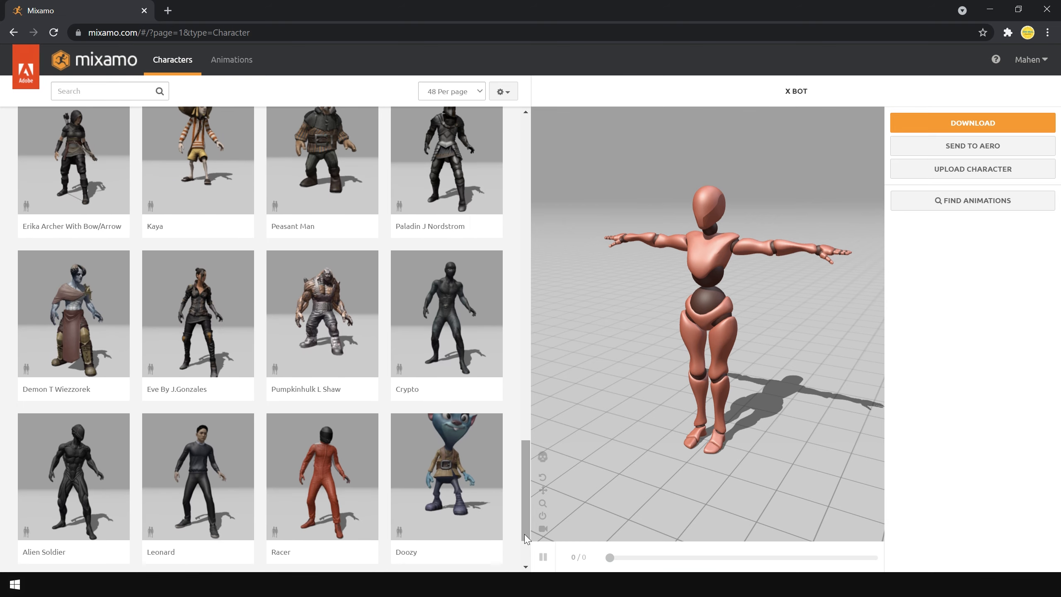
- Select Eve By J.Gonzales and download her as FBX for Unity in T-pose
{"action": "left_click", "coordinate": [197, 313]}
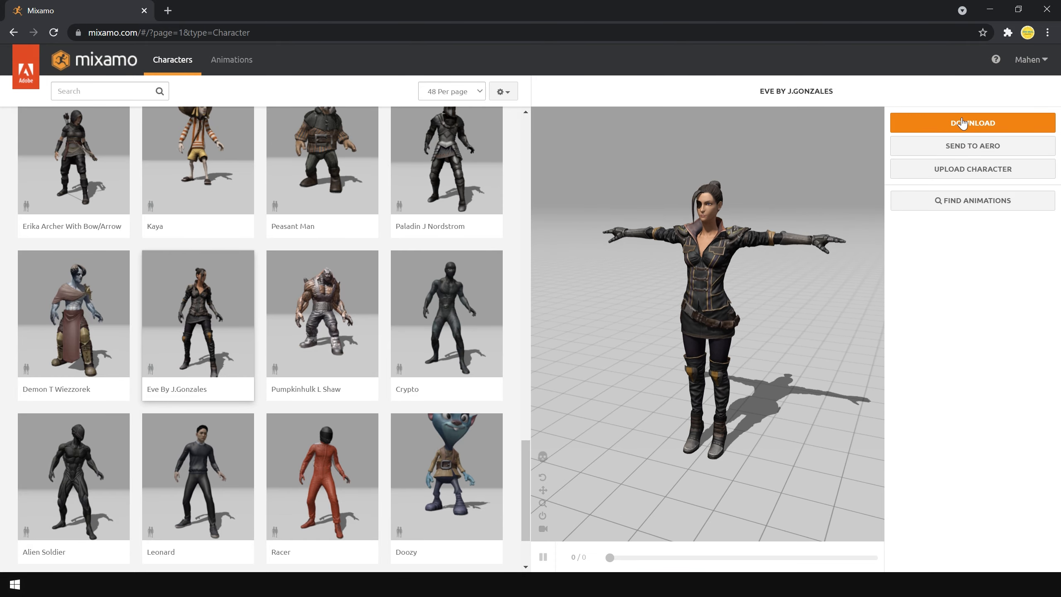
{"action": "left_click", "coordinate": [971, 123]}
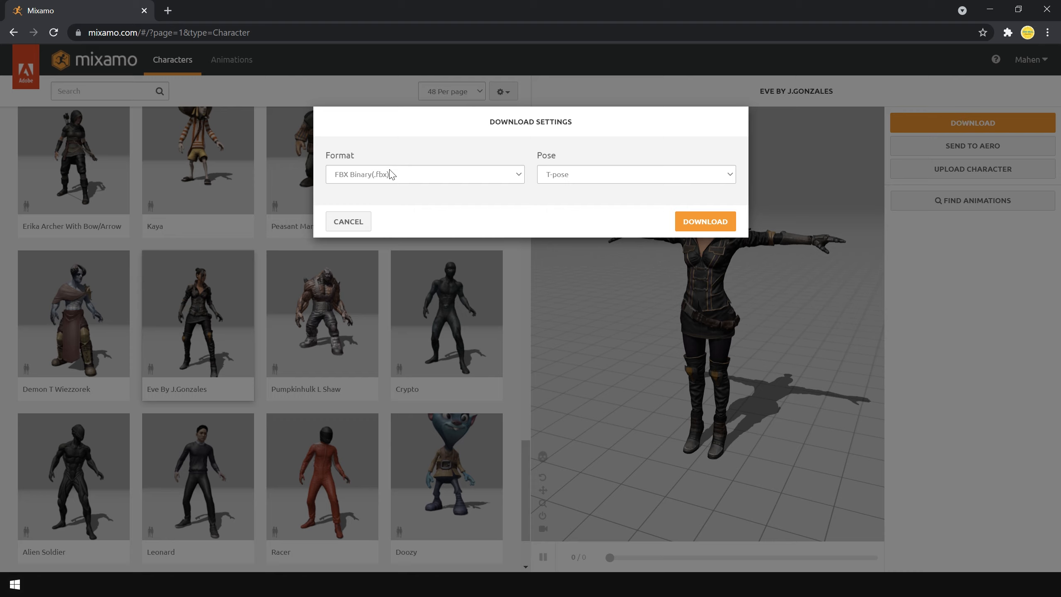
{"action": "left_click", "coordinate": [424, 174]}
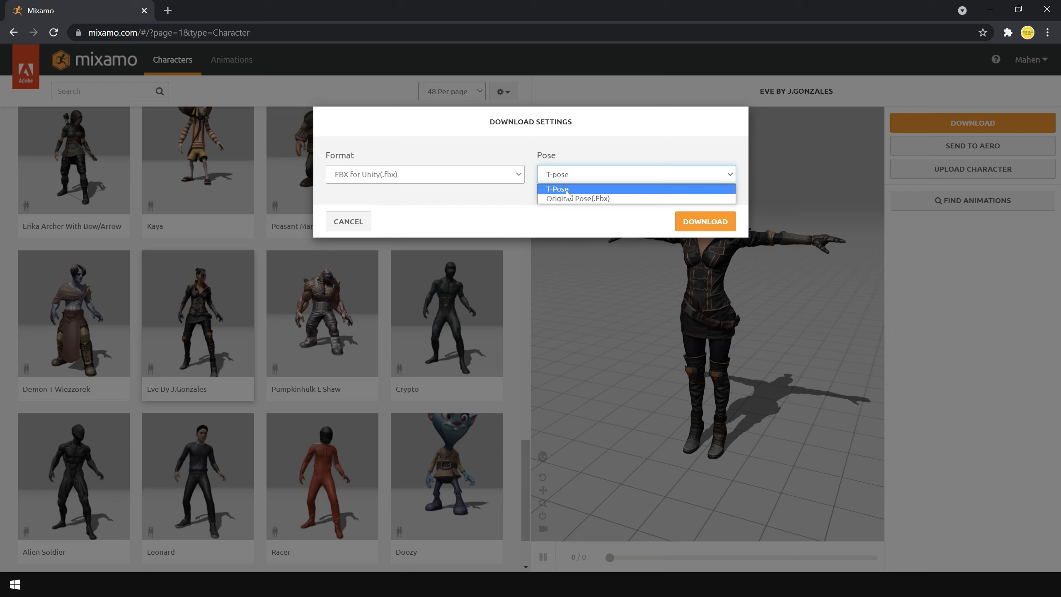
{"action": "left_click", "coordinate": [557, 189]}
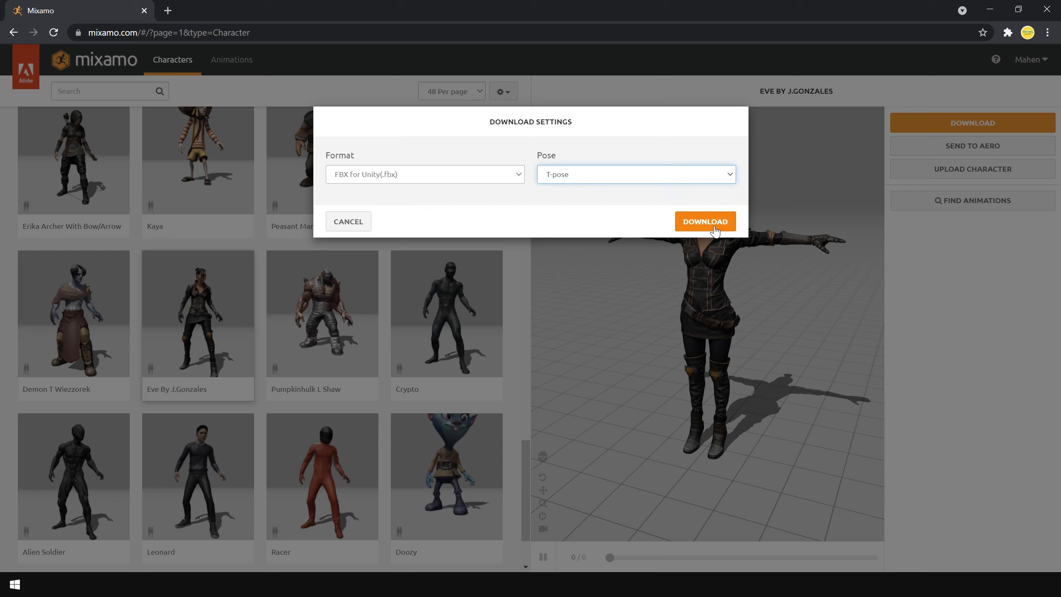
{"action": "left_click", "coordinate": [704, 221]}
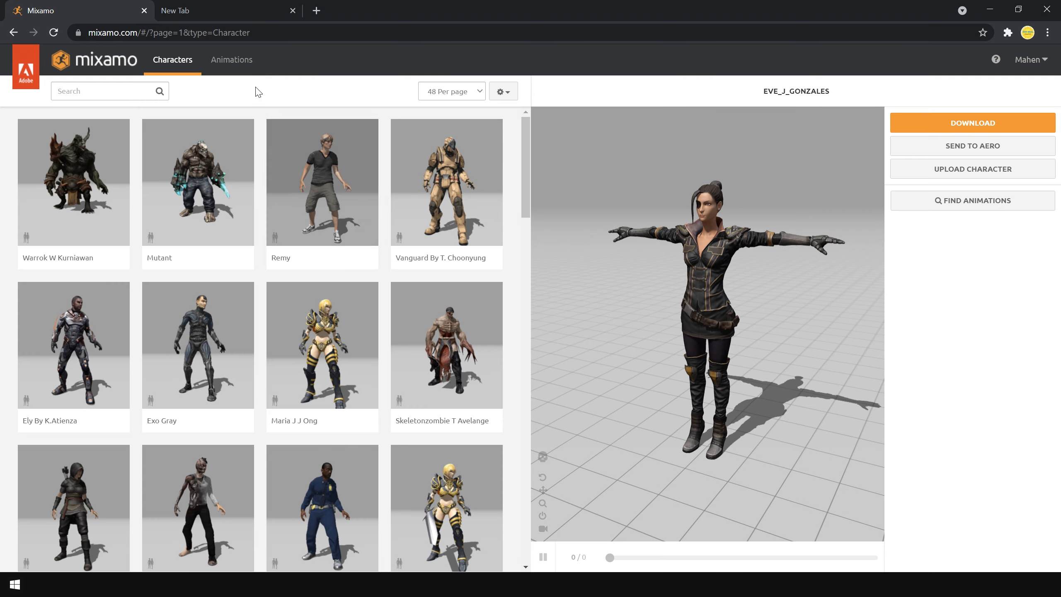
- Search the animation library for 'walk' and apply the Walking animation to Eve
{"action": "left_click", "coordinate": [230, 59]}
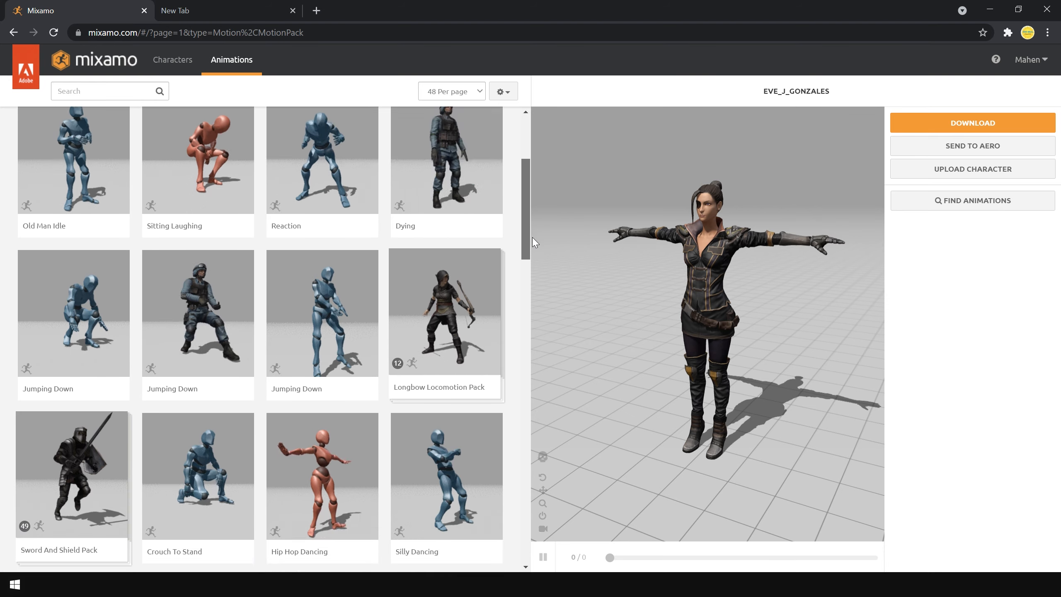
{"action": "scroll", "scroll_direction": "down", "scroll_amount": 3}
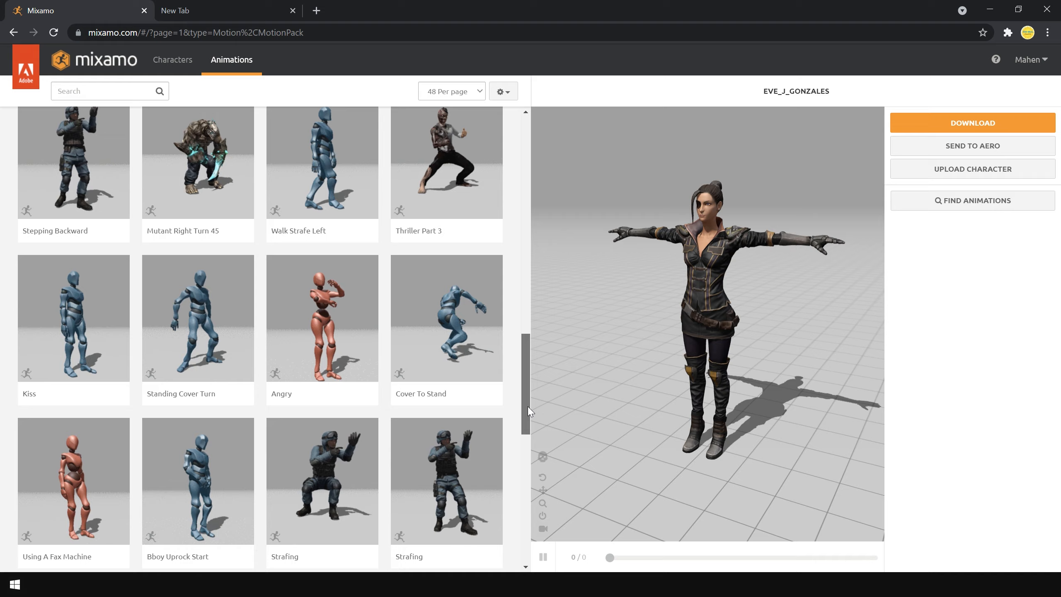
{"action": "left_click", "coordinate": [106, 90]}
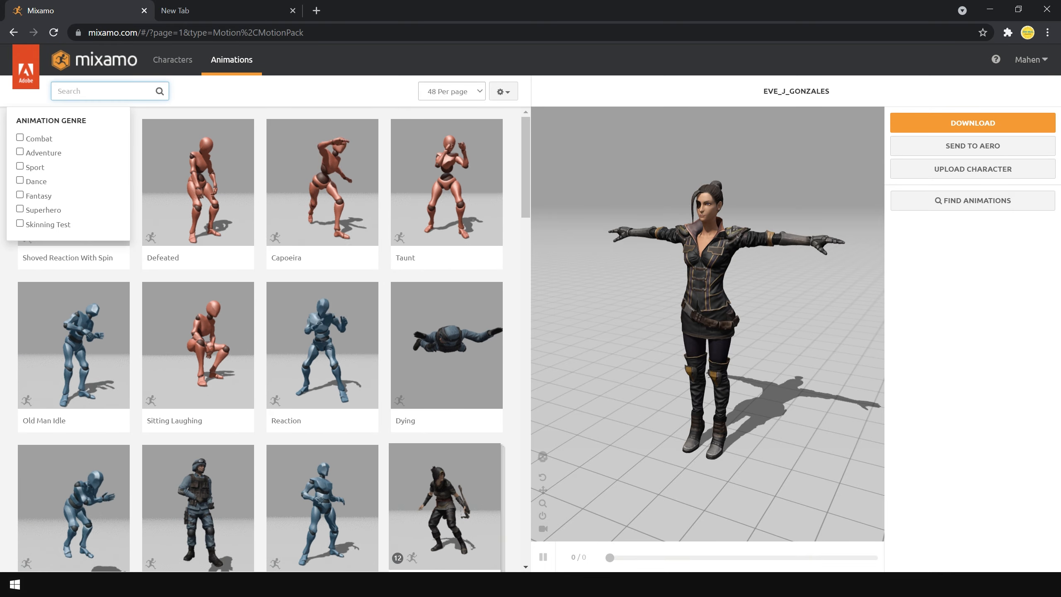
{"action": "type", "text": "walk"}
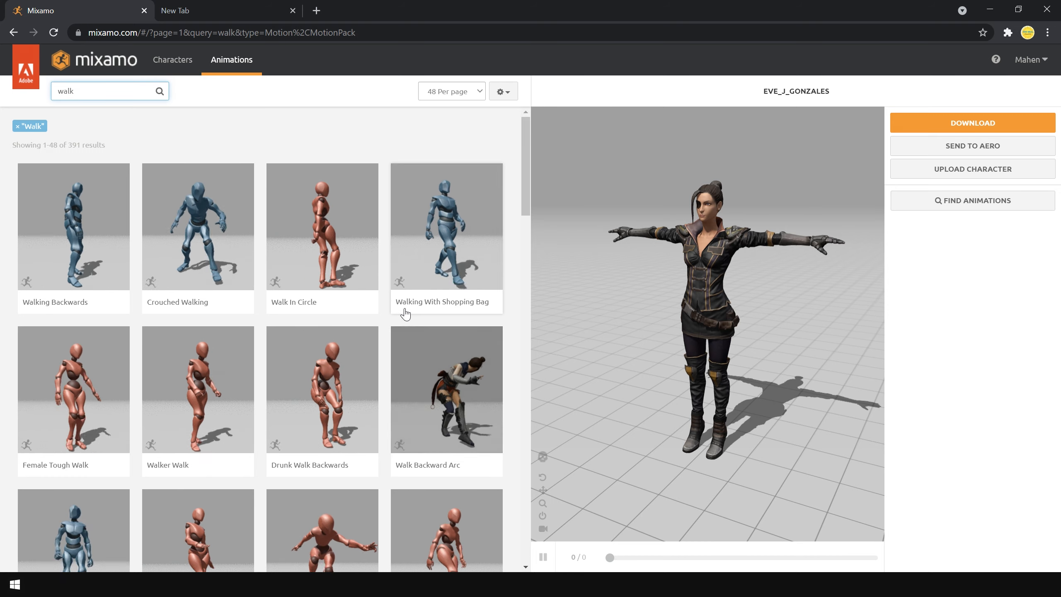
{"action": "scroll", "scroll_direction": "down", "scroll_amount": 3}
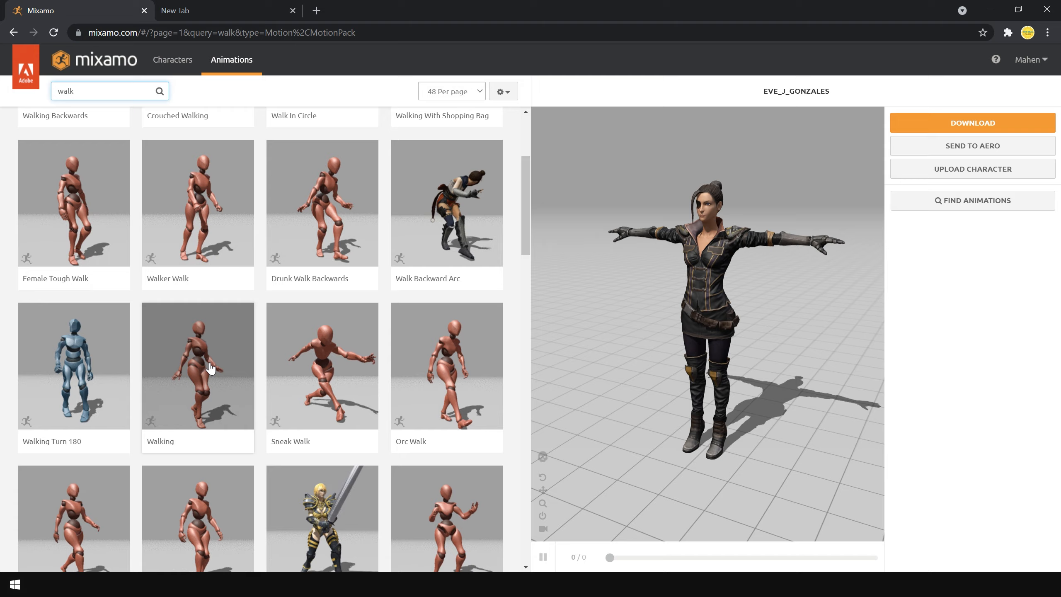
{"action": "left_click", "coordinate": [198, 365]}
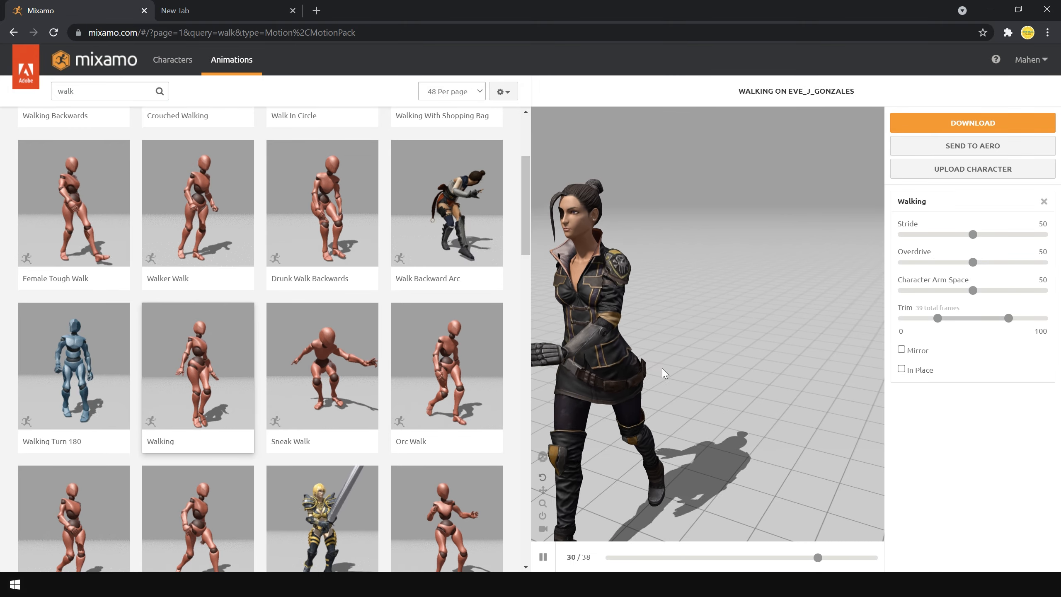
- Try Overdrive at 56 and 69, reset it to 50, and keep In Place unchecked
{"action": "left_click_drag", "start_coordinate": [973, 262], "coordinate": [985, 262]}
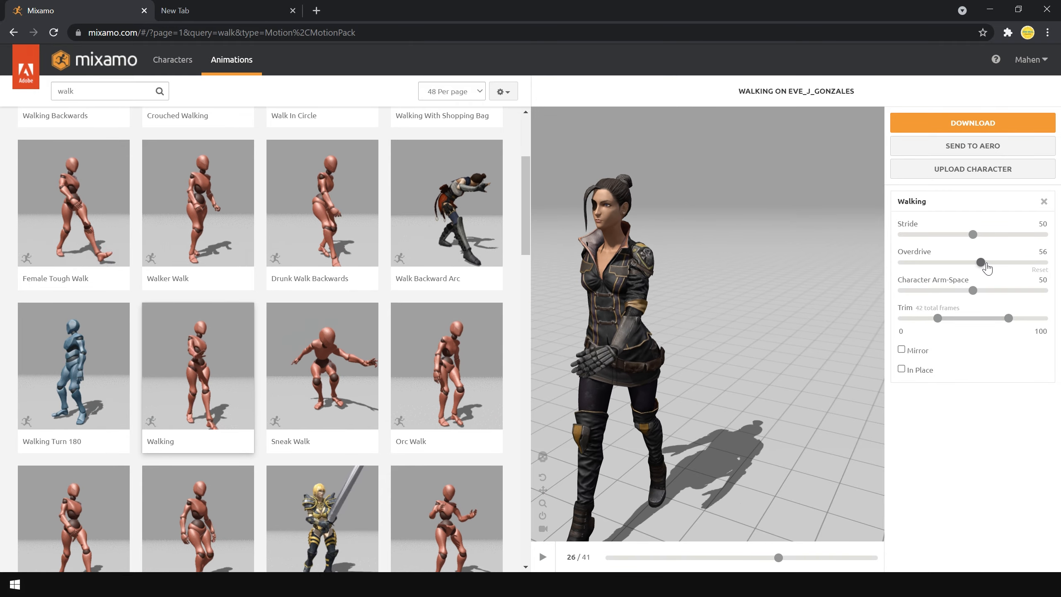
{"action": "left_click_drag", "start_coordinate": [982, 262], "coordinate": [999, 262]}
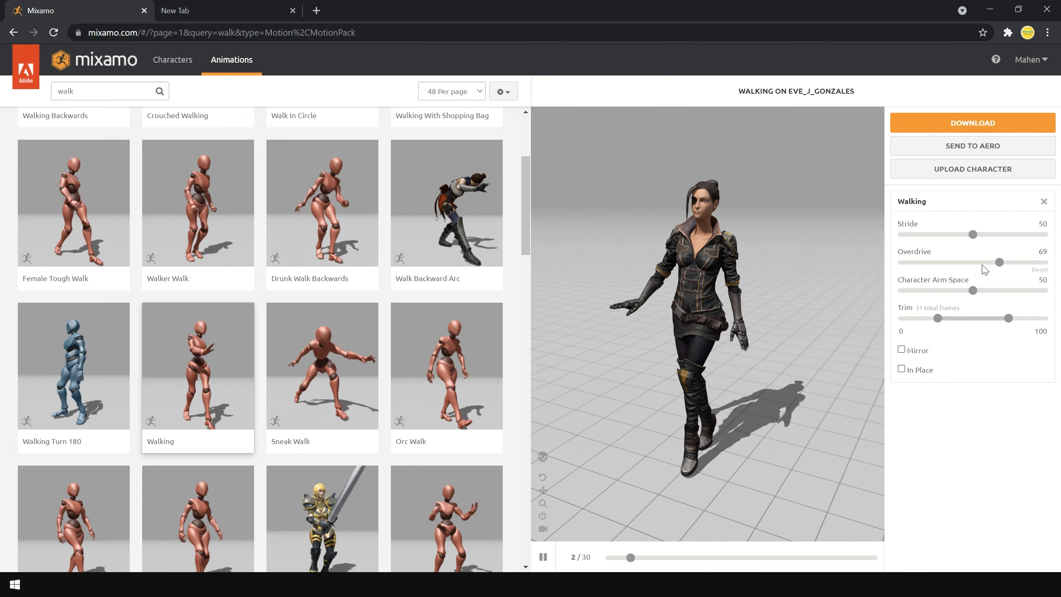
{"action": "left_click", "coordinate": [901, 370]}
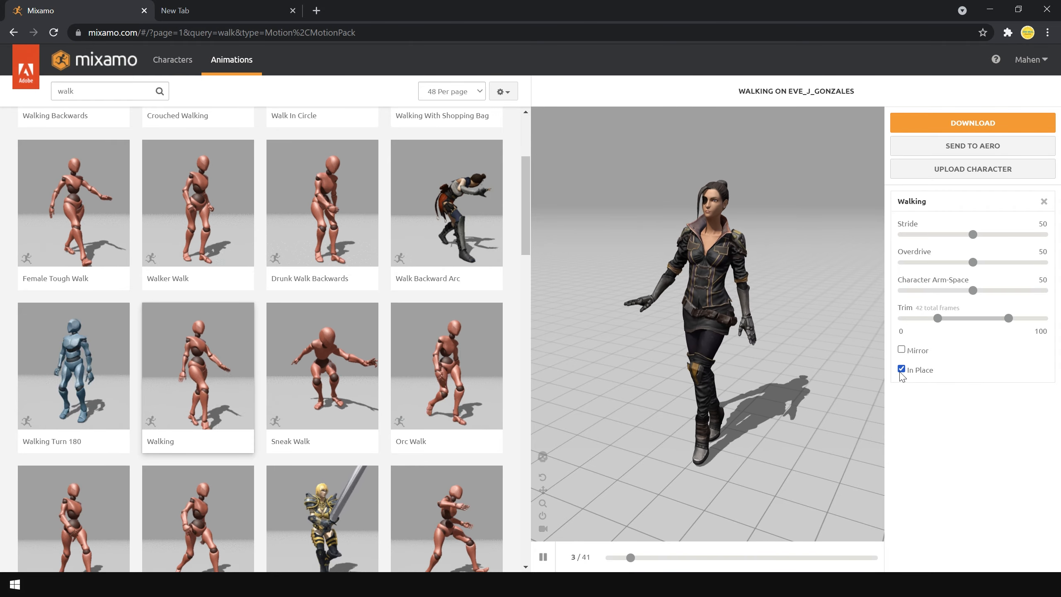
{"action": "left_click", "coordinate": [901, 370]}
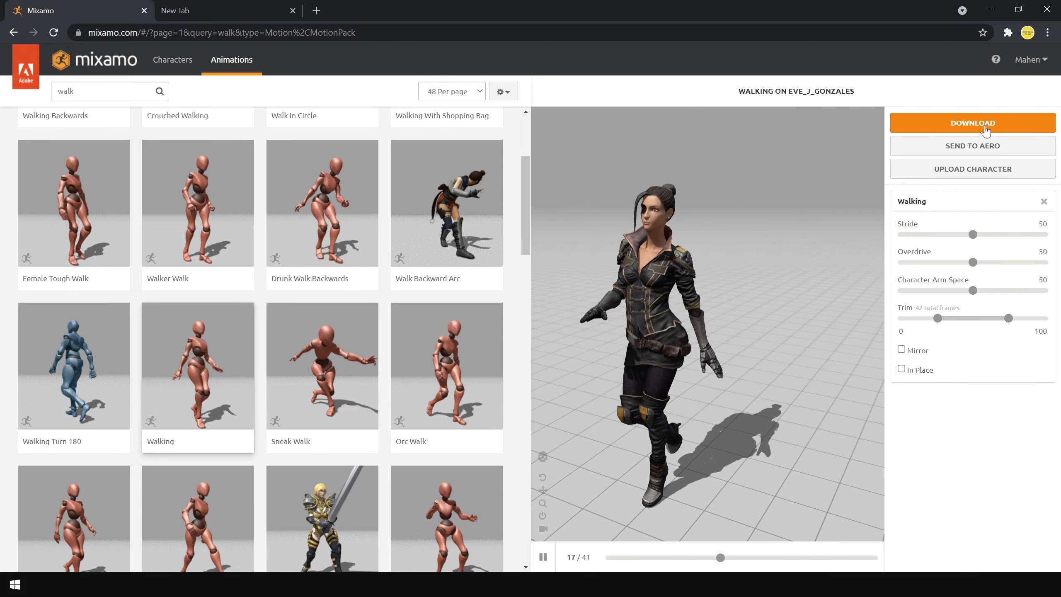
- Download the Walking animation as FBX for Unity with Skin set to Without Skin
{"action": "left_click", "coordinate": [971, 123]}
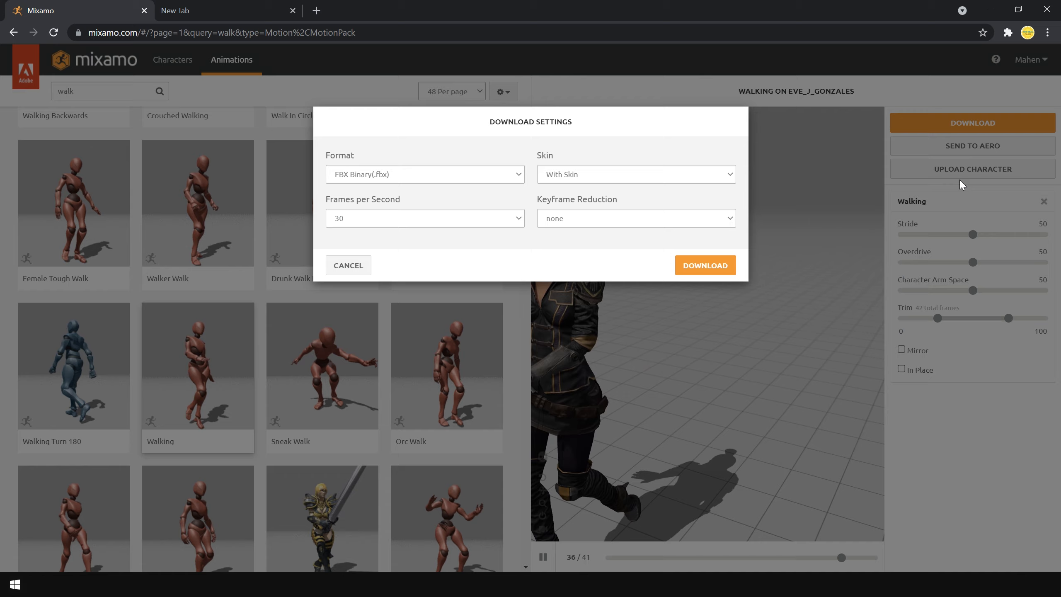
{"action": "left_click", "coordinate": [424, 174]}
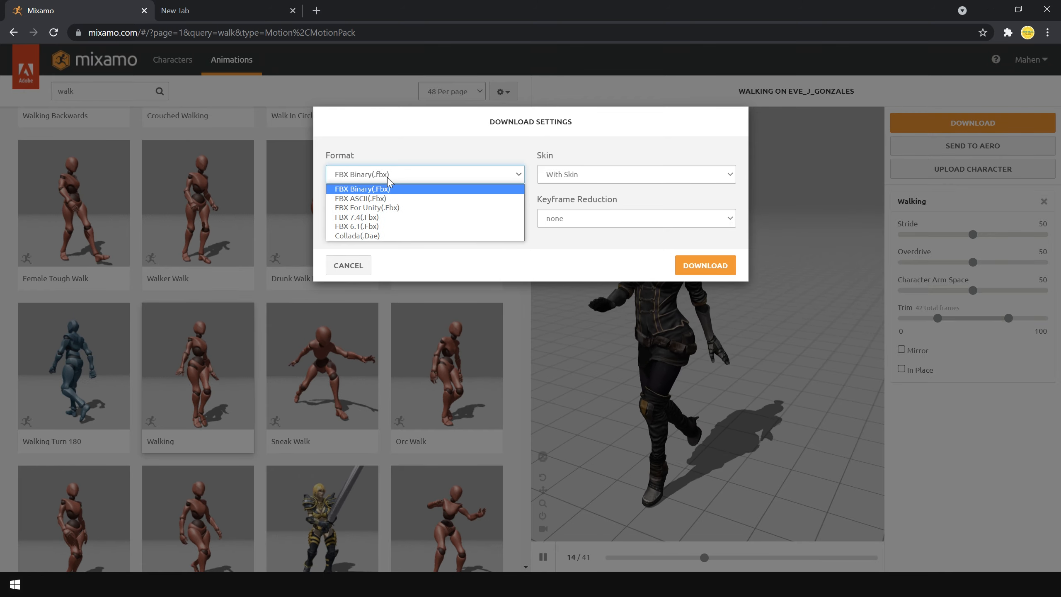
{"action": "left_click", "coordinate": [365, 208]}
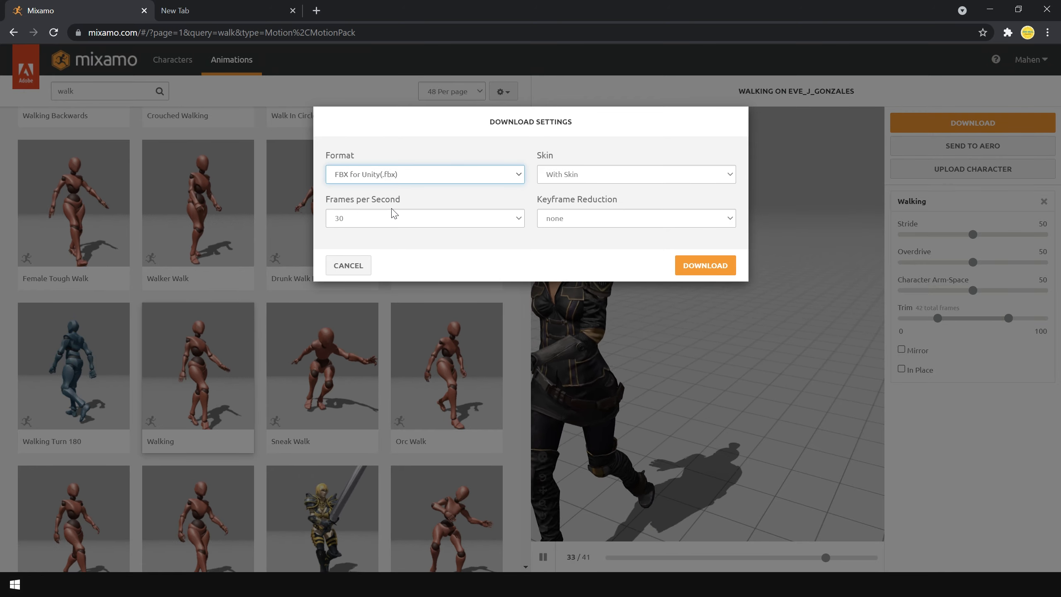
{"action": "left_click", "coordinate": [635, 174]}
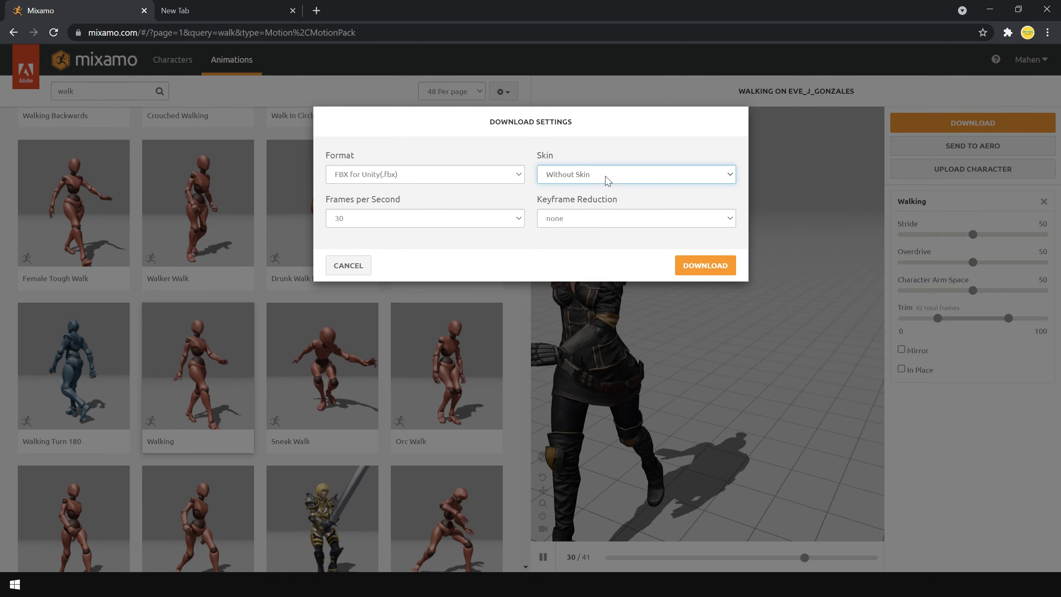
{"action": "left_click", "coordinate": [635, 174]}
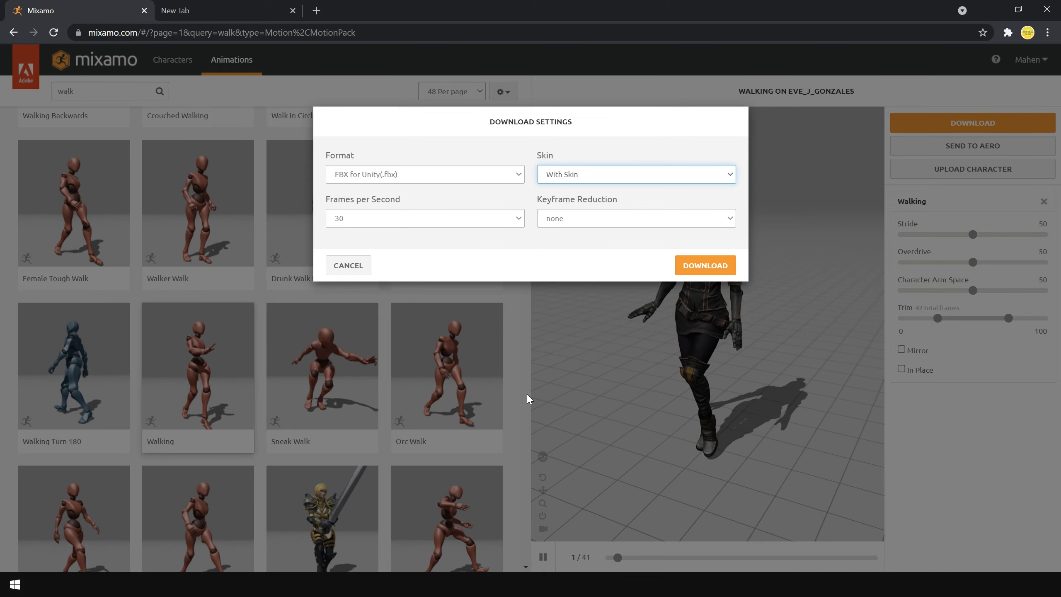
{"action": "left_click", "coordinate": [635, 174]}
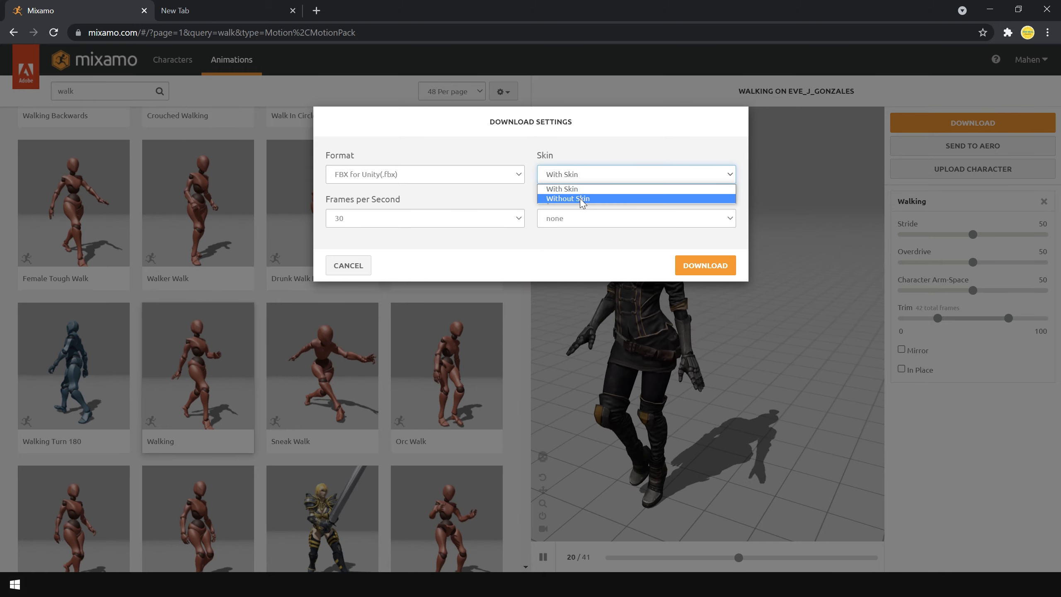
{"action": "left_click", "coordinate": [565, 198]}
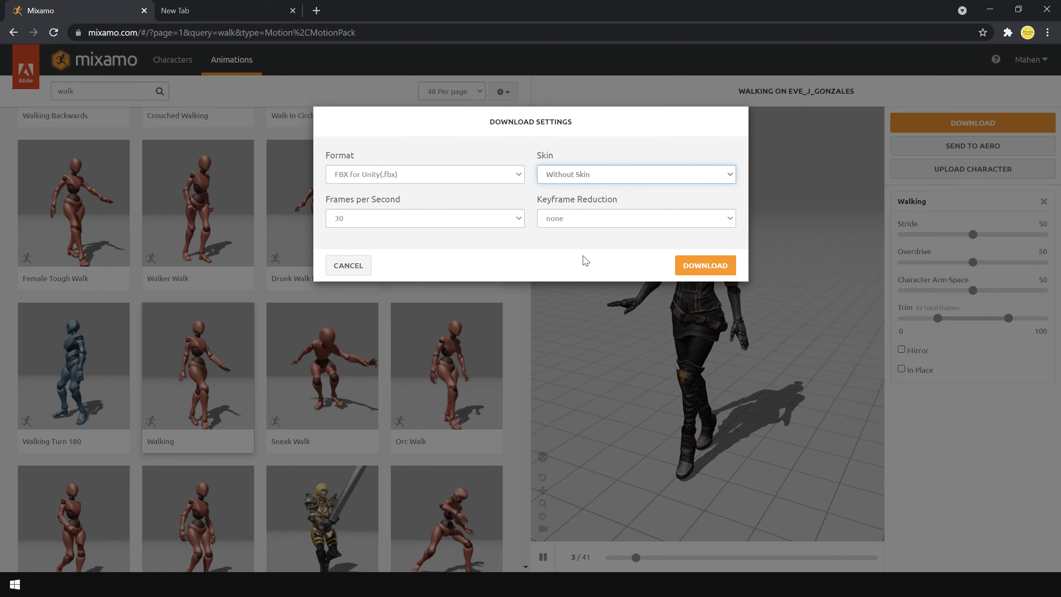
{"action": "left_click", "coordinate": [704, 264]}
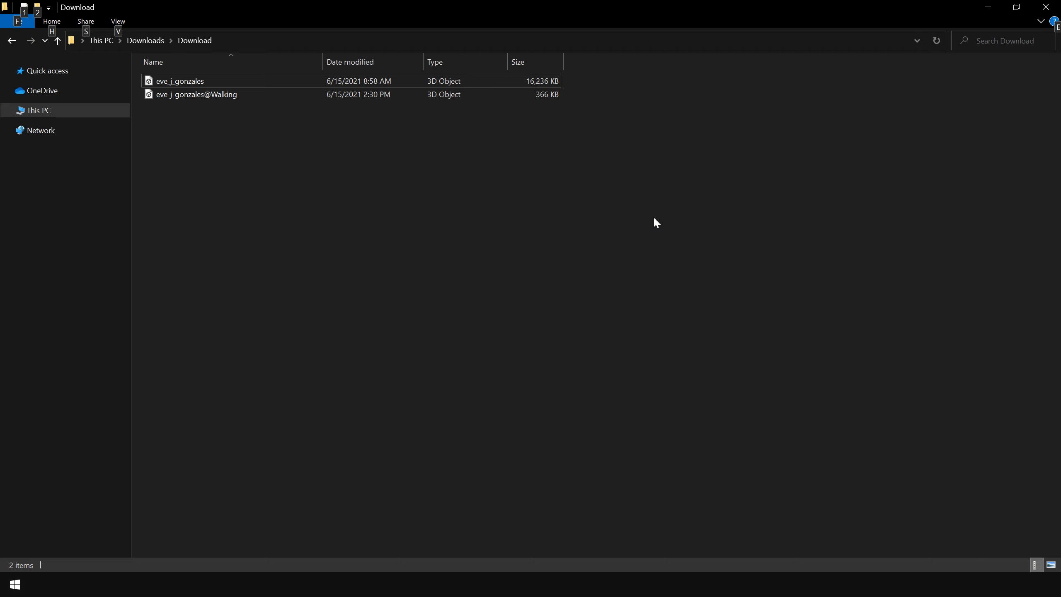
{"action": "left_click", "coordinate": [179, 81]}
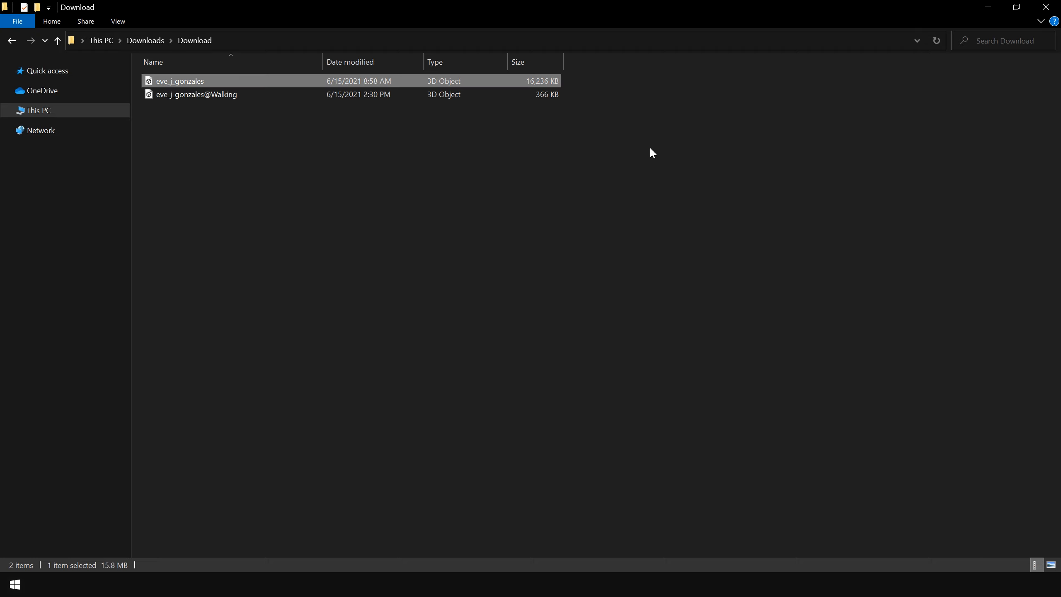
{"action": "mouse_move", "coordinate": [632, 120]}
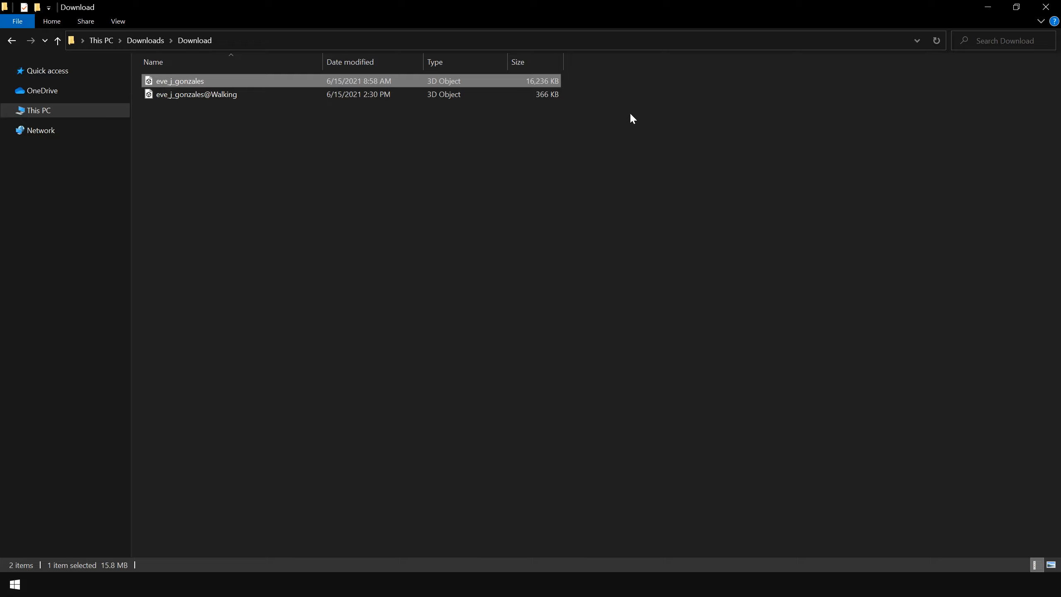
{"action": "left_click", "coordinate": [195, 93]}
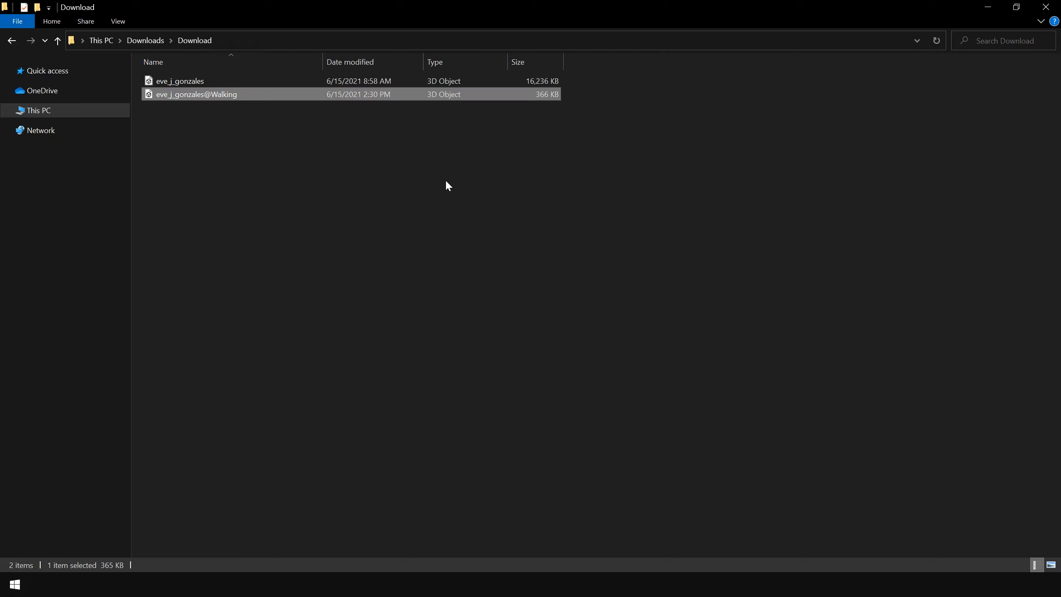
{"action": "mouse_move", "coordinate": [566, 120]}
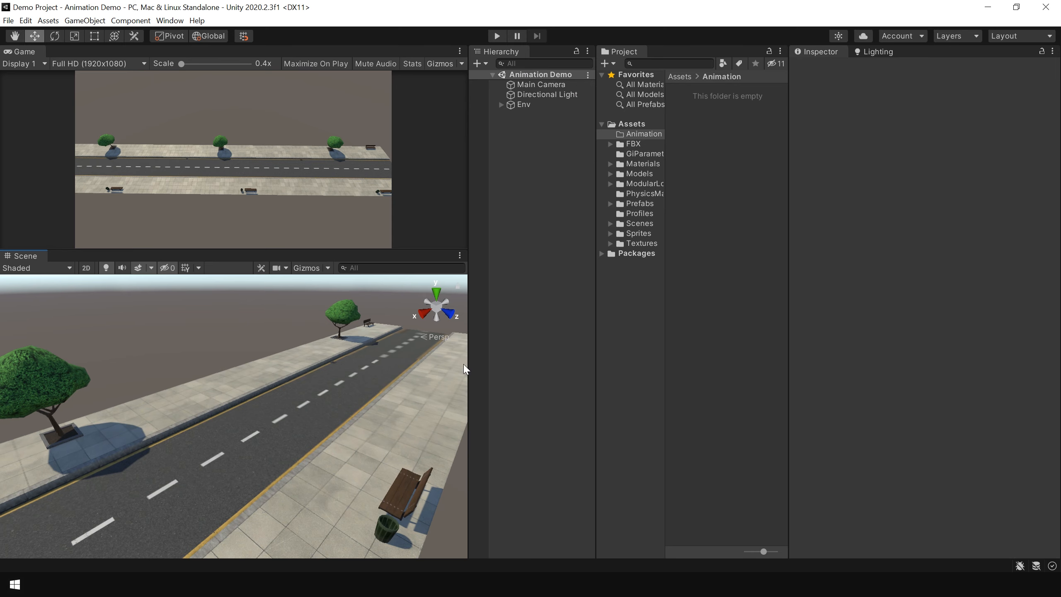
{"action": "mouse_move", "coordinate": [396, 384]}
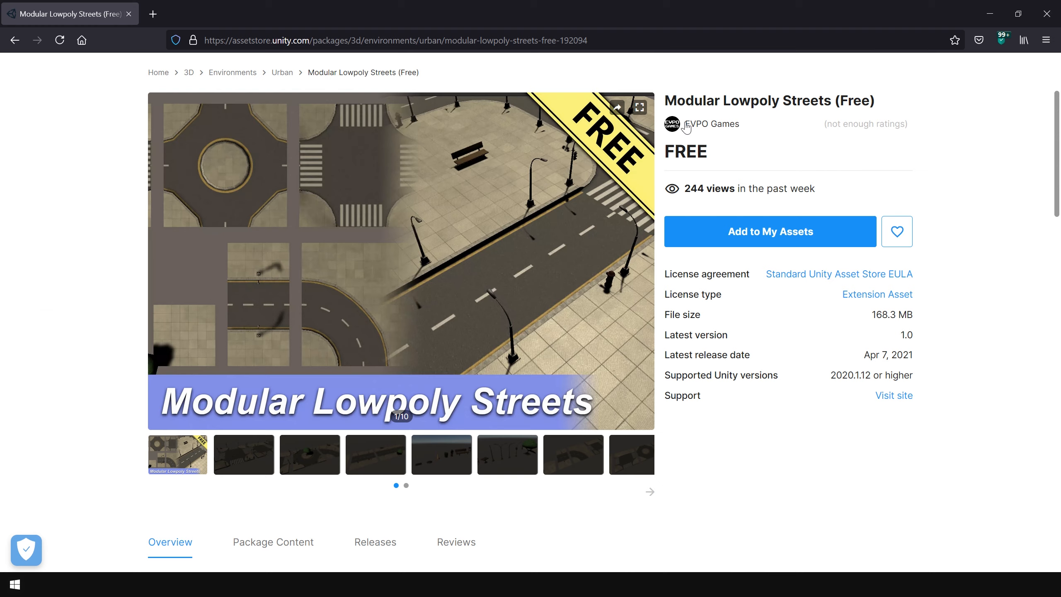
{"action": "mouse_move", "coordinate": [942, 143]}
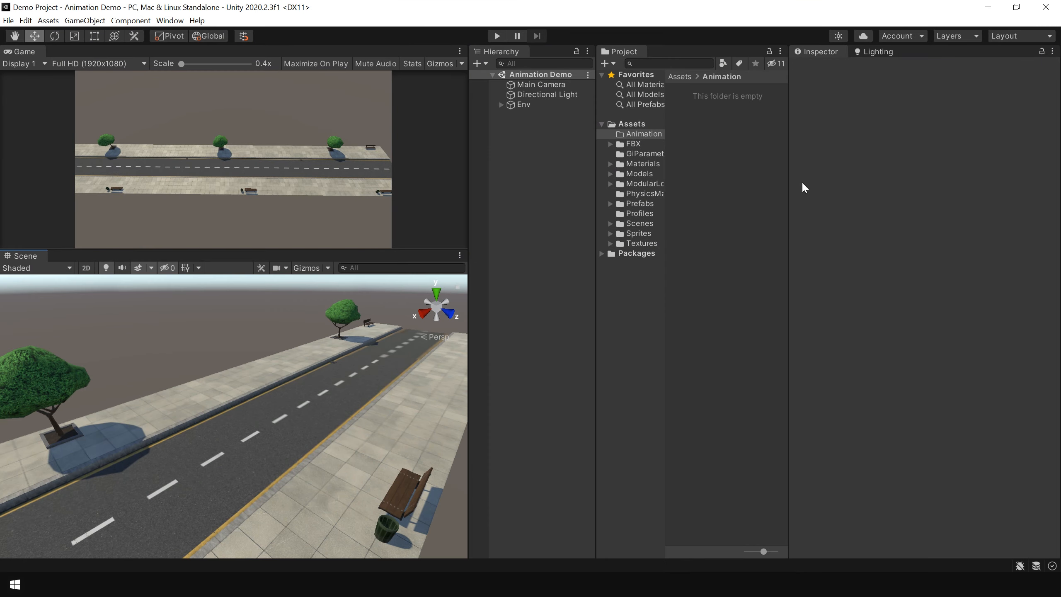
{"action": "mouse_move", "coordinate": [644, 140]}
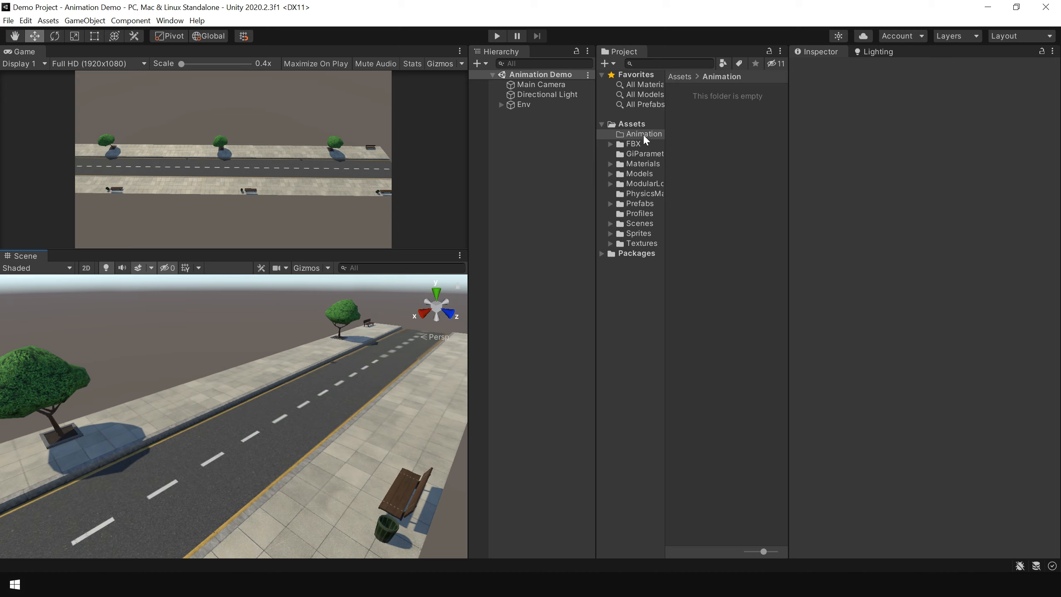
- Reveal the Assets/Animation folder in Explorer to copy Eve's character and Walking FBX files in
{"action": "left_click", "coordinate": [644, 134]}
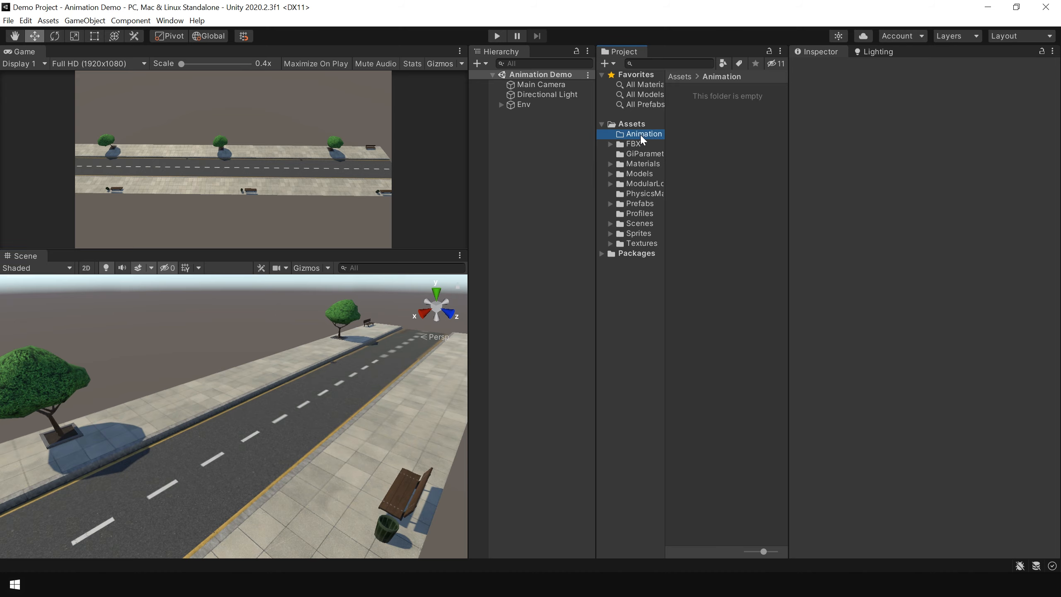
{"action": "right_click", "coordinate": [644, 133]}
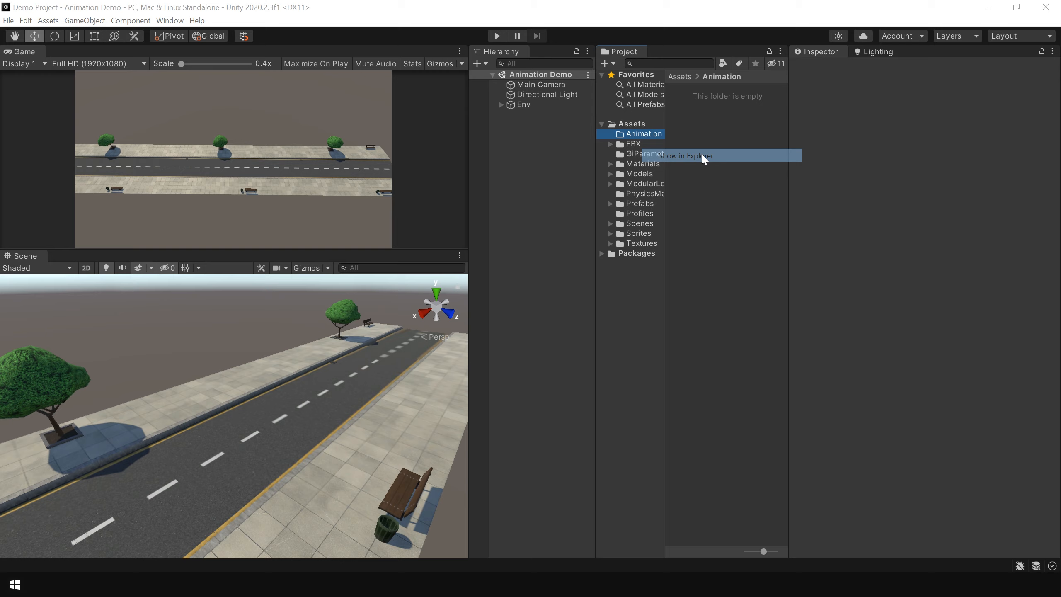
{"action": "left_click", "coordinate": [684, 156]}
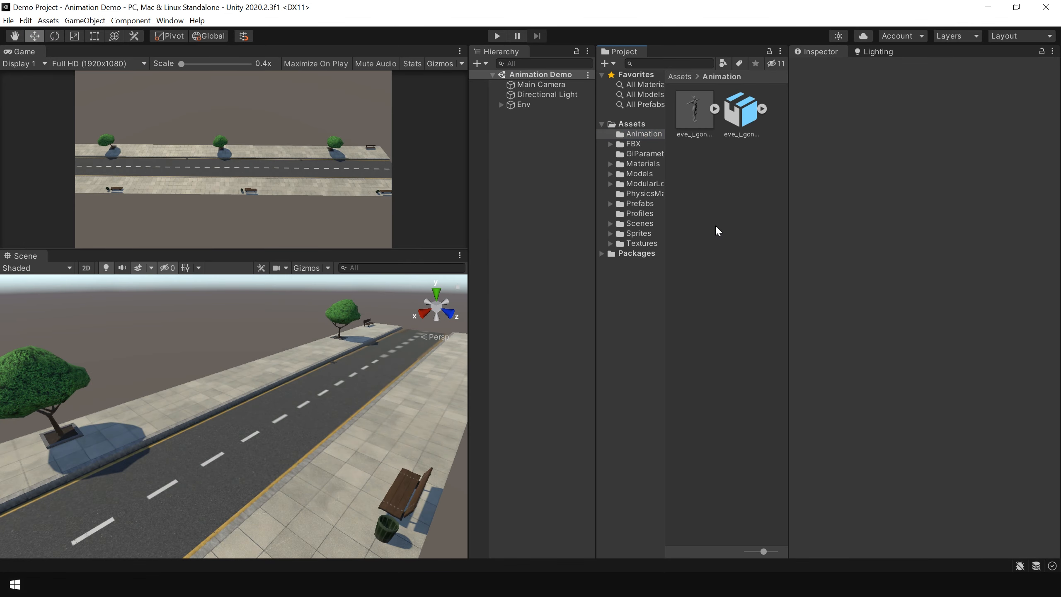
{"action": "mouse_move", "coordinate": [717, 231]}
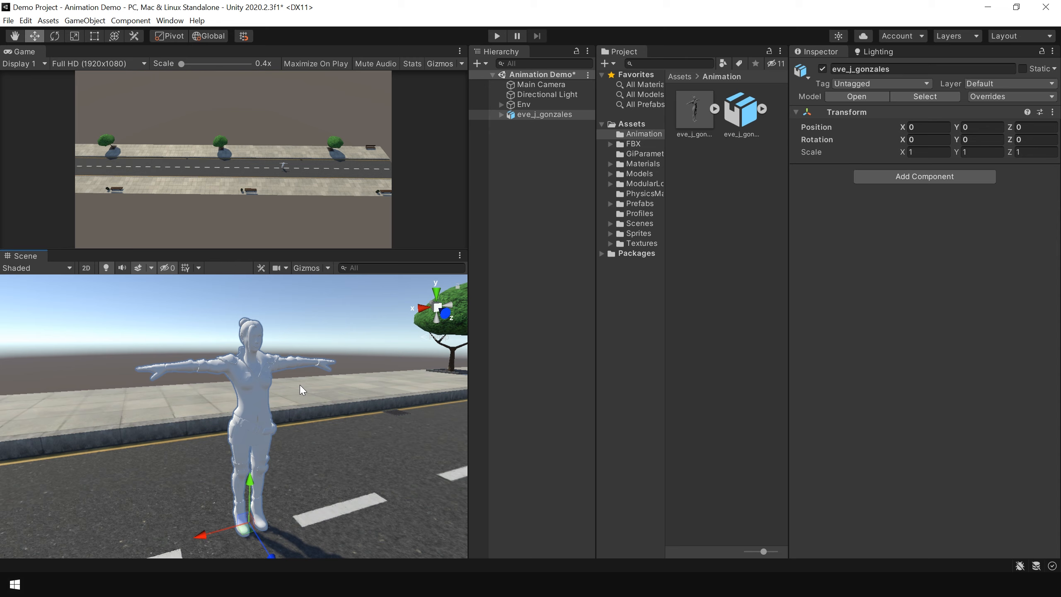
{"action": "mouse_move", "coordinate": [723, 208]}
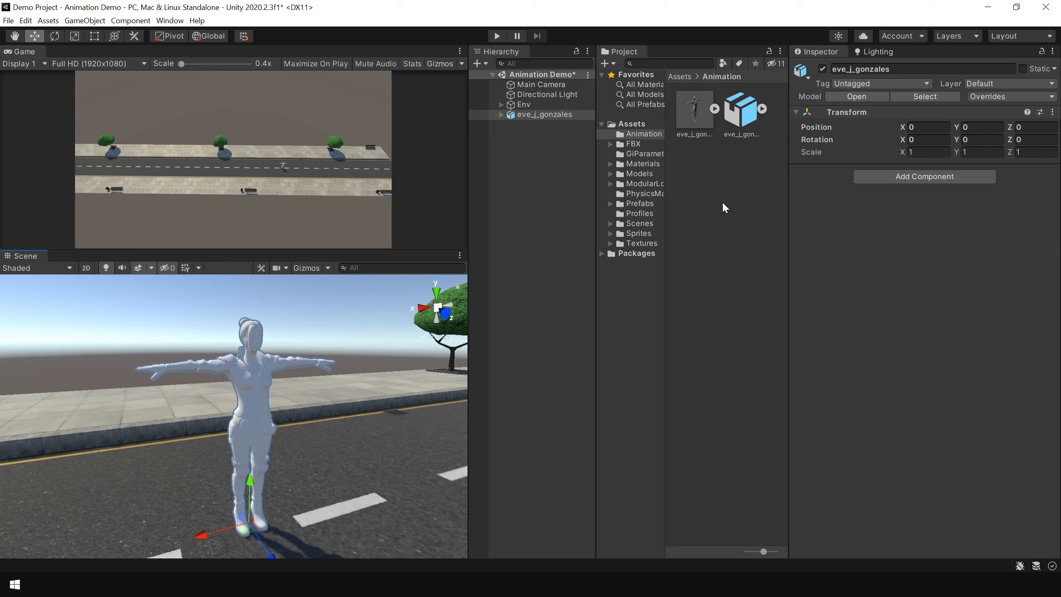
- Create Materials and Textures folders beside the Animation files in the Project panel
{"action": "right_click", "coordinate": [723, 207]}
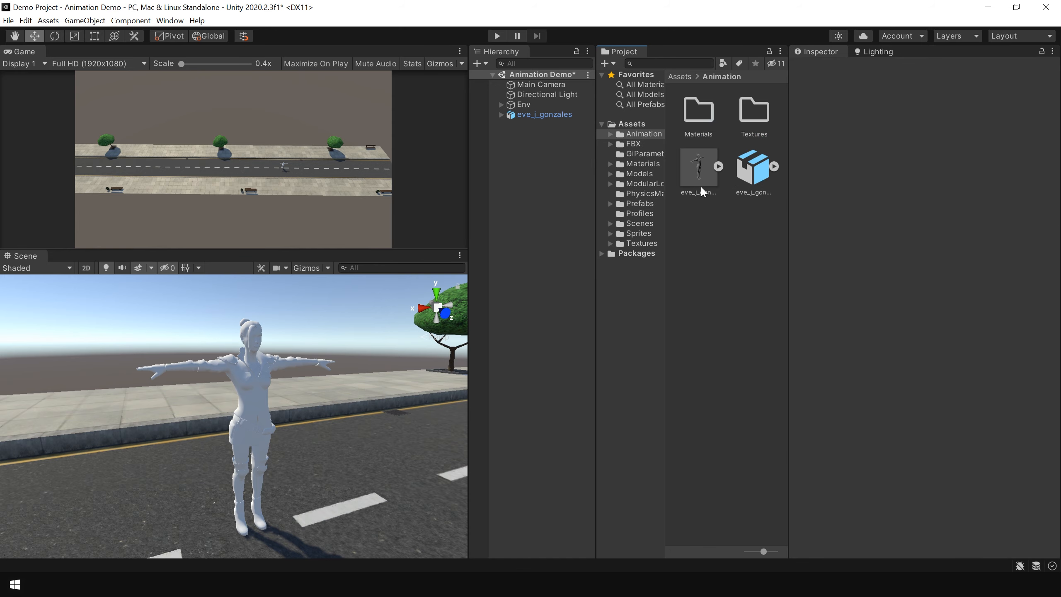
- Extract eve_j_gonzales's textures into Textures and its SpacePirate_M material into Materials
{"action": "left_click", "coordinate": [699, 166]}
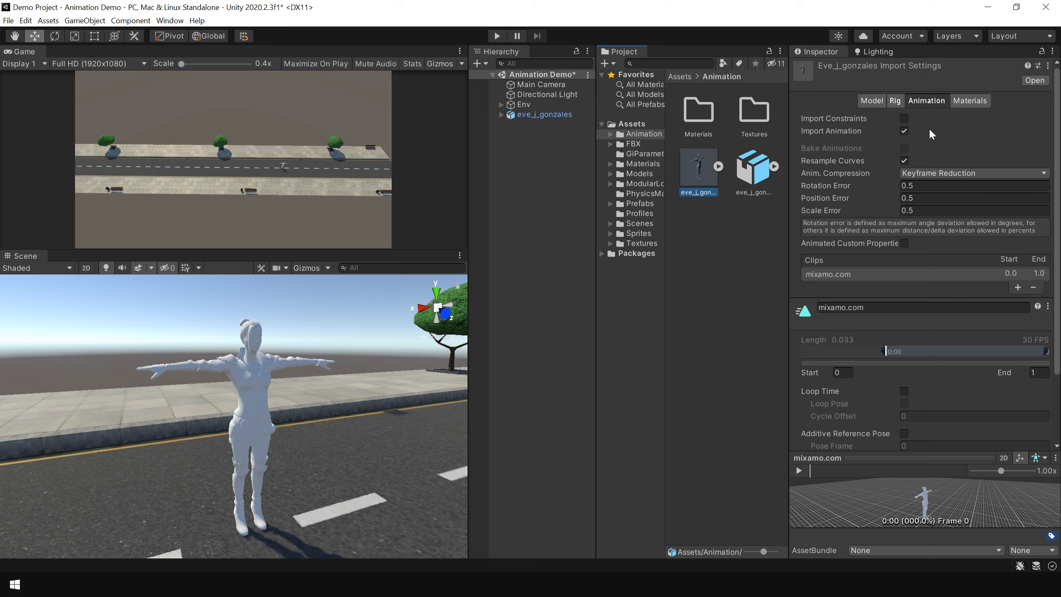
{"action": "left_click", "coordinate": [972, 101]}
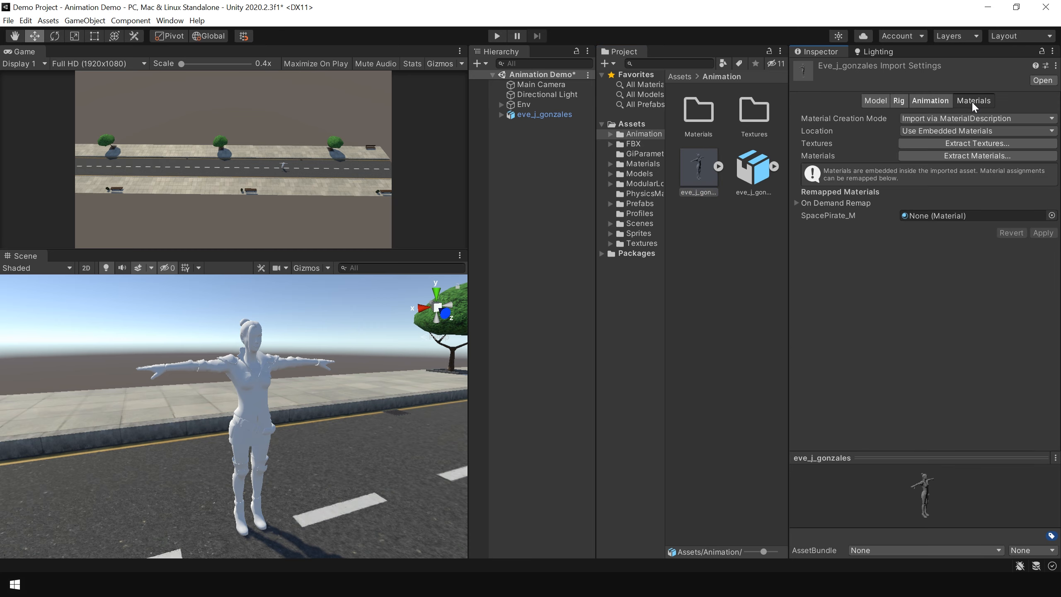
{"action": "left_click", "coordinate": [977, 142]}
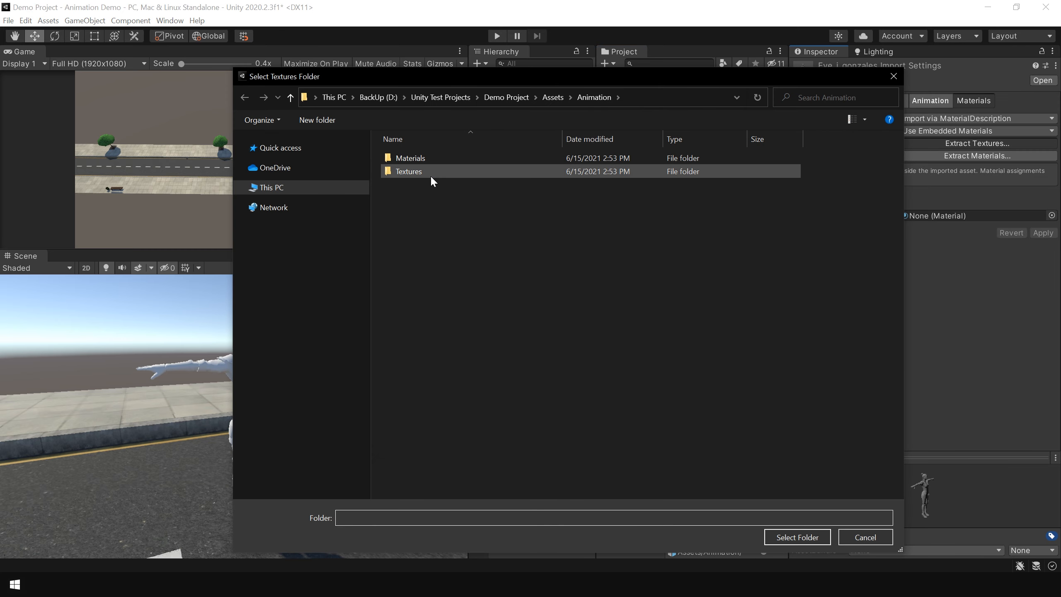
{"action": "double_click", "coordinate": [408, 171]}
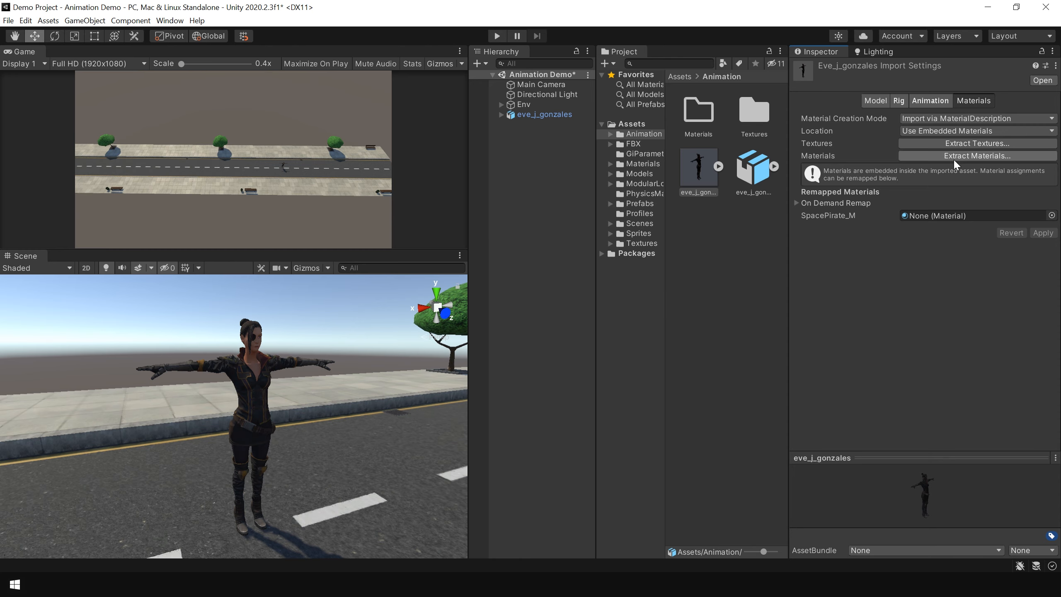
{"action": "left_click", "coordinate": [977, 156]}
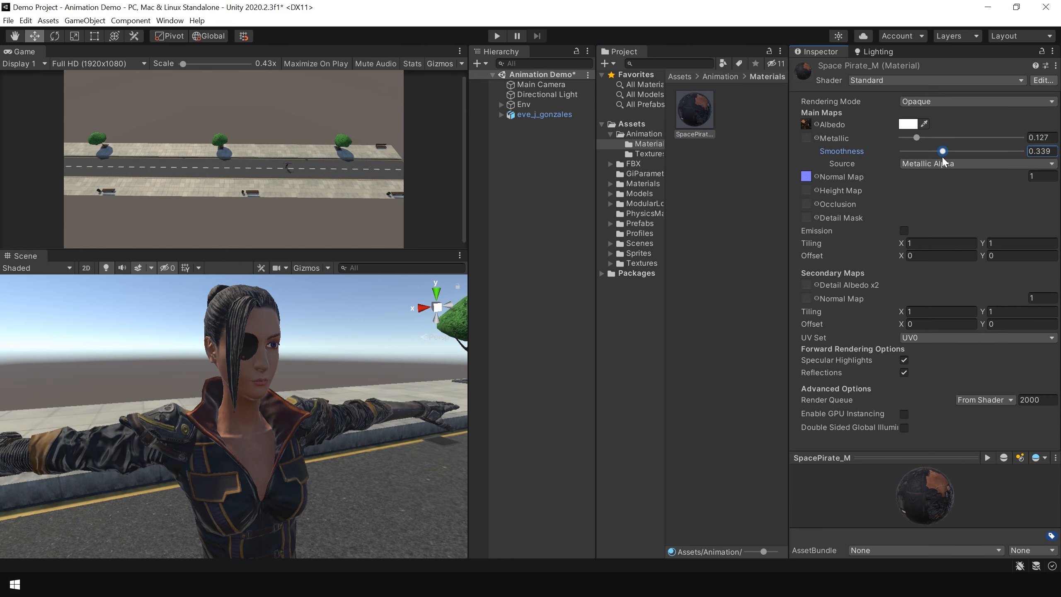
- Play the scene to preview textured Eve in T-pose, stop, and return to the Animation folder
{"action": "left_click_drag", "start_coordinate": [943, 152], "coordinate": [920, 152]}
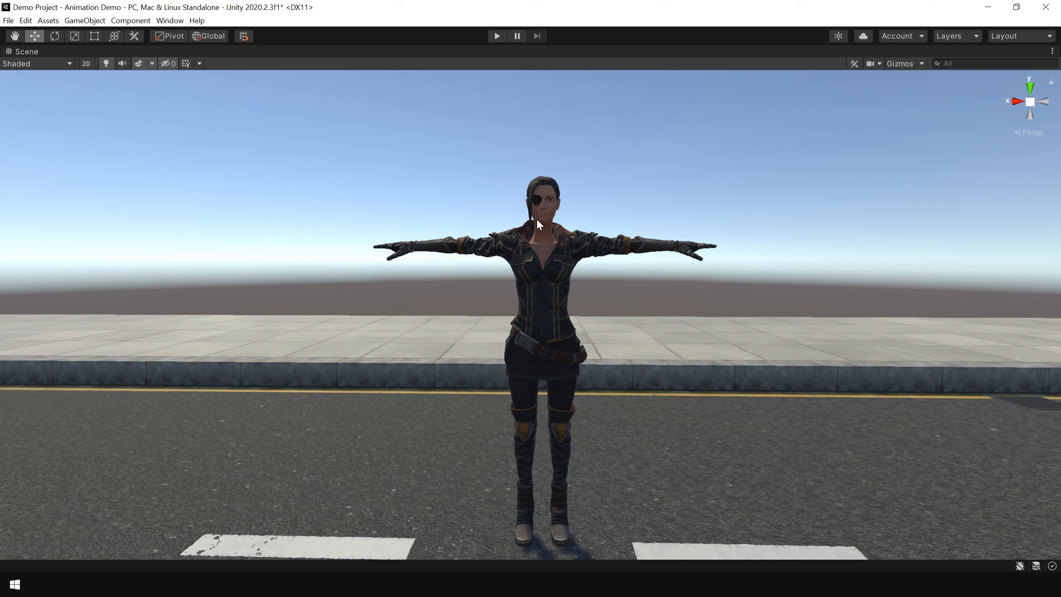
{"action": "left_click", "coordinate": [1015, 36]}
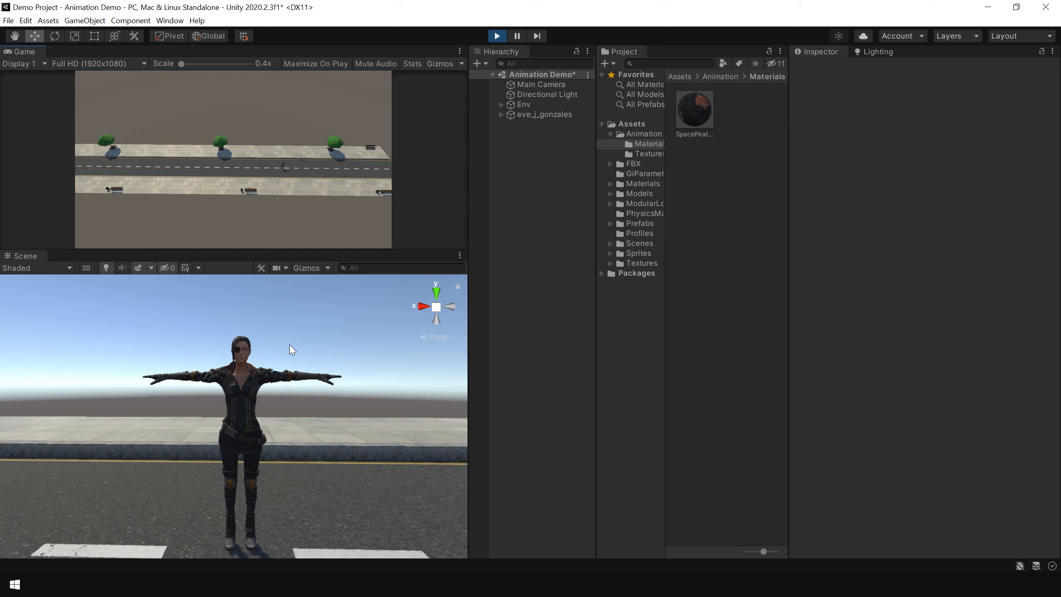
{"action": "mouse_move", "coordinate": [363, 398]}
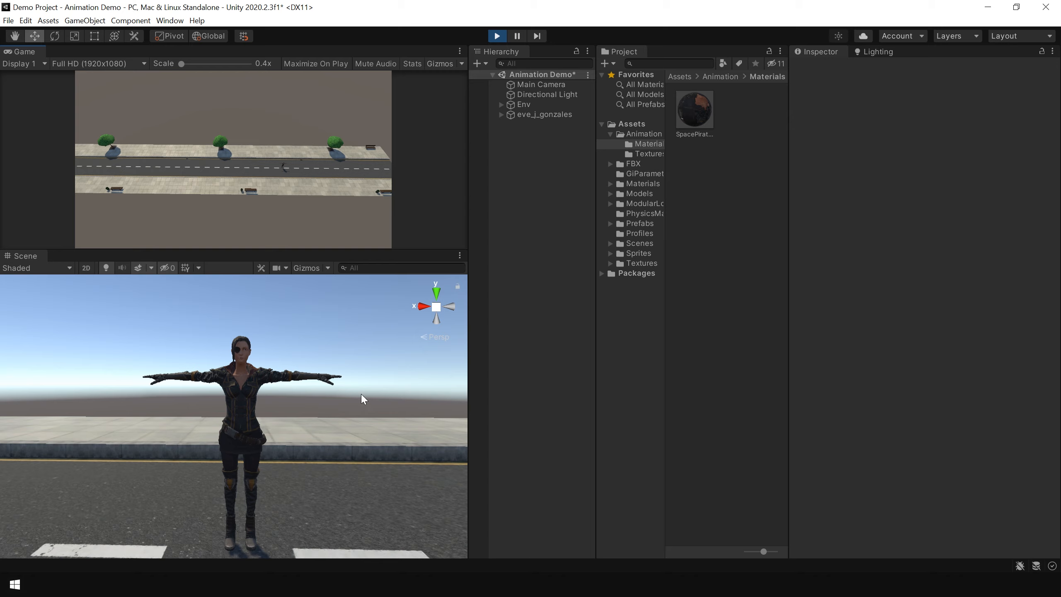
{"action": "mouse_move", "coordinate": [345, 370]}
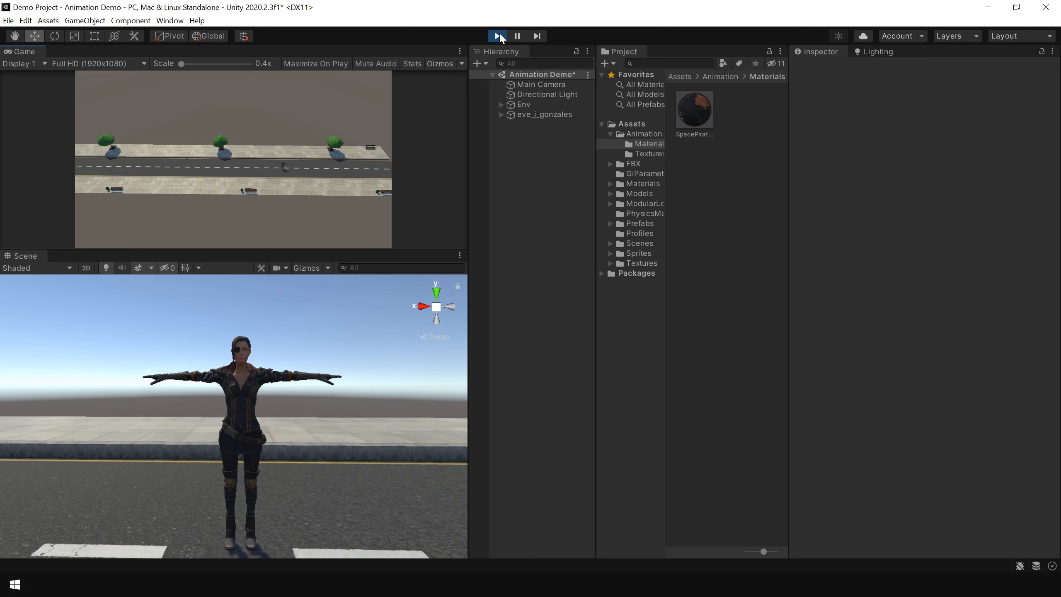
{"action": "left_click", "coordinate": [496, 36]}
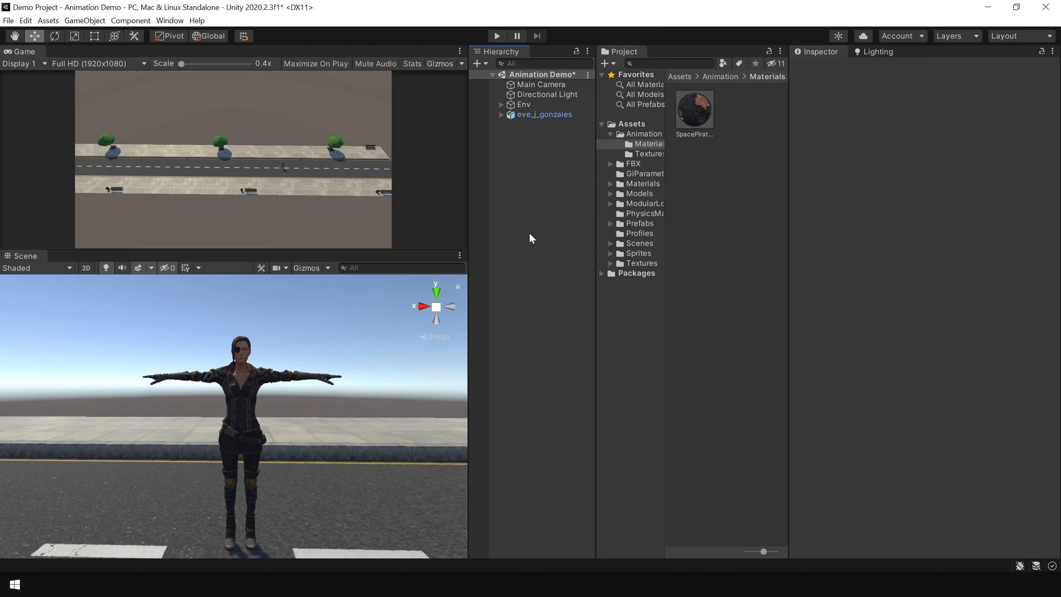
{"action": "left_click", "coordinate": [643, 133]}
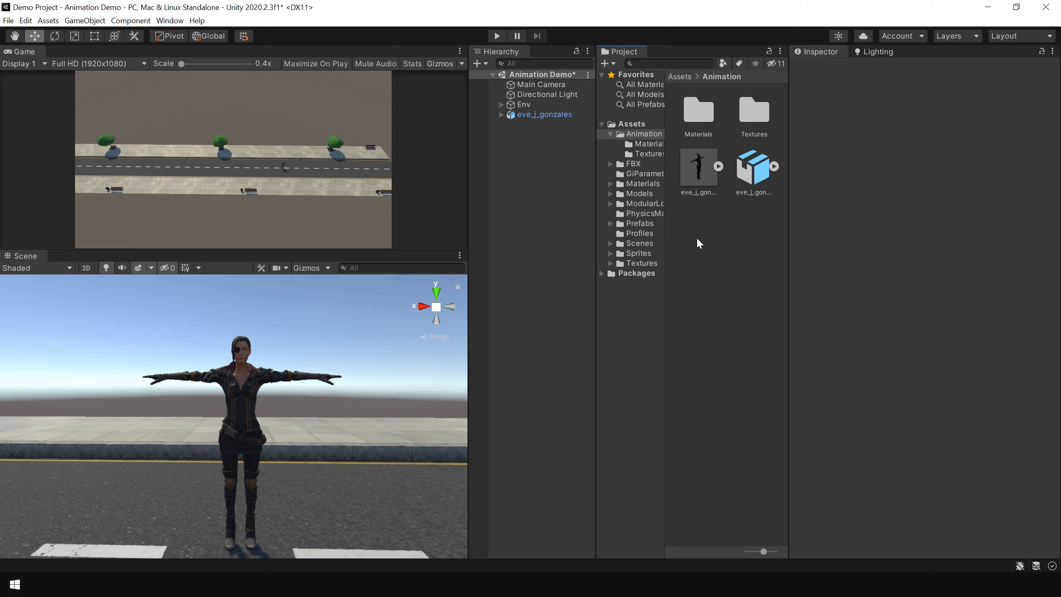
- Set eve_j_gonzales's rig to Humanoid with Create From This Model, apply, and select her in the scene
{"action": "left_click", "coordinate": [697, 166]}
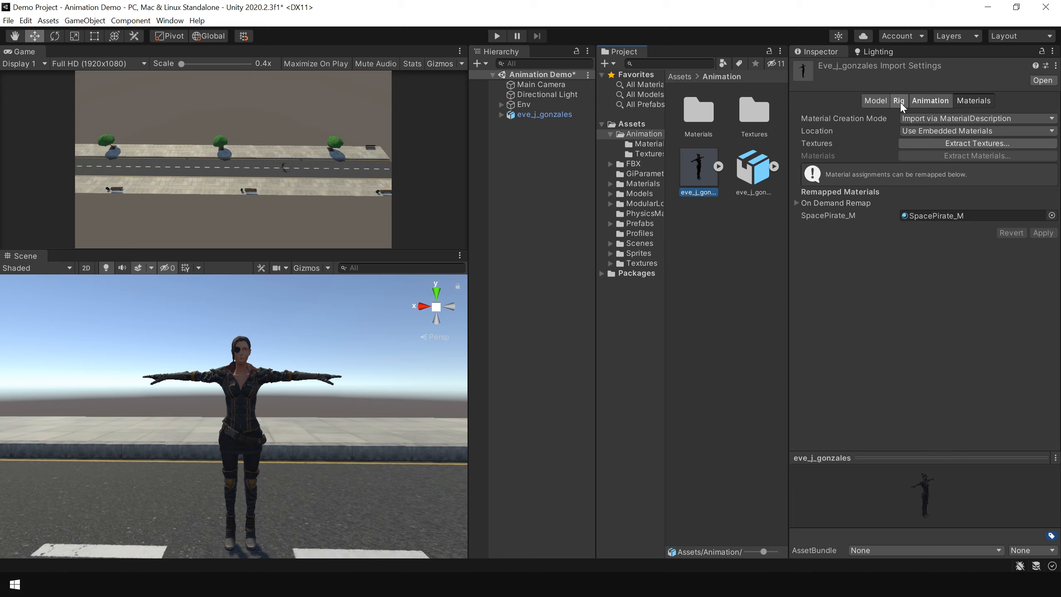
{"action": "left_click", "coordinate": [899, 100]}
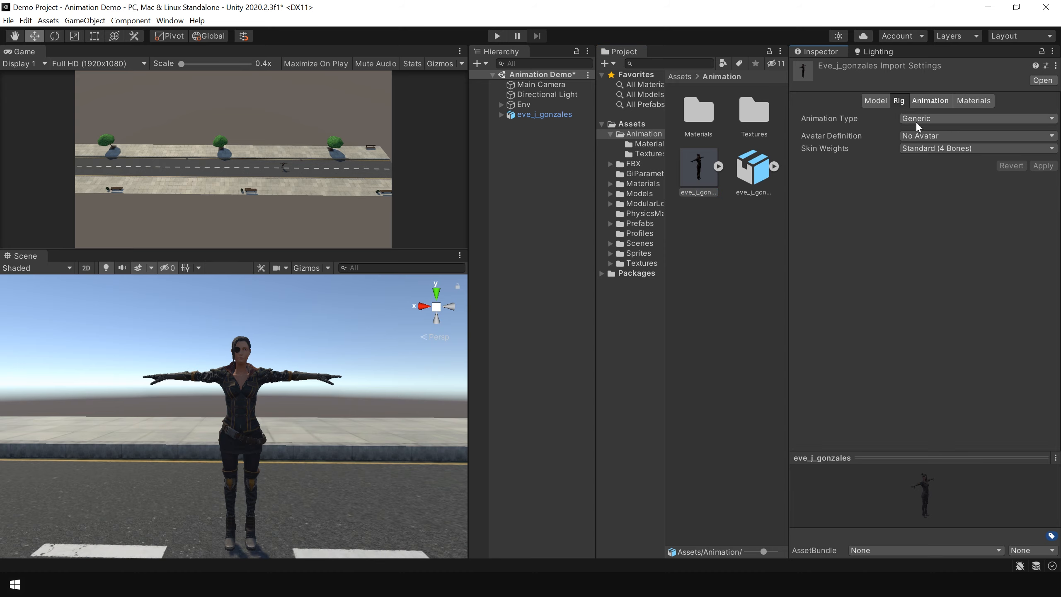
{"action": "left_click", "coordinate": [940, 171]}
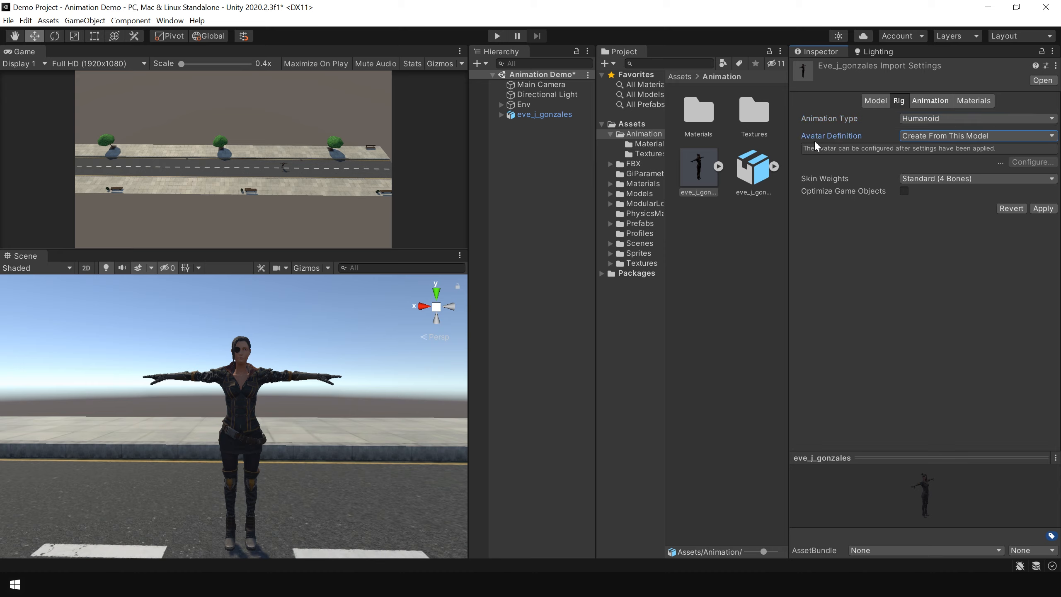
{"action": "left_click", "coordinate": [975, 136]}
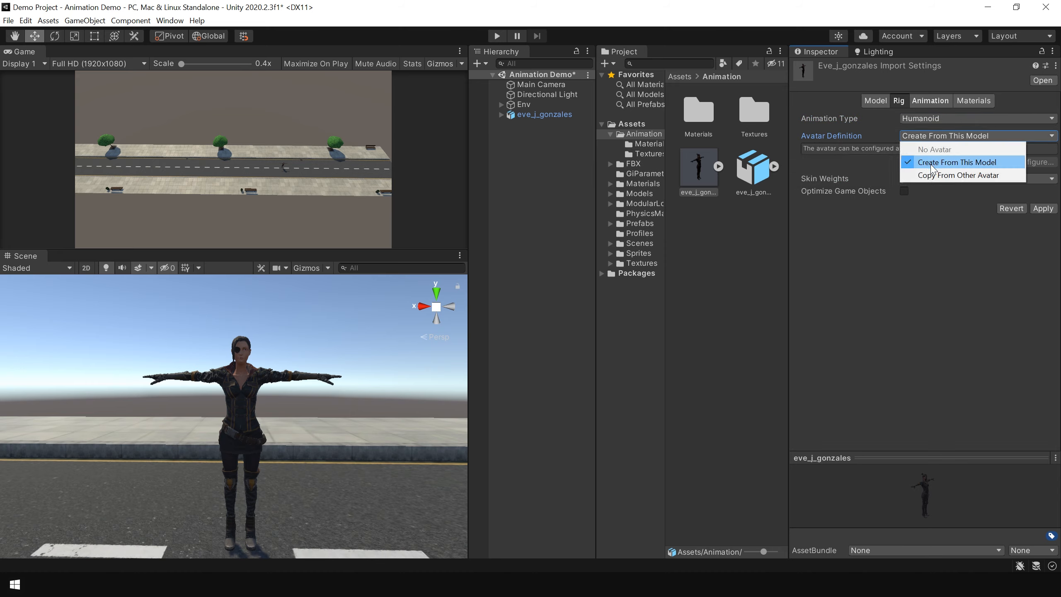
{"action": "left_click", "coordinate": [956, 163]}
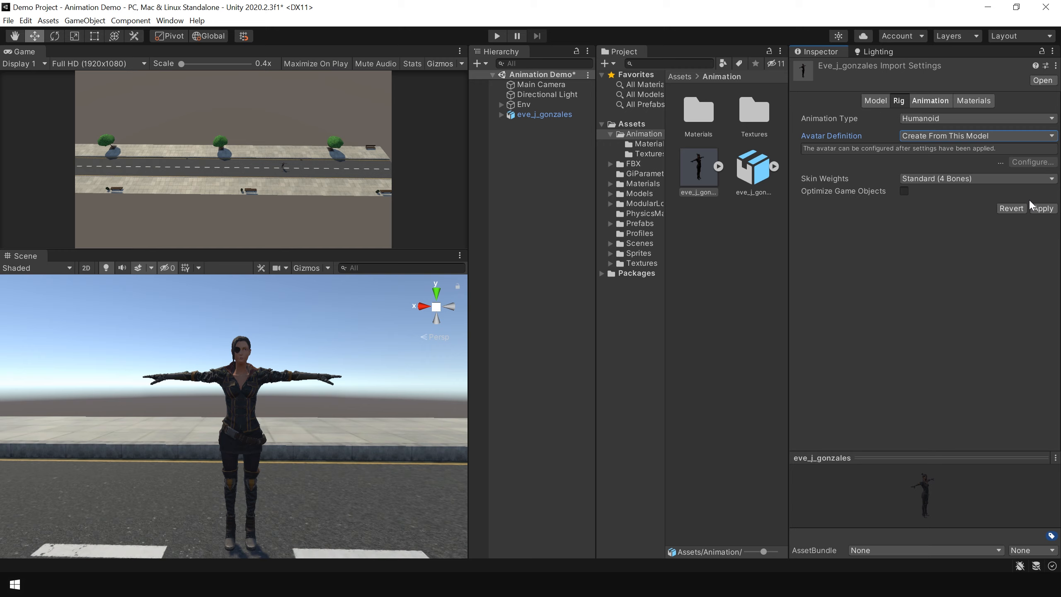
{"action": "left_click", "coordinate": [1042, 208]}
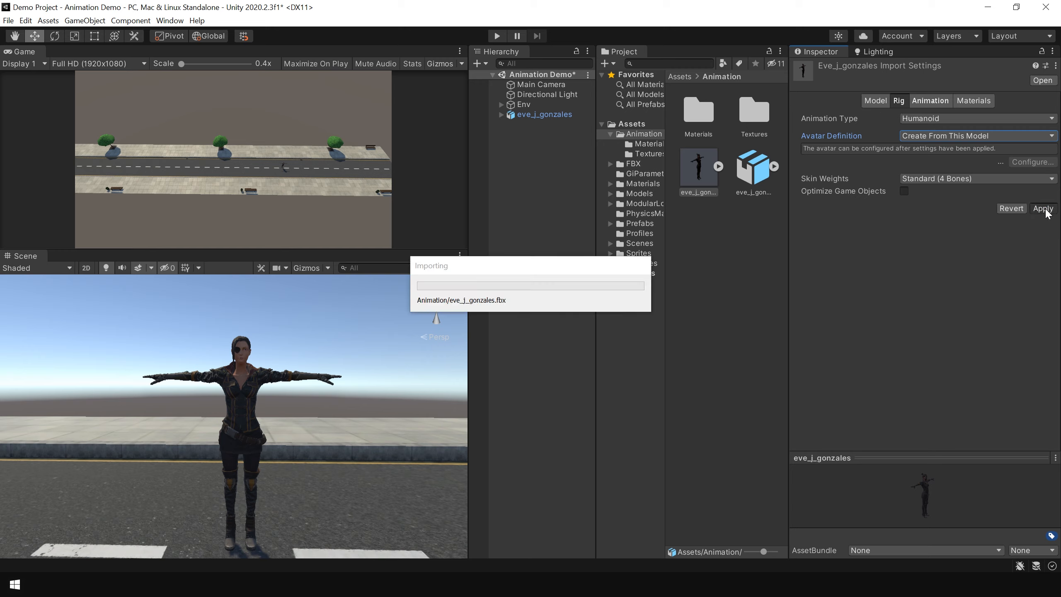
{"action": "left_click", "coordinate": [1043, 208]}
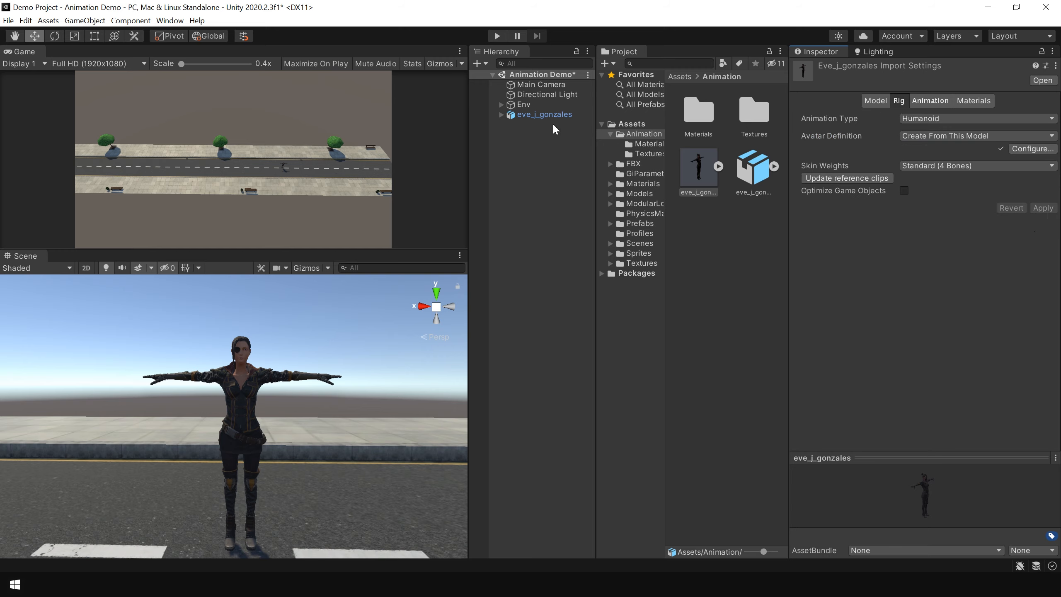
{"action": "left_click", "coordinate": [544, 114]}
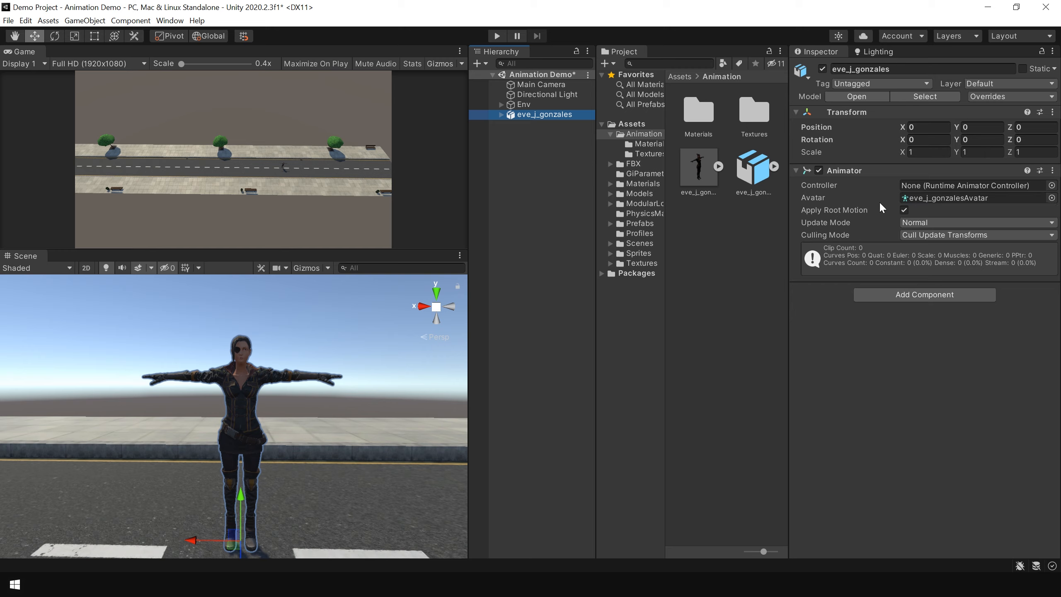
{"action": "mouse_move", "coordinate": [740, 231]}
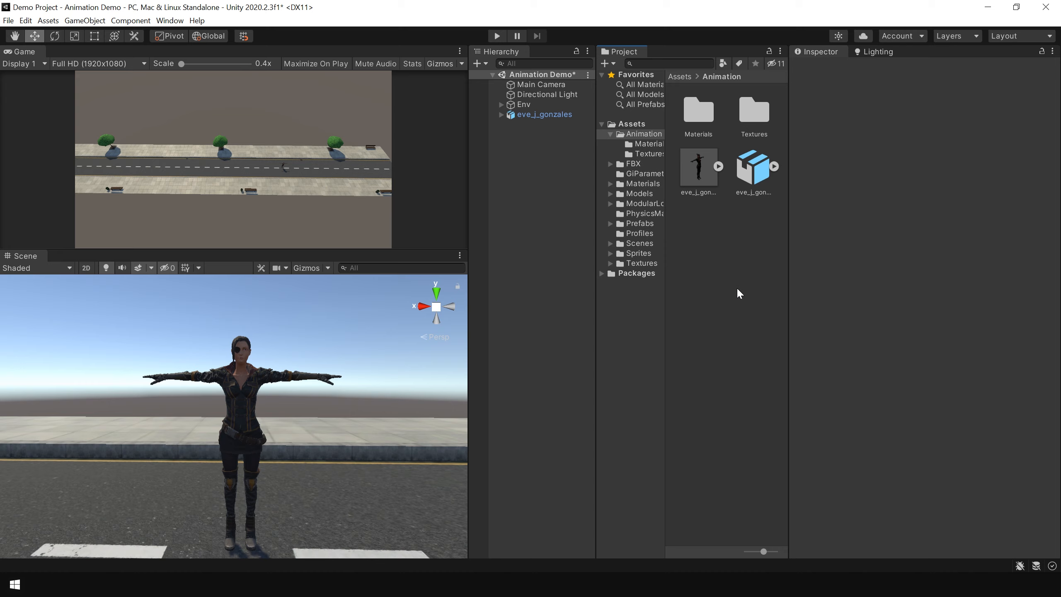
- Make the Walking FBX Humanoid, copying eve_j_gonzalesAvatar as its source avatar, and apply
{"action": "left_click", "coordinate": [753, 168]}
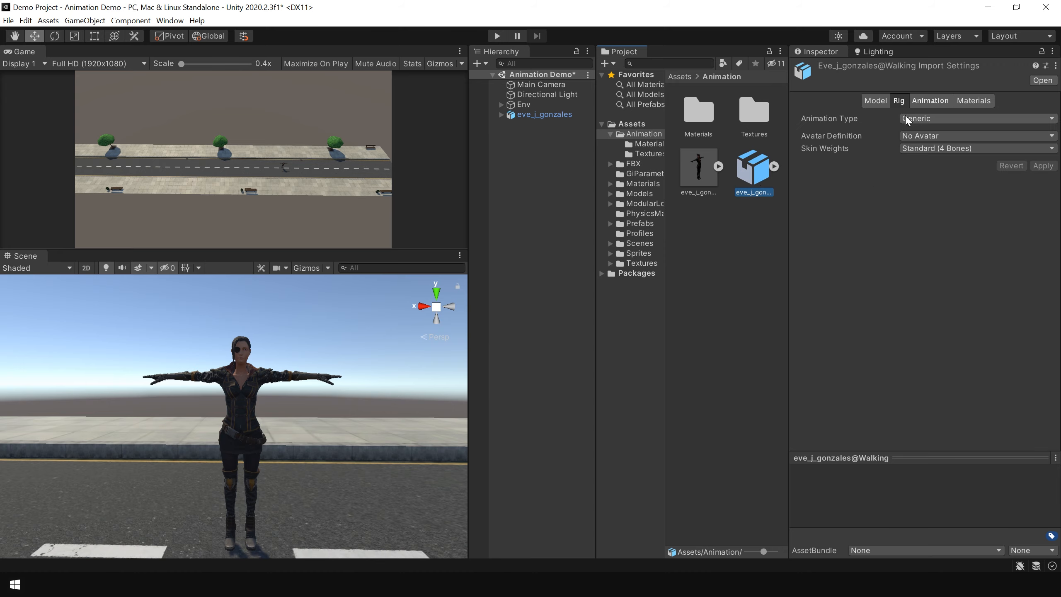
{"action": "left_click", "coordinate": [977, 118]}
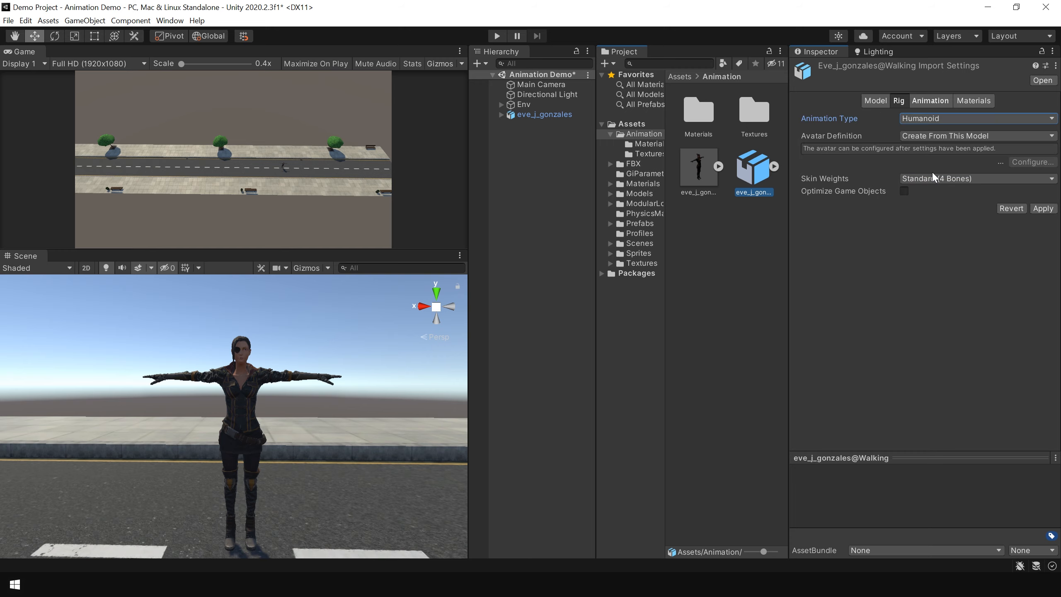
{"action": "left_click", "coordinate": [977, 135]}
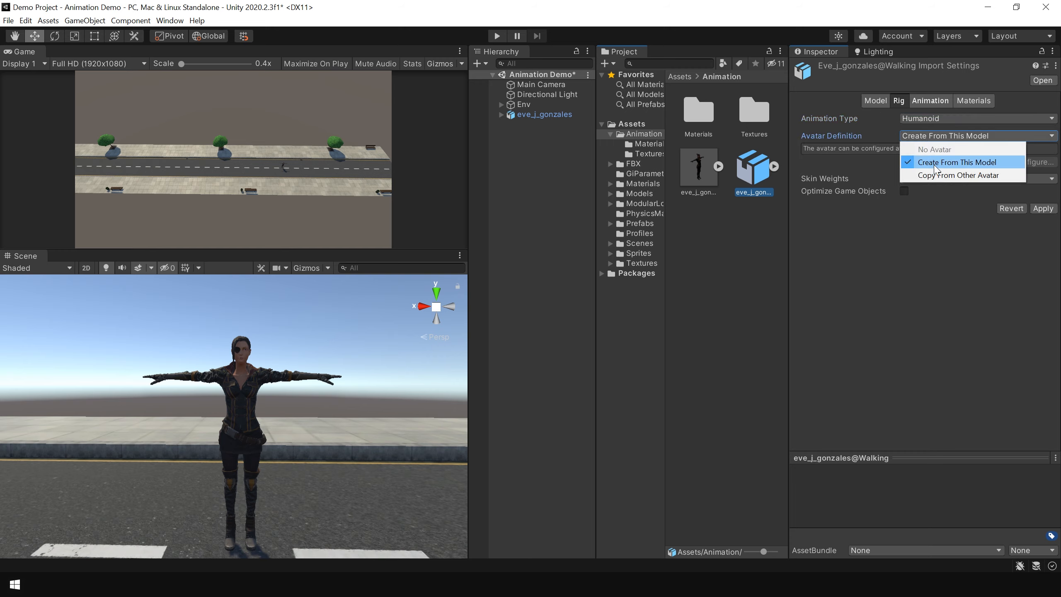
{"action": "left_click", "coordinate": [959, 174]}
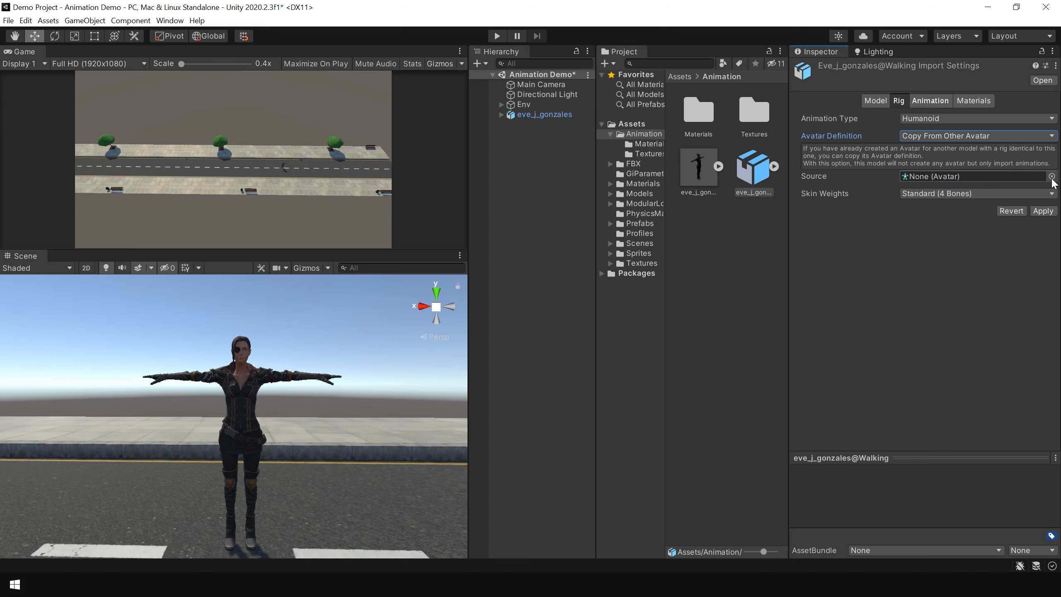
{"action": "left_click", "coordinate": [1053, 176]}
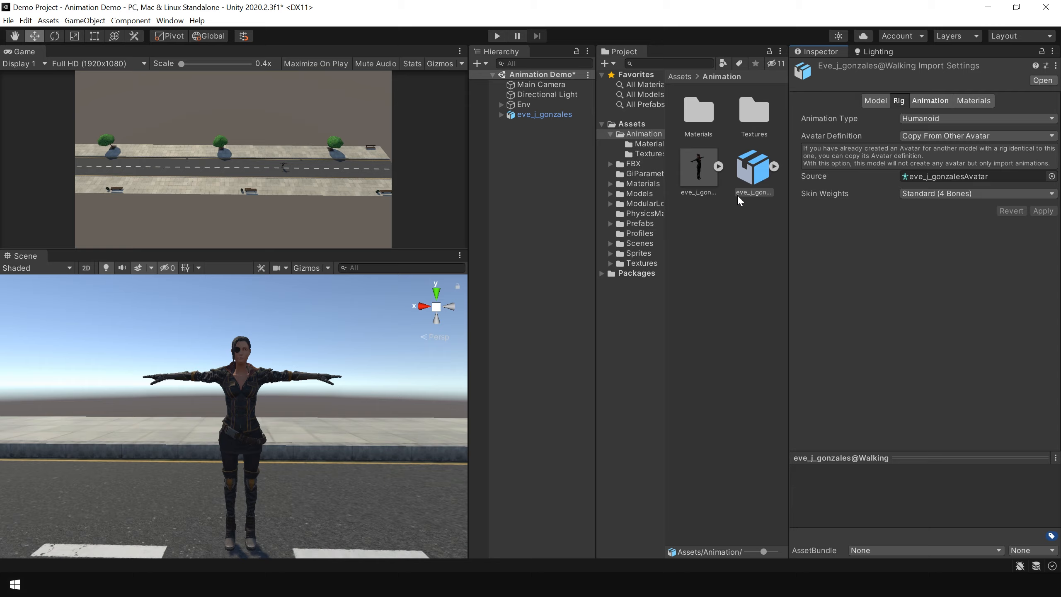
{"action": "left_click", "coordinate": [929, 100]}
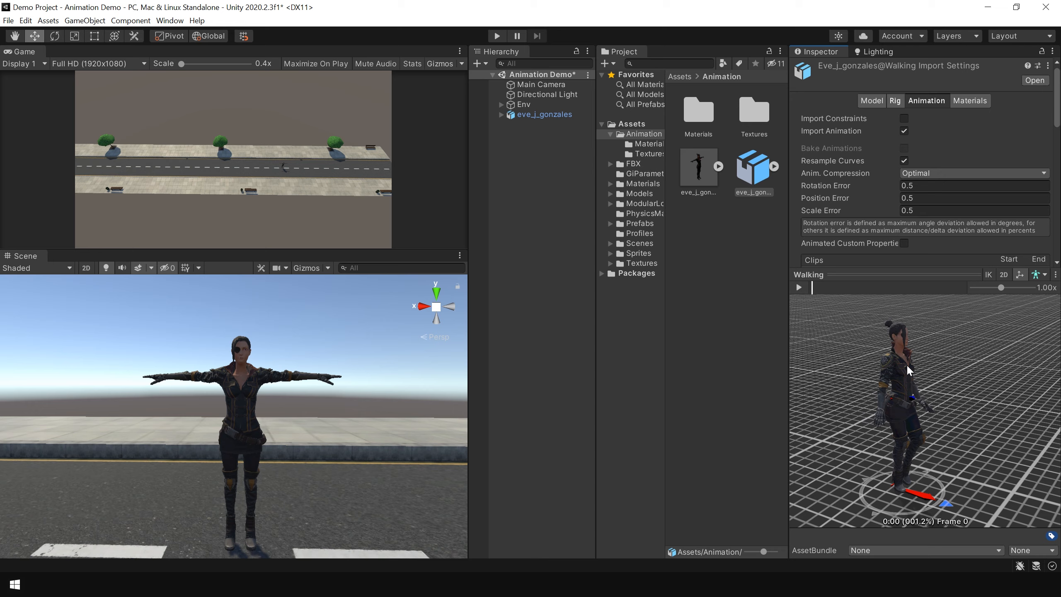
{"action": "mouse_move", "coordinate": [904, 384]}
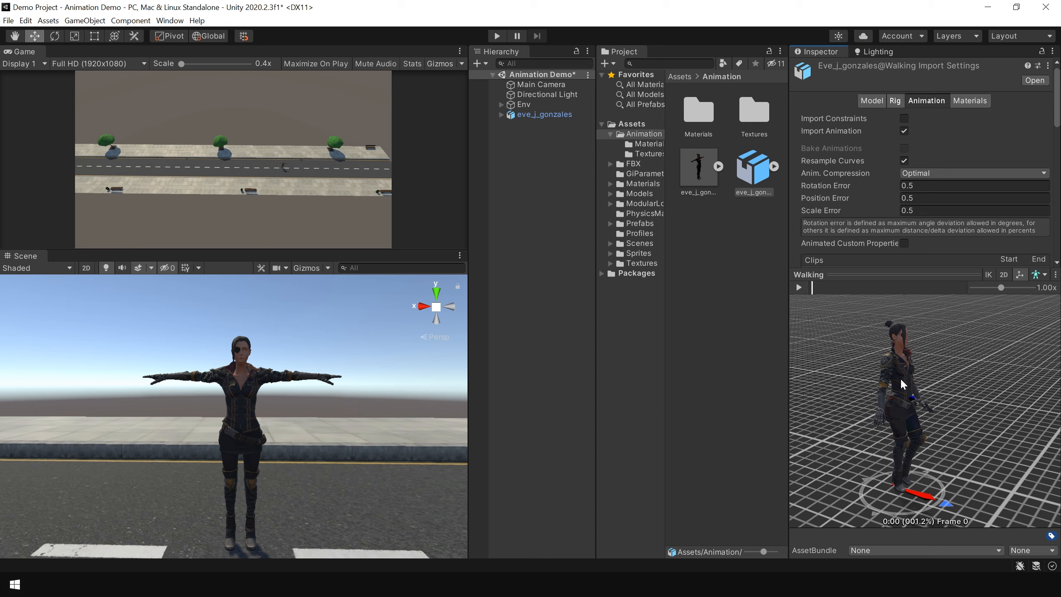
- Play Eve's Walking clip preview (frames 0-41), then reselect the Walking animation file
{"action": "left_click", "coordinate": [799, 287]}
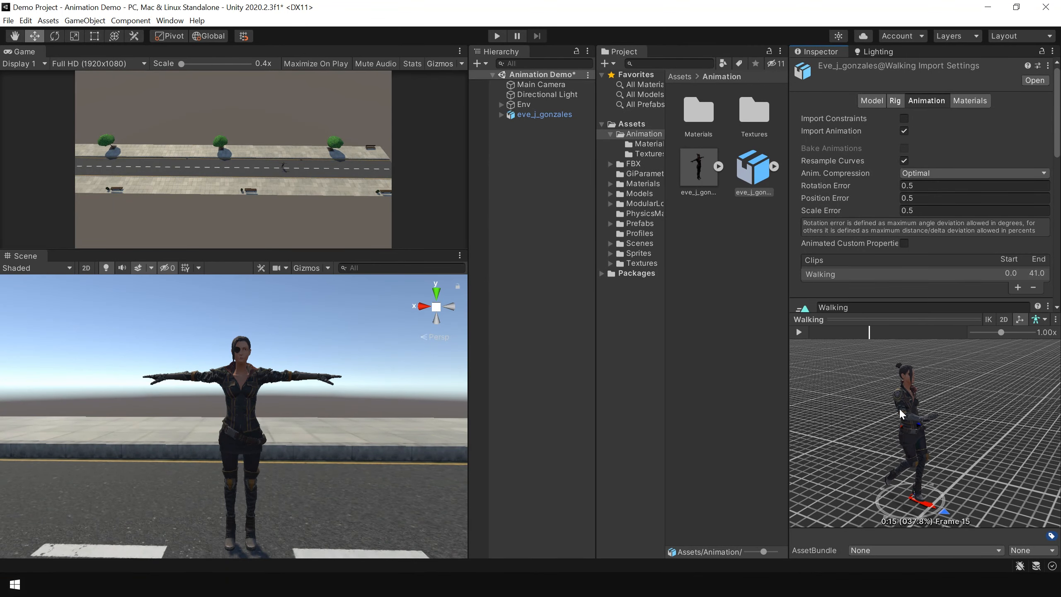
{"action": "left_click", "coordinate": [543, 114]}
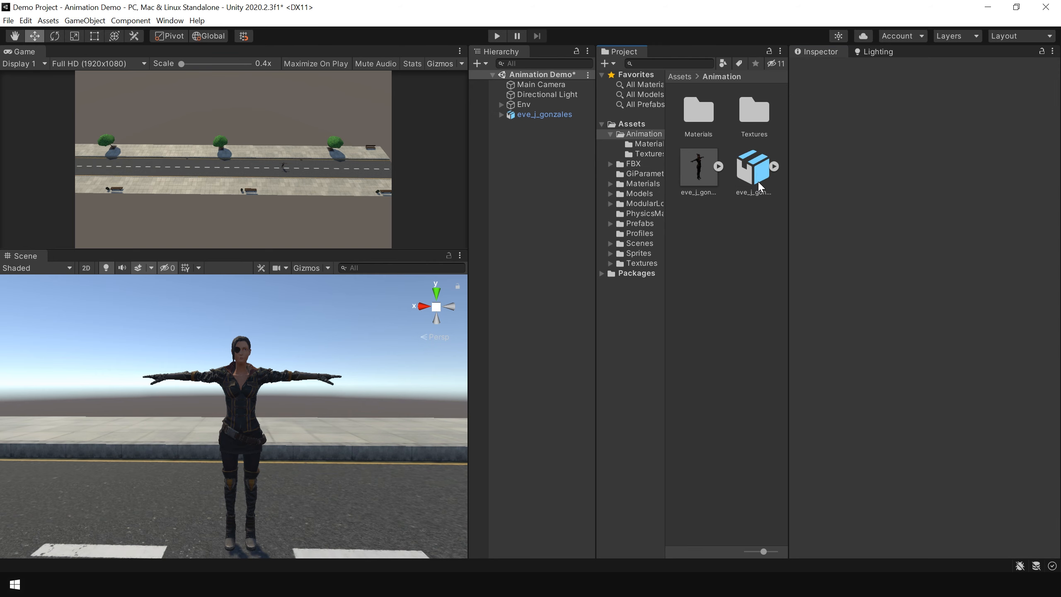
{"action": "left_click", "coordinate": [753, 165]}
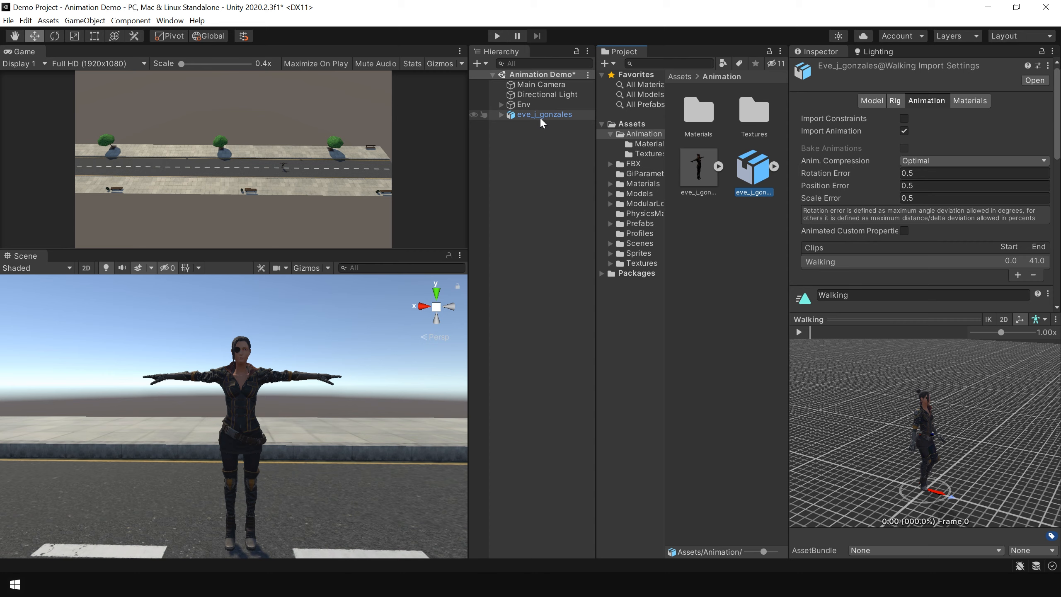
- Select eve_j_gonzales and view its Animator, which has no controller assigned
{"action": "left_click", "coordinate": [544, 115]}
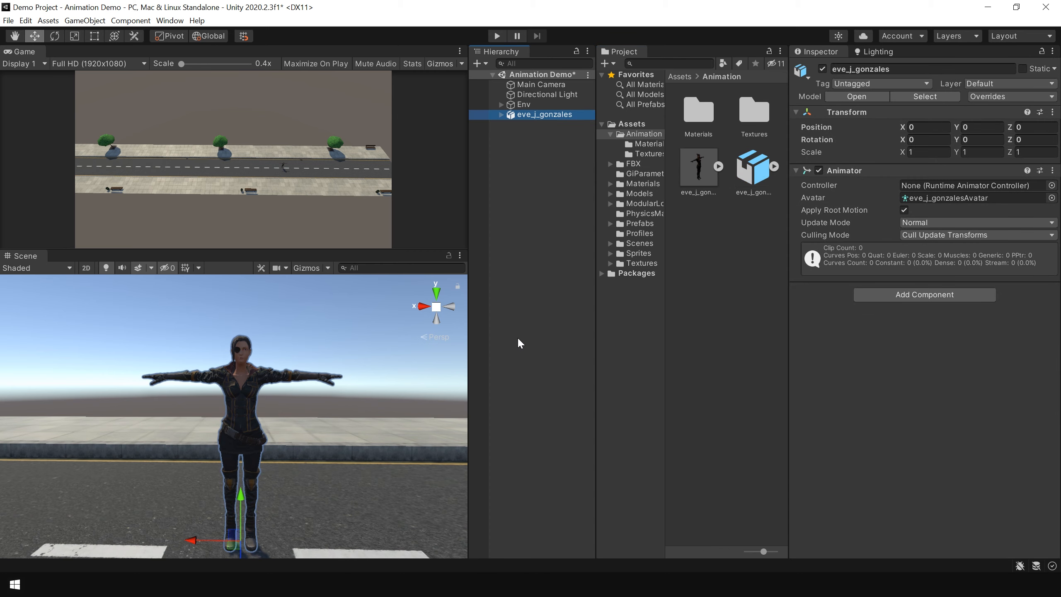
{"action": "mouse_move", "coordinate": [257, 392]}
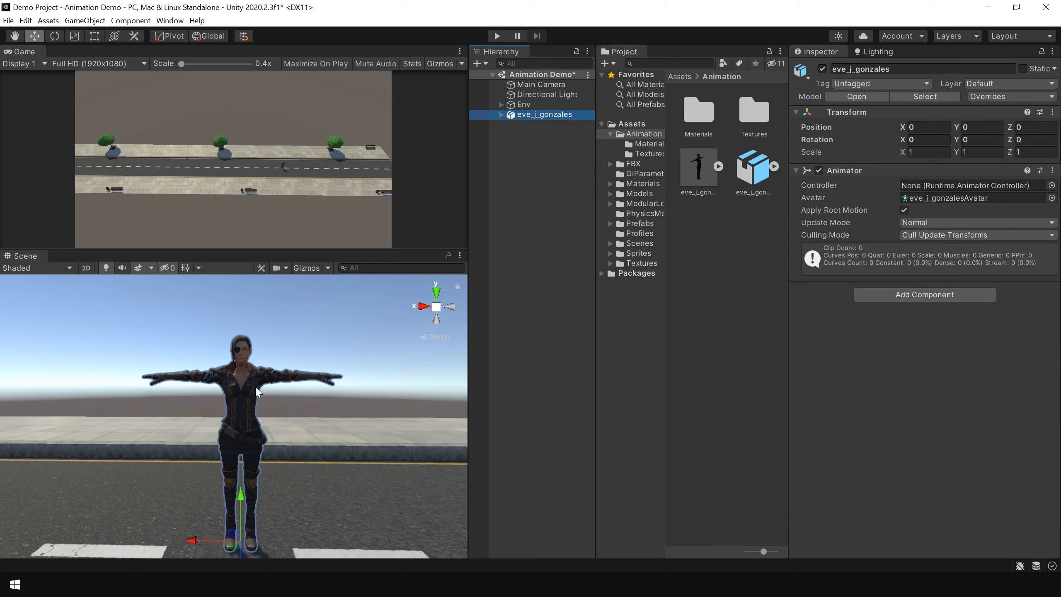
{"action": "mouse_move", "coordinate": [878, 190]}
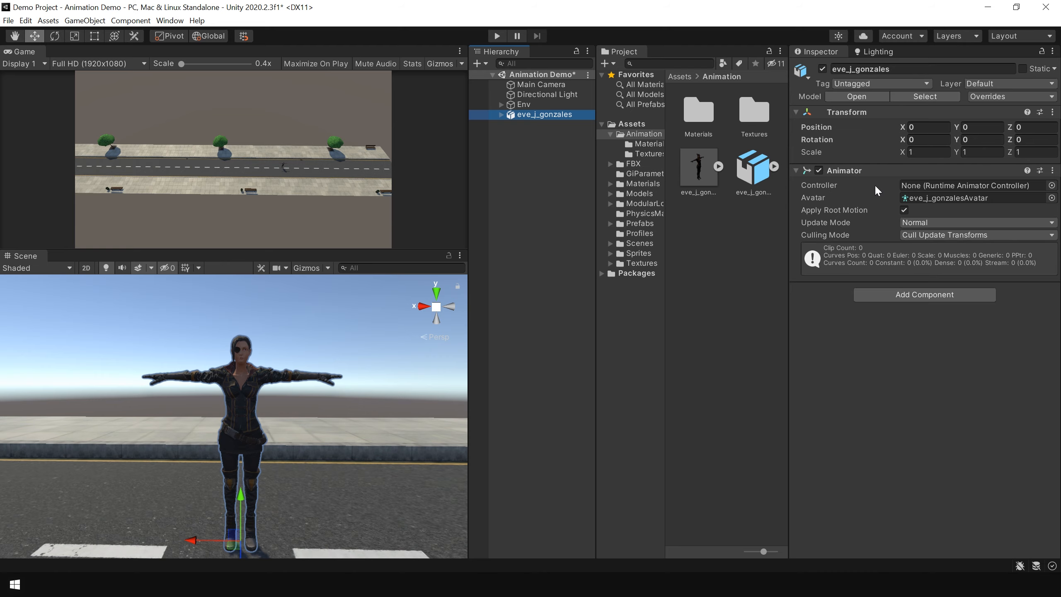
{"action": "left_click", "coordinate": [170, 20]}
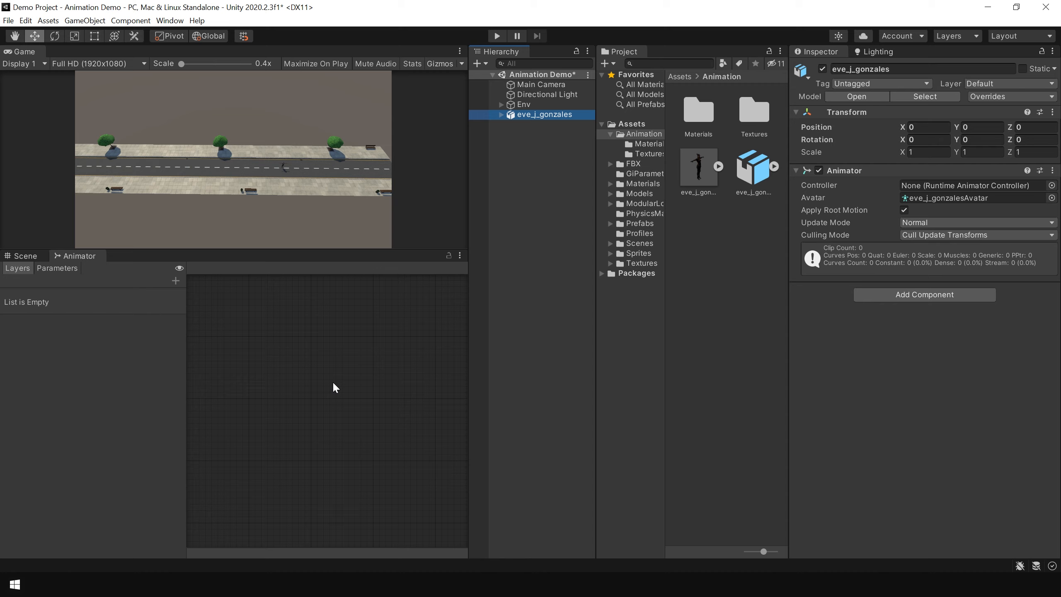
{"action": "mouse_move", "coordinate": [359, 403]}
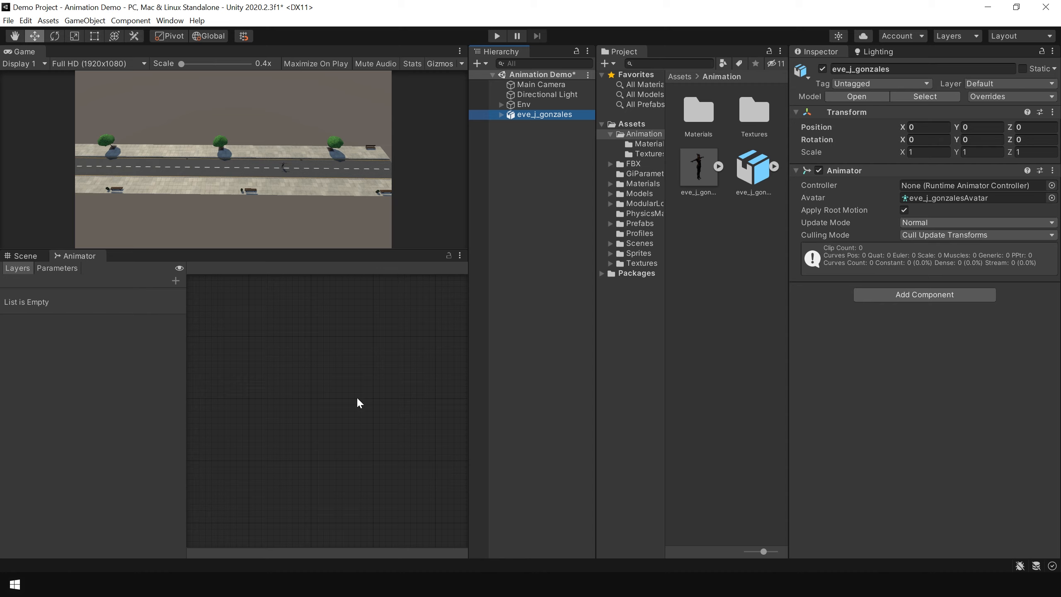
{"action": "left_click", "coordinate": [25, 256]}
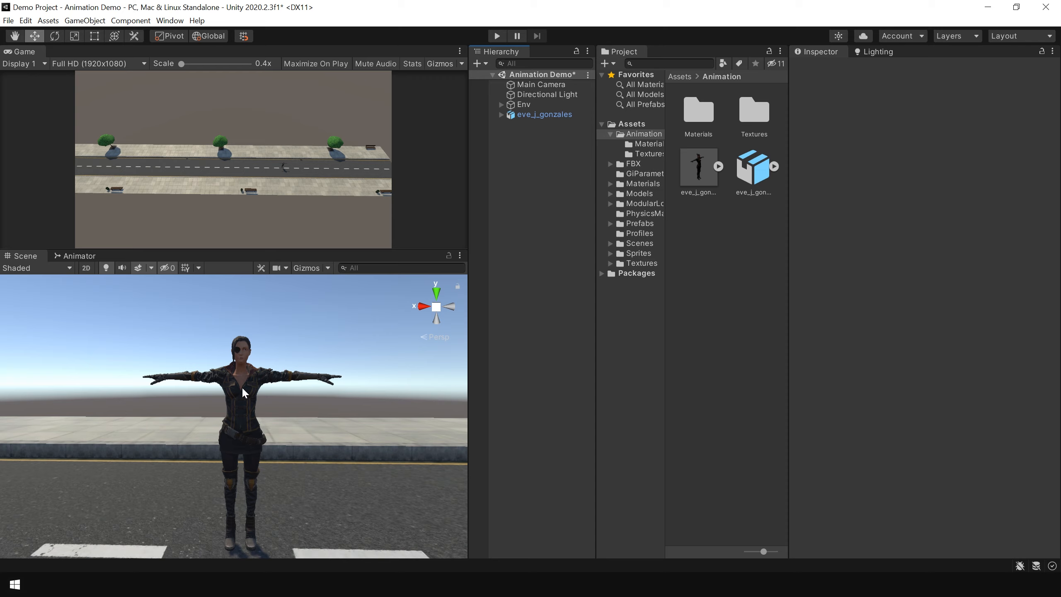
{"action": "mouse_move", "coordinate": [263, 381]}
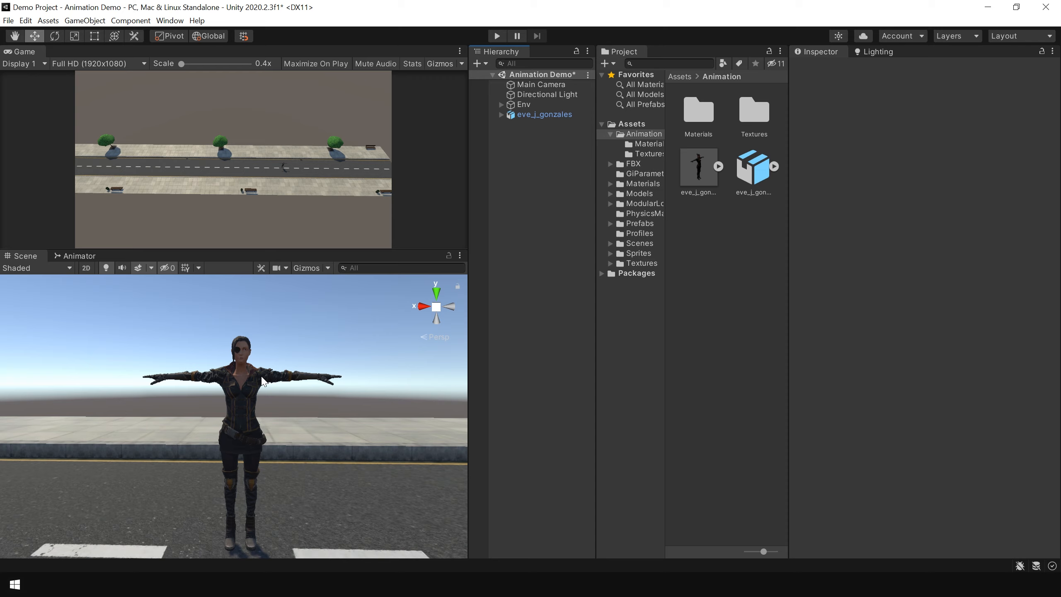
{"action": "mouse_move", "coordinate": [309, 381]}
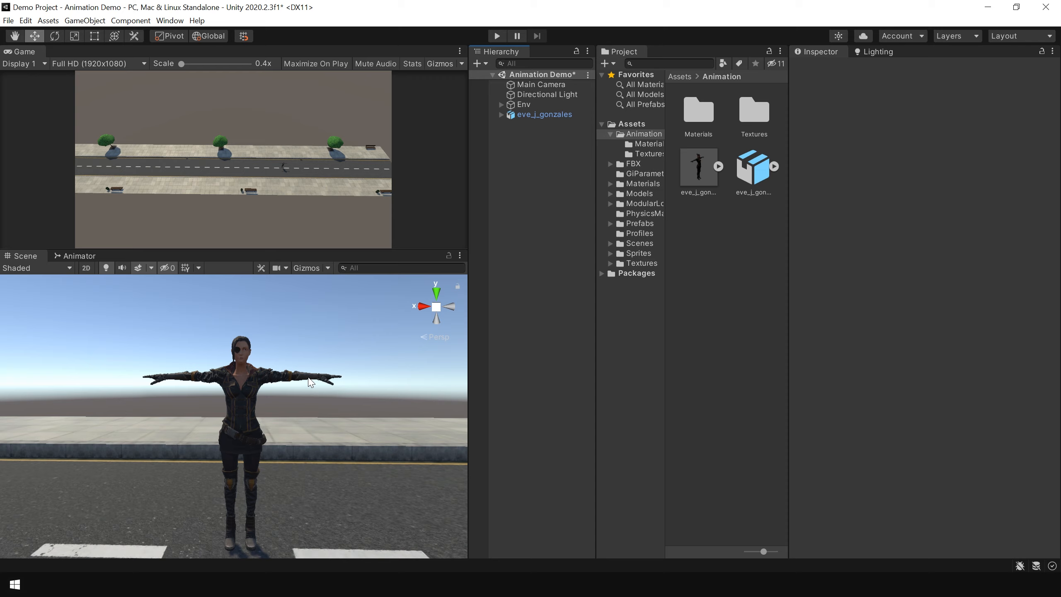
{"action": "mouse_move", "coordinate": [300, 368]}
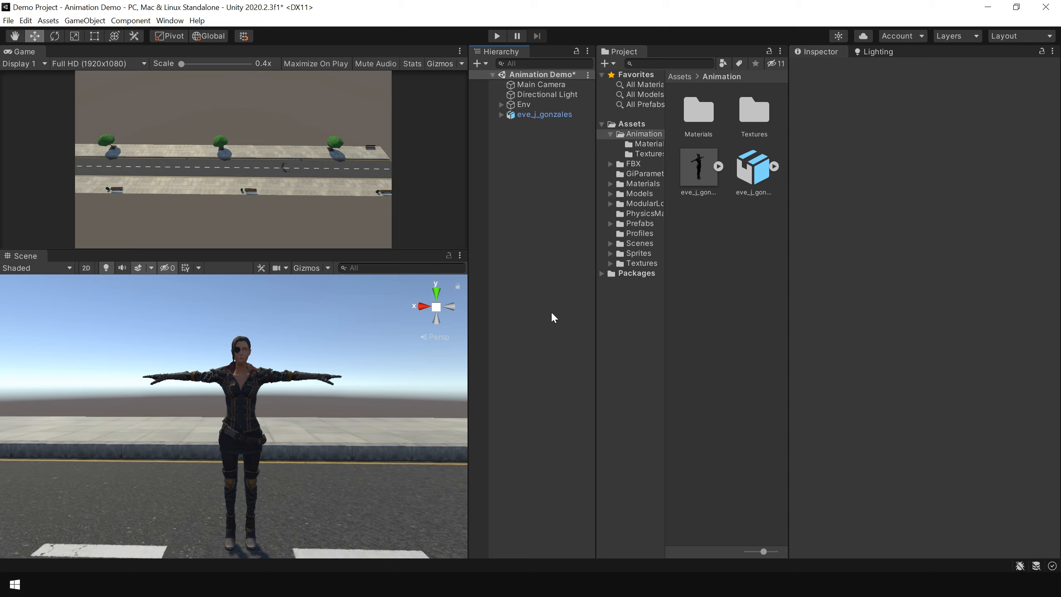
{"action": "left_click", "coordinate": [170, 20]}
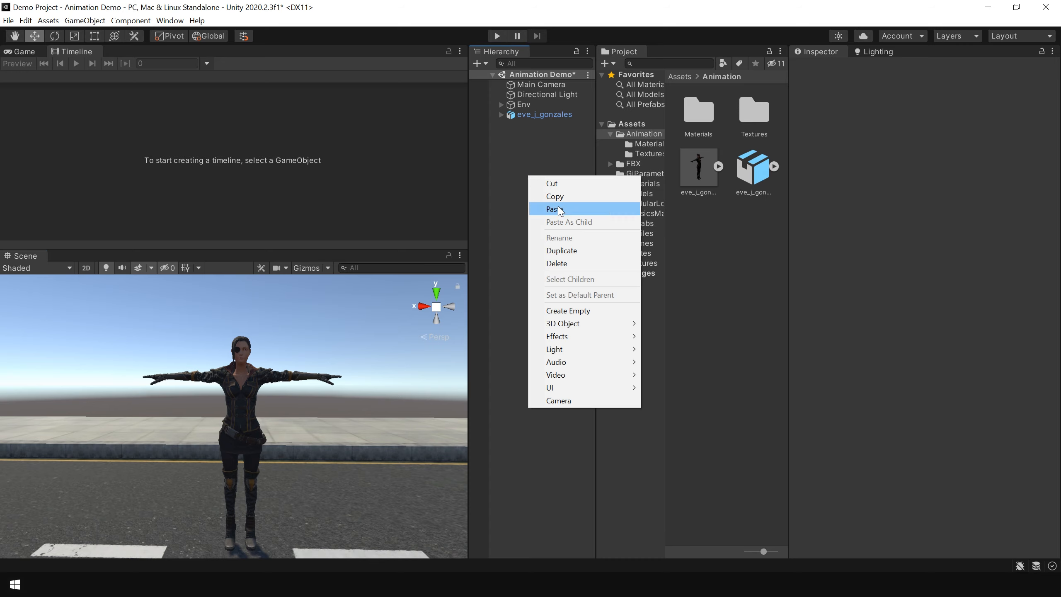
{"action": "mouse_move", "coordinate": [578, 311]}
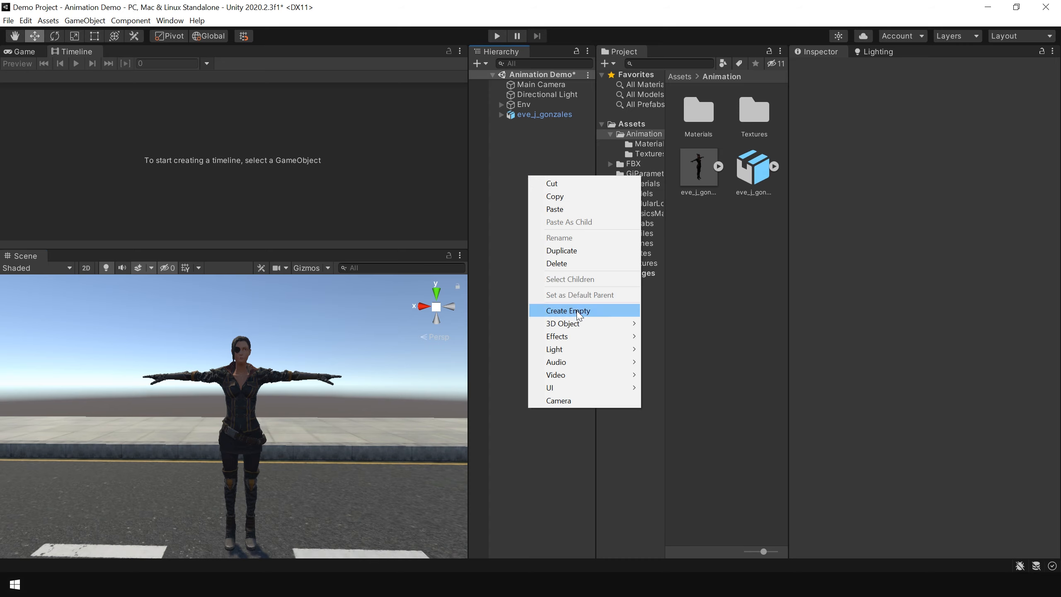
- Create an empty Timeline object and save its new Timeline asset in the Animation folder
{"action": "left_click", "coordinate": [568, 311]}
{"action": "type", "text": "Timeline"}
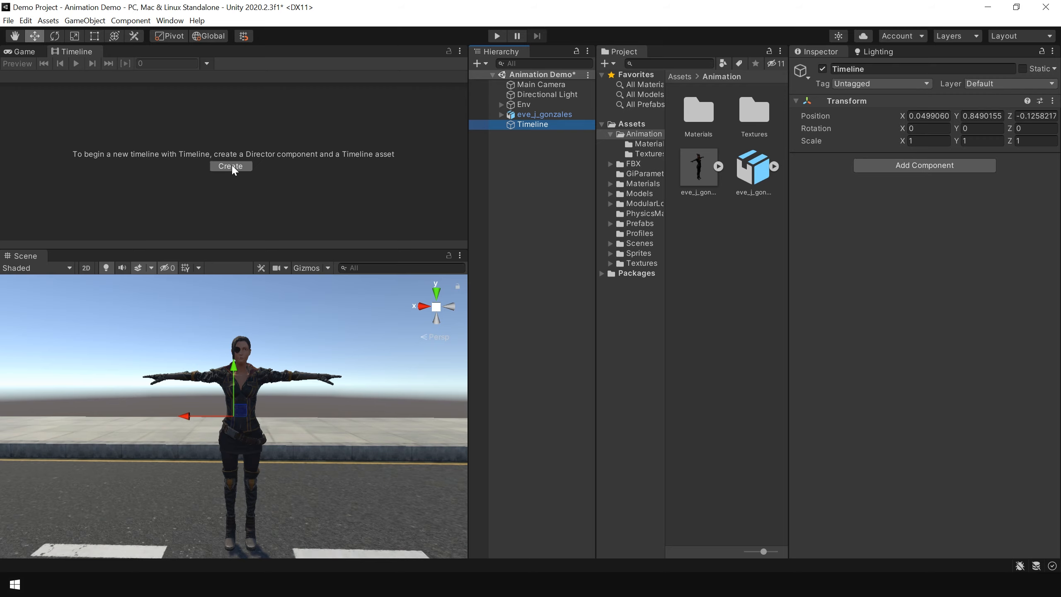
{"action": "left_click", "coordinate": [231, 167]}
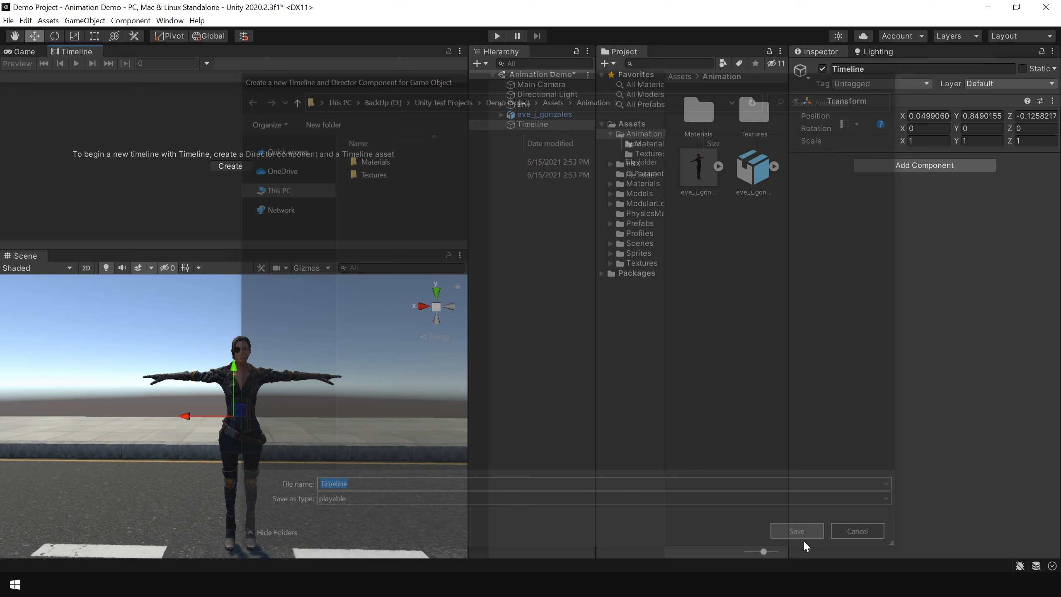
{"action": "left_click", "coordinate": [797, 531]}
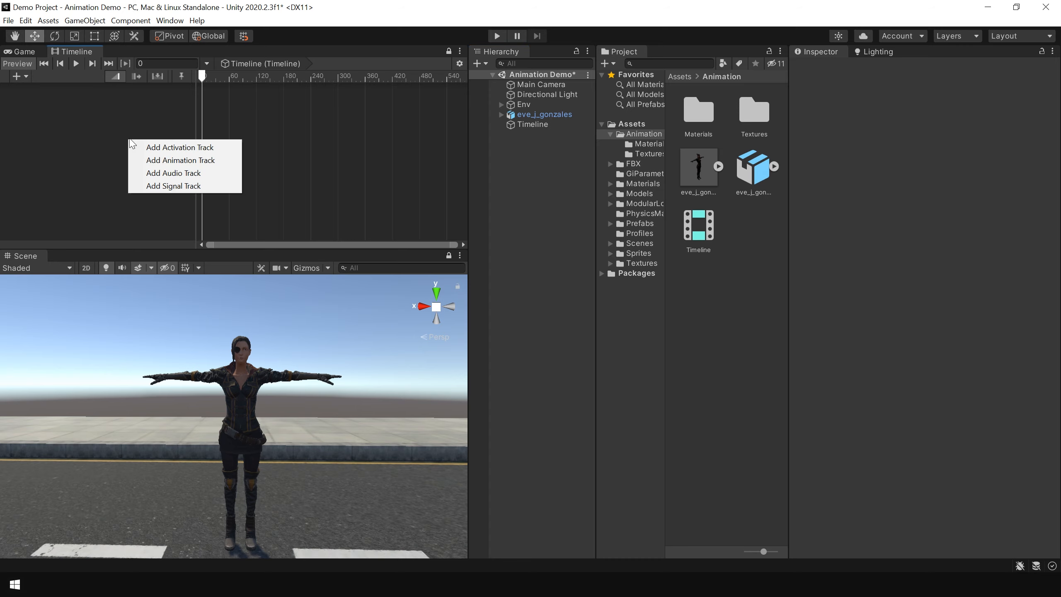
{"action": "mouse_move", "coordinate": [180, 160]}
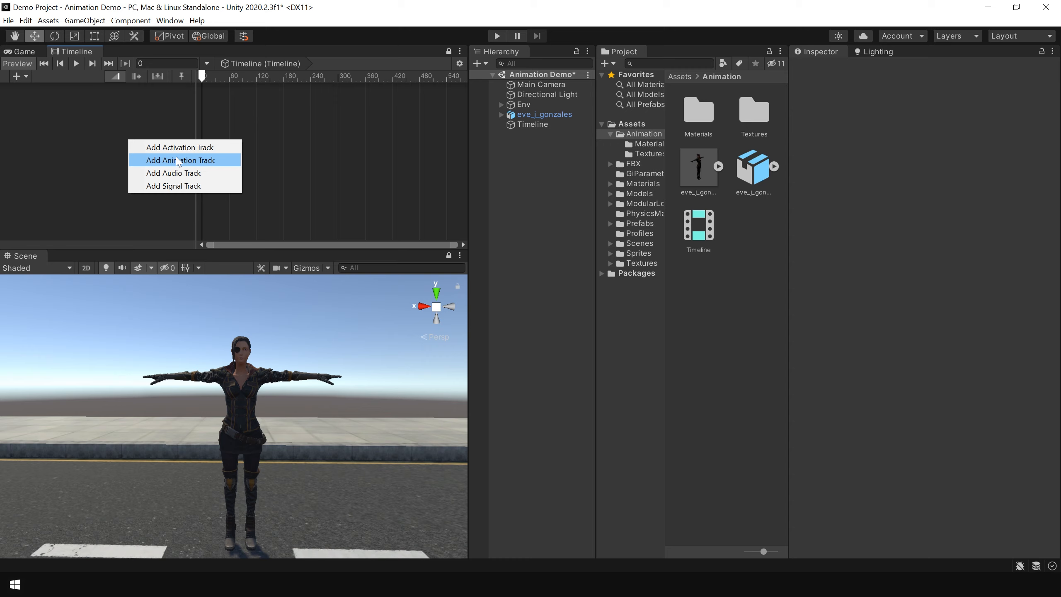
- Add an animation track for eve_j_gonzales and place the Walking clip on it
{"action": "left_click", "coordinate": [180, 160]}
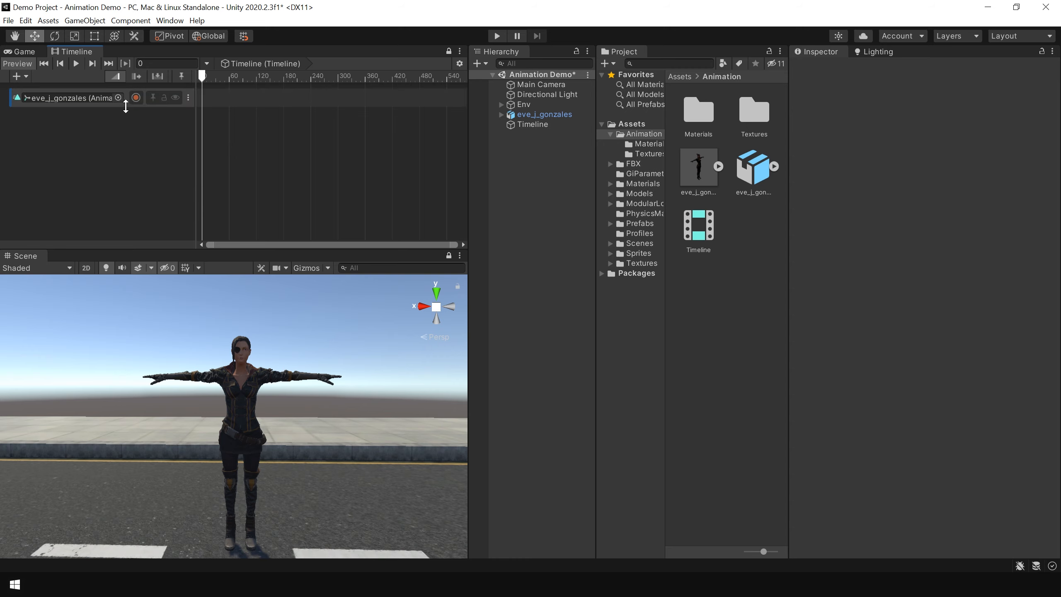
{"action": "right_click", "coordinate": [68, 98]}
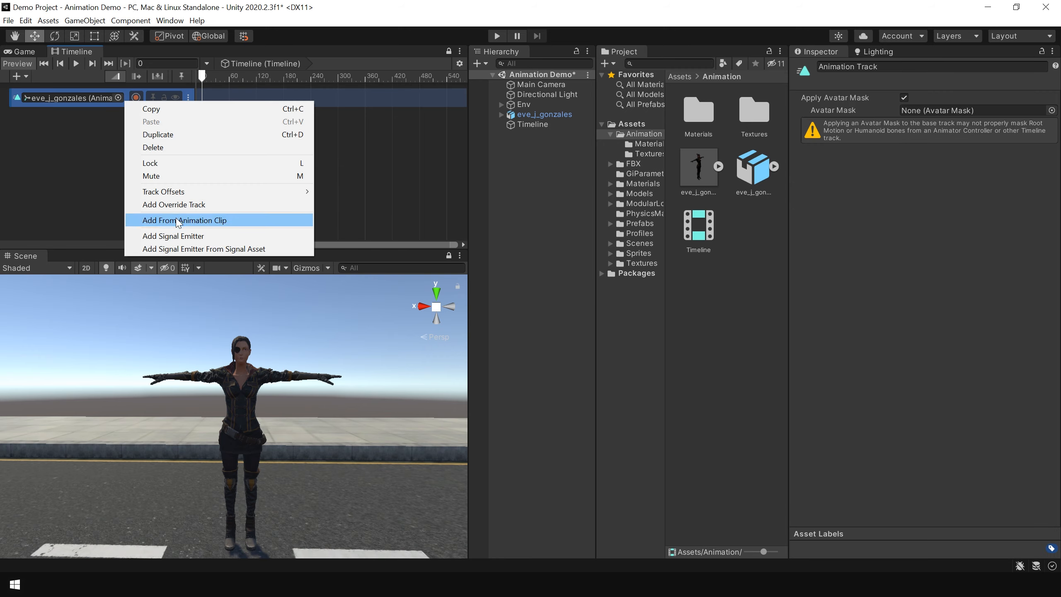
{"action": "left_click", "coordinate": [184, 220]}
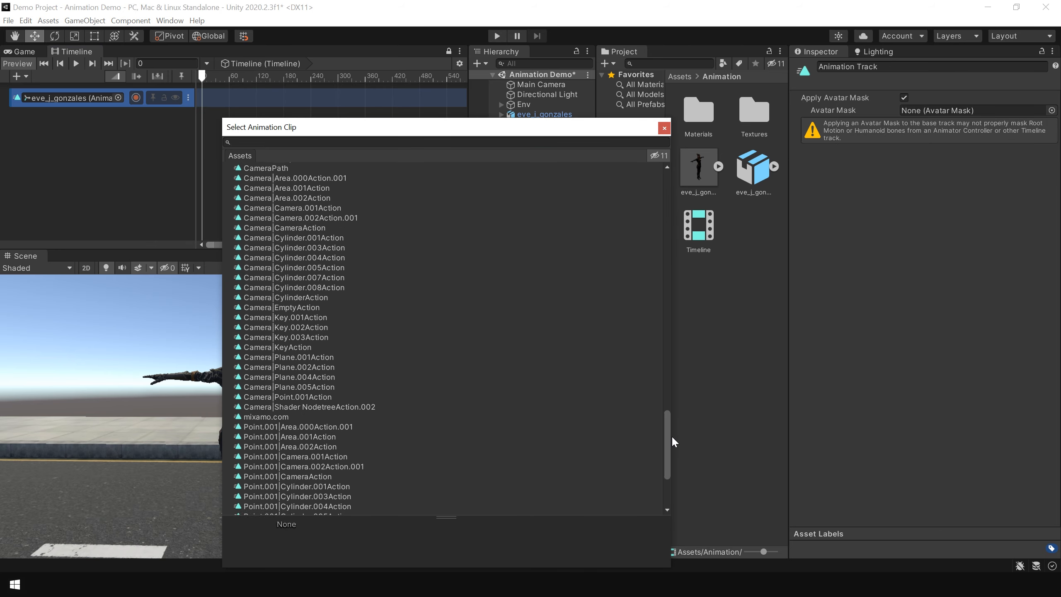
{"action": "left_click", "coordinate": [663, 128]}
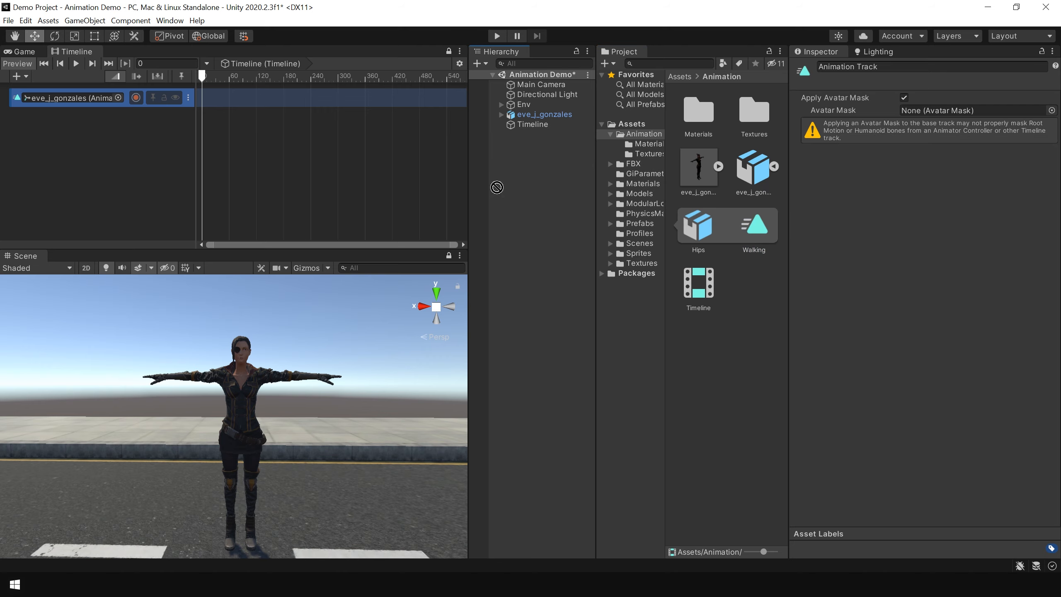
- Inspect the Walking clip's timing and scrub the timeline to preview her walk
{"action": "left_click", "coordinate": [232, 98]}
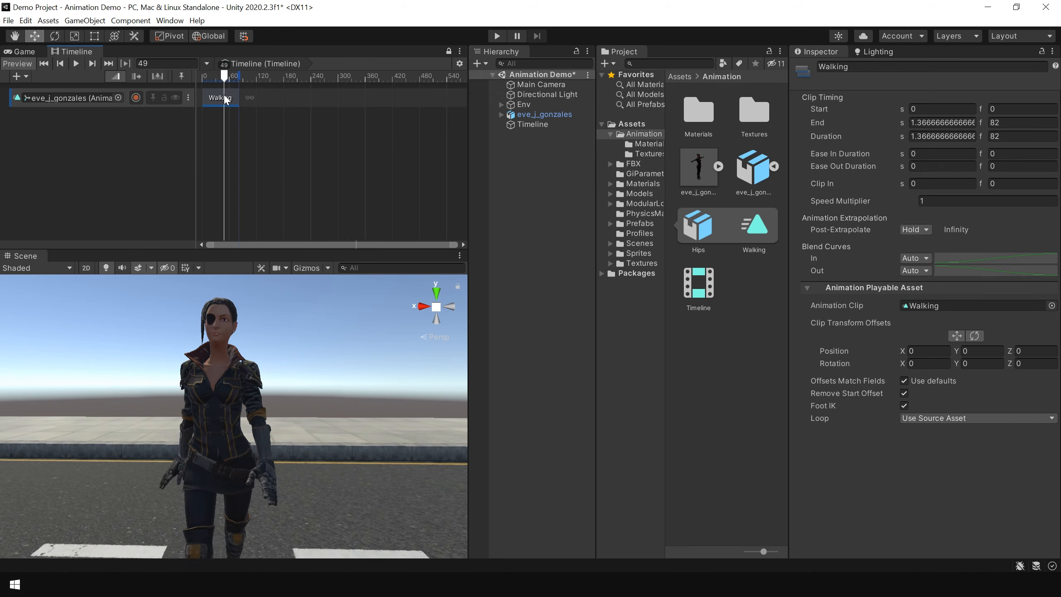
{"action": "left_click", "coordinate": [43, 63]}
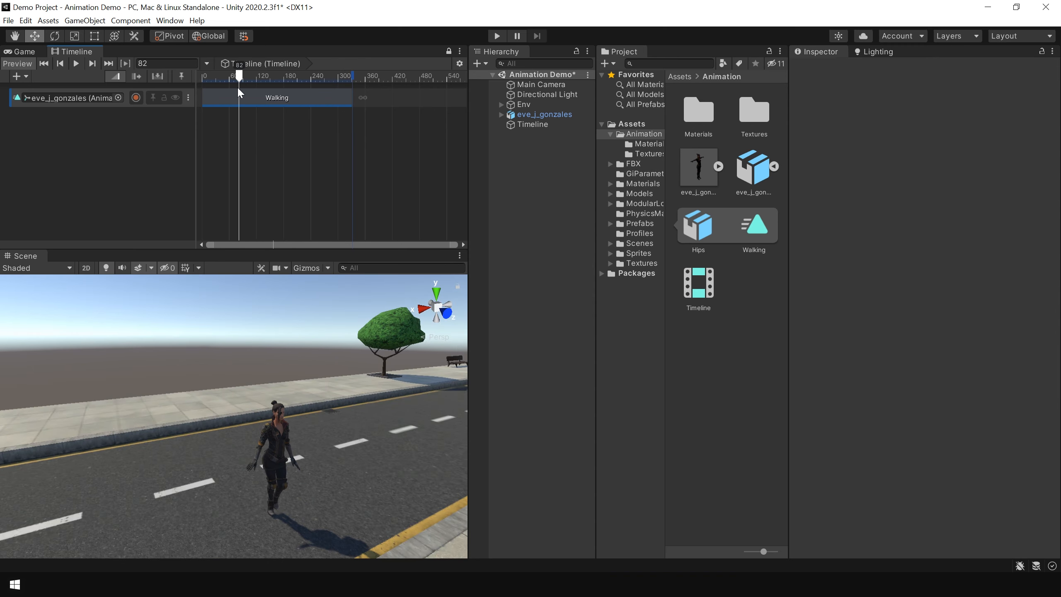
{"action": "left_click_drag", "start_coordinate": [238, 74], "coordinate": [254, 75]}
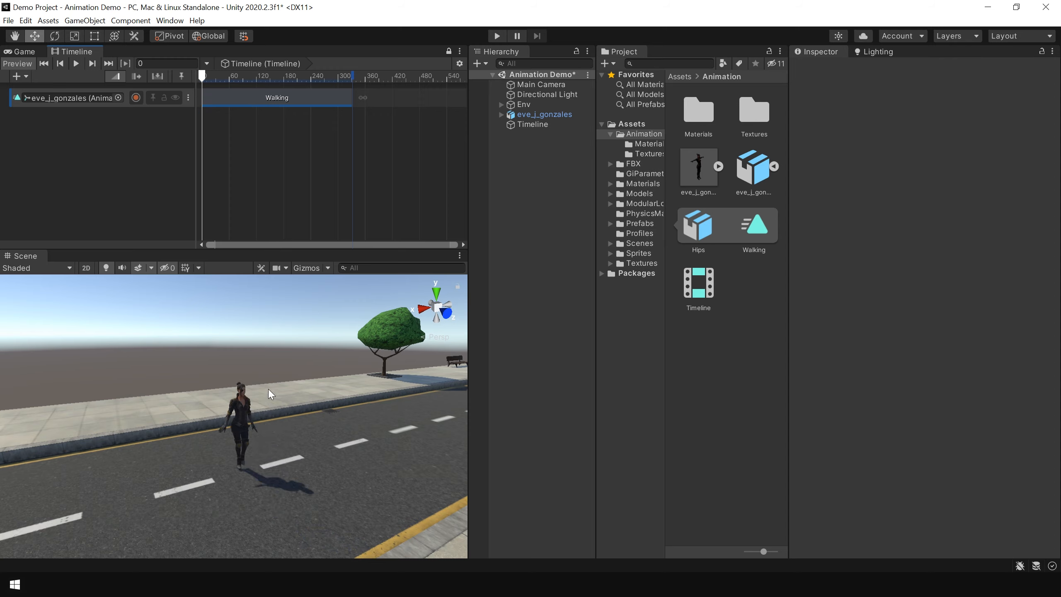
{"action": "mouse_move", "coordinate": [257, 404]}
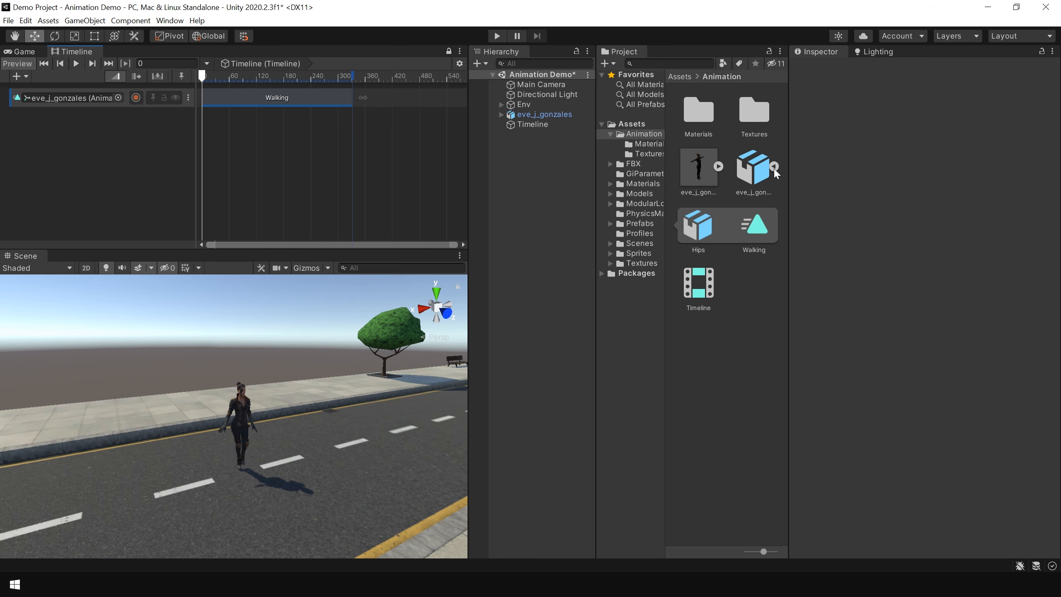
- Enable Loop Time on the Walking clip in the model's animation import settings
{"action": "left_click", "coordinate": [754, 167]}
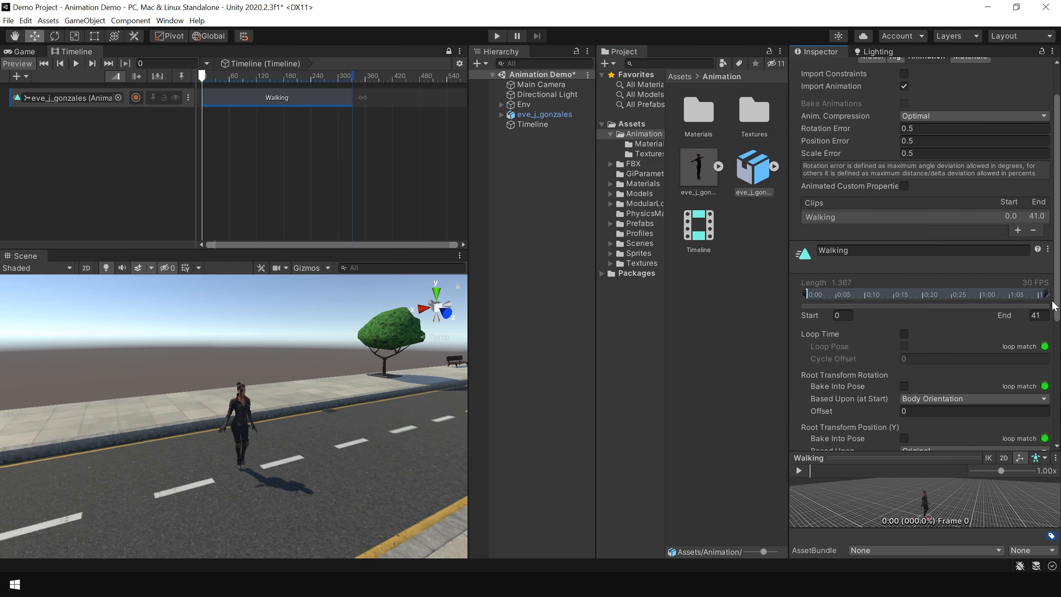
{"action": "left_click", "coordinate": [904, 334]}
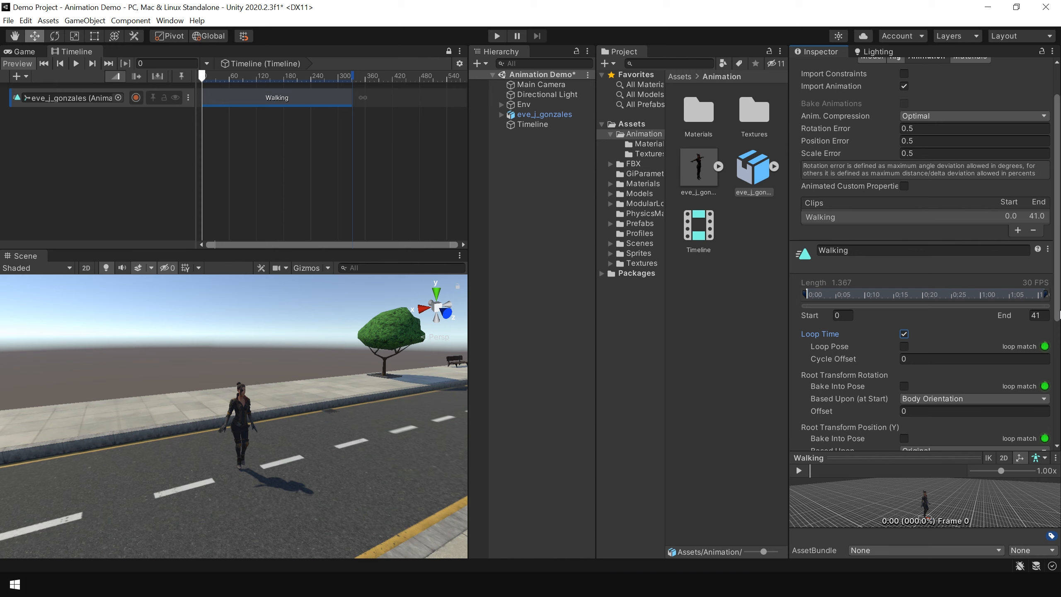
{"action": "scroll", "scroll_direction": "down", "scroll_amount": 3}
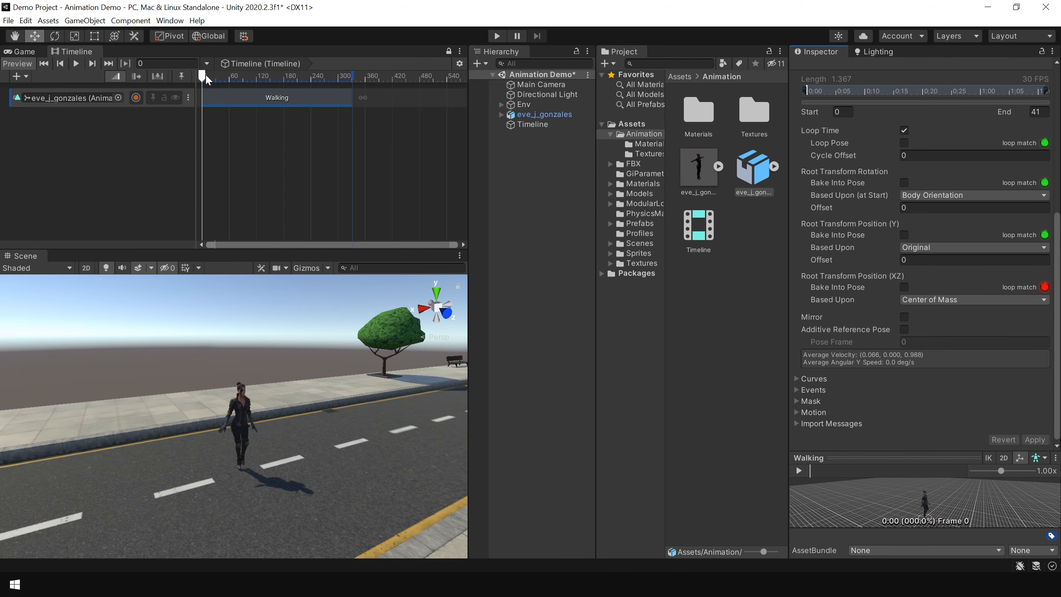
- Scrub the timeline up to frame 228 to check Eve keeps walking
{"action": "left_click_drag", "start_coordinate": [204, 75], "coordinate": [218, 75]}
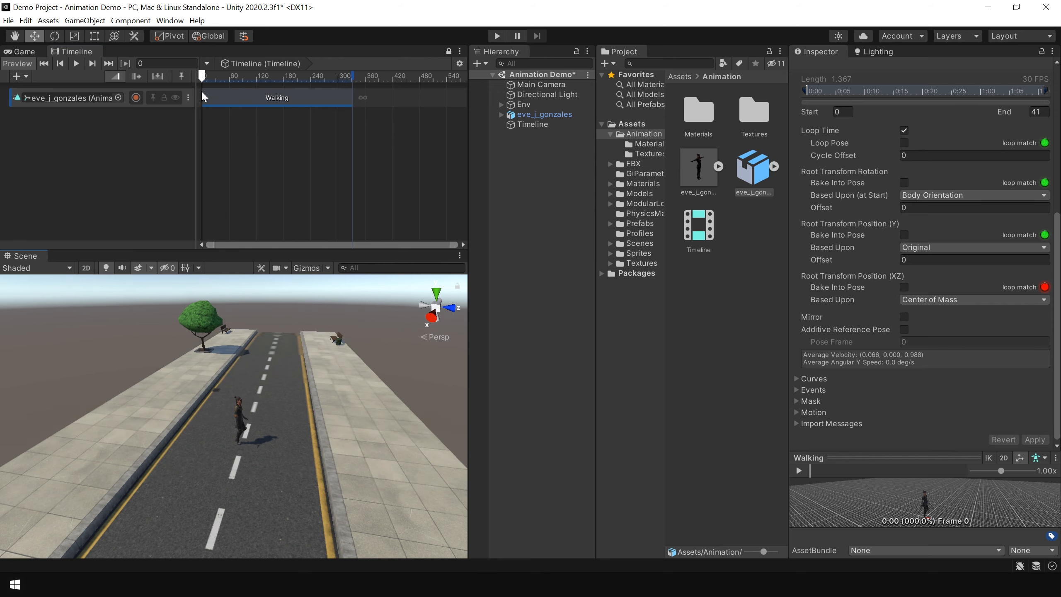
{"action": "left_click_drag", "start_coordinate": [204, 75], "coordinate": [306, 75]}
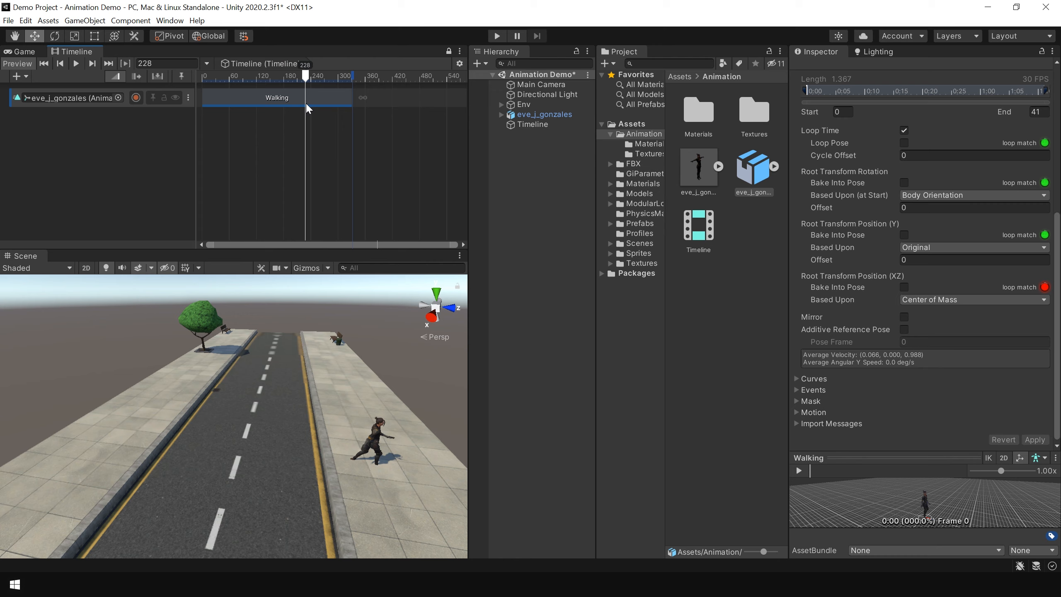
{"action": "left_click_drag", "start_coordinate": [305, 74], "coordinate": [228, 74]}
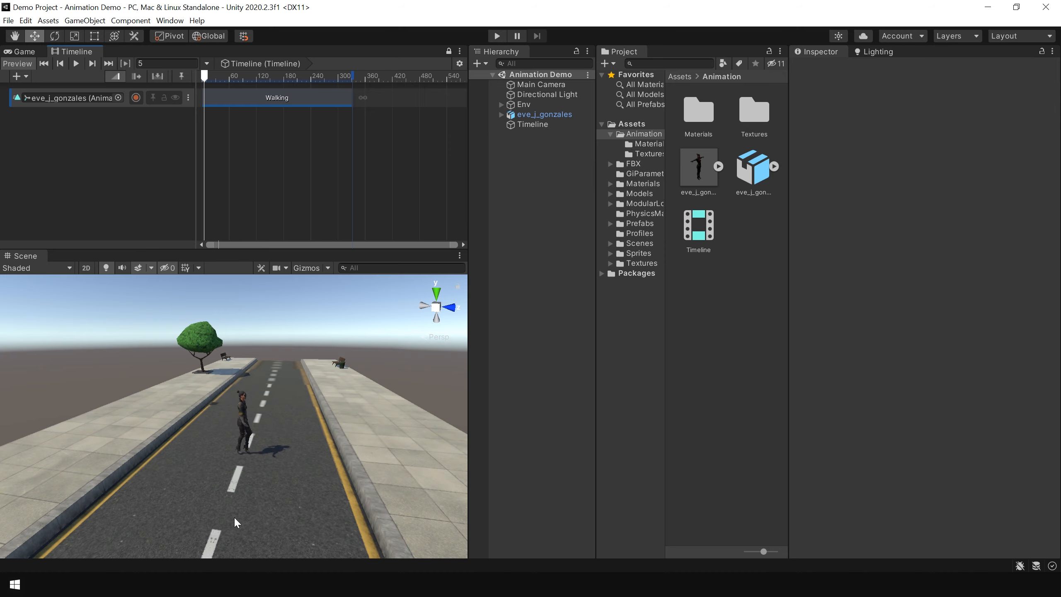
{"action": "mouse_move", "coordinate": [247, 346]}
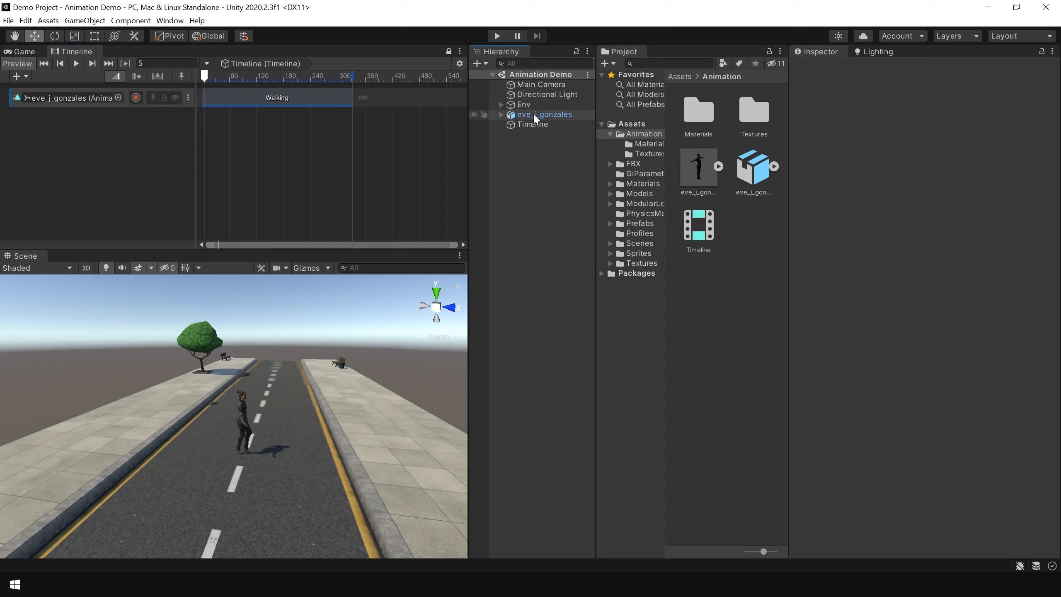
- Create an empty object named EVE to hold the eve_j_gonzales character
{"action": "right_click", "coordinate": [544, 114]}
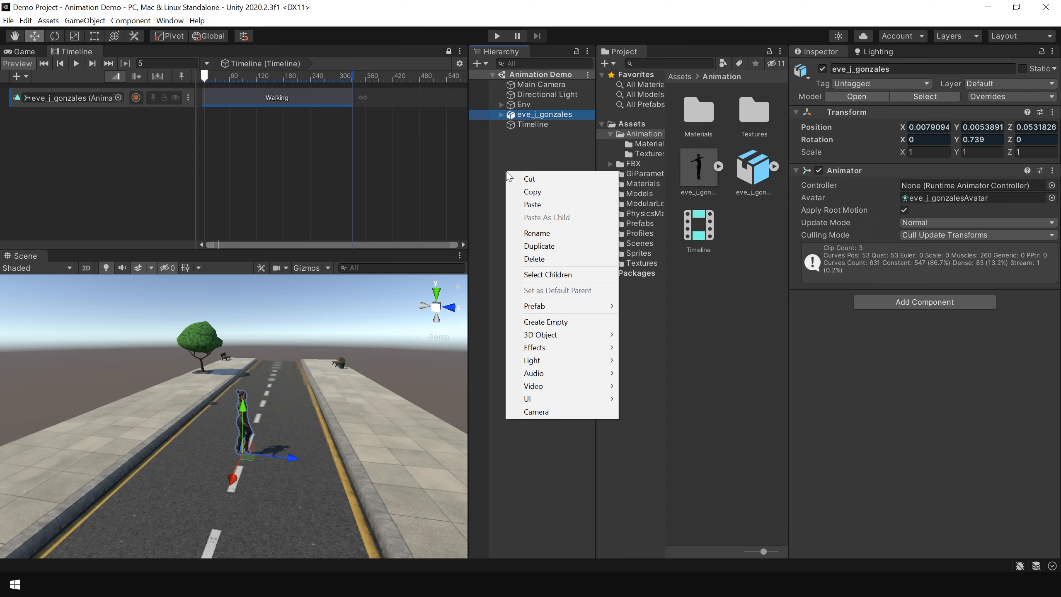
{"action": "mouse_move", "coordinate": [546, 322]}
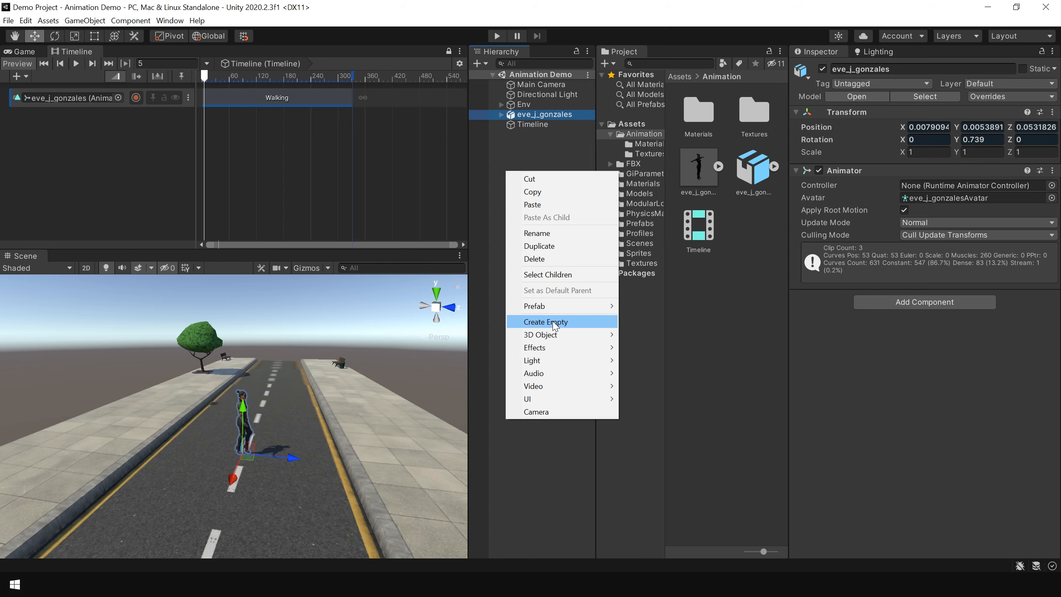
{"action": "left_click", "coordinate": [545, 321]}
{"action": "type", "text": "EVE"}
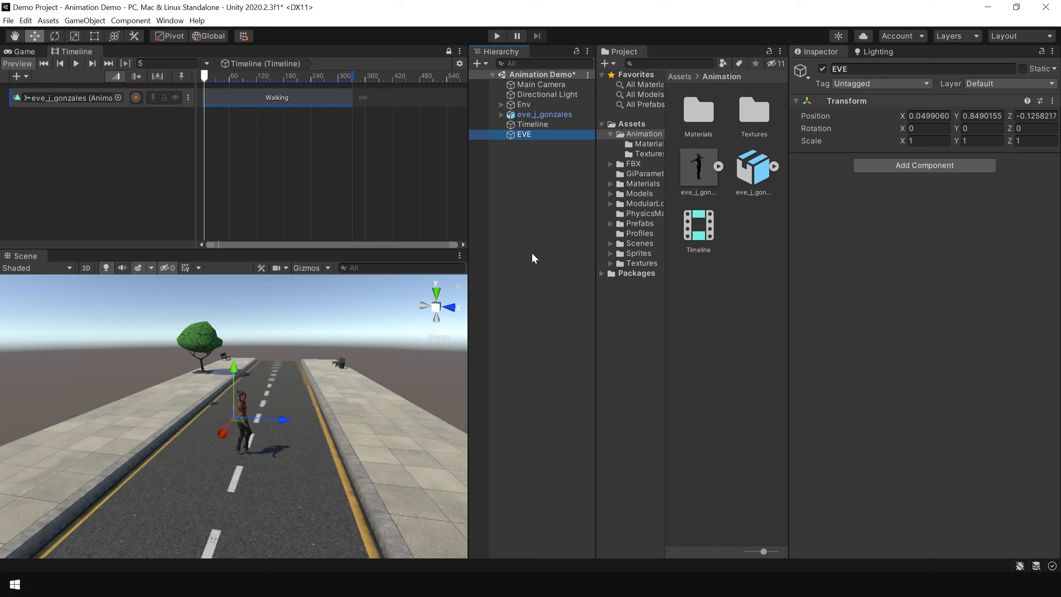
{"action": "left_click", "coordinate": [544, 114]}
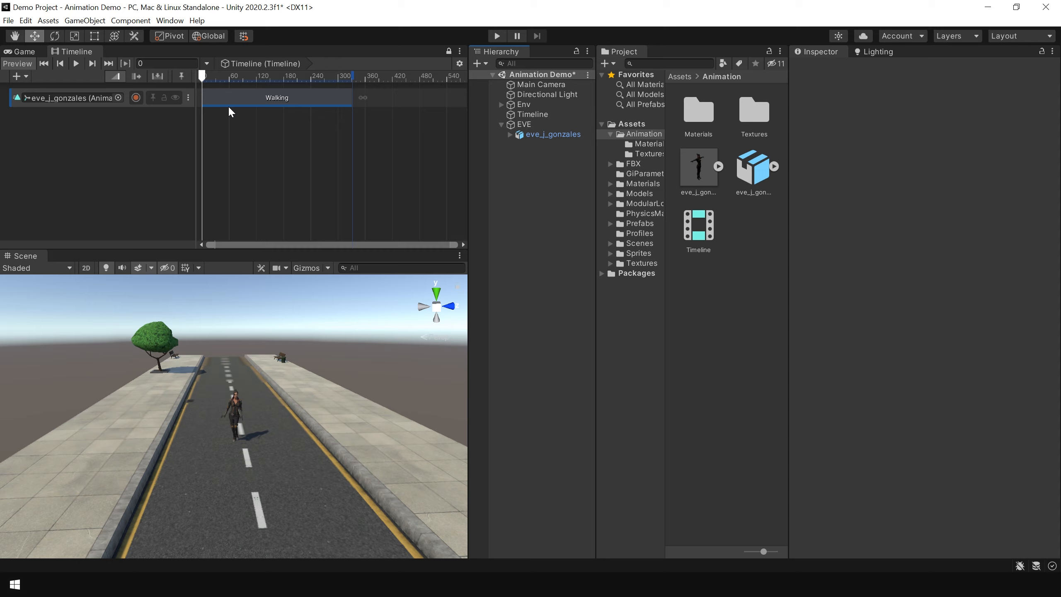
{"action": "left_click_drag", "start_coordinate": [203, 75], "coordinate": [310, 74]}
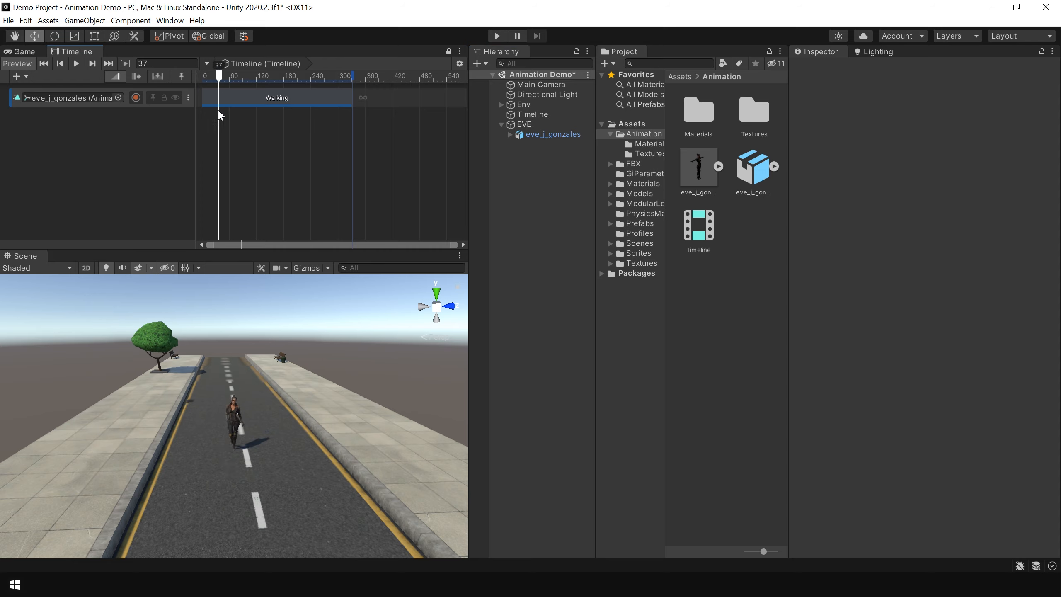
{"action": "left_click_drag", "start_coordinate": [218, 72], "coordinate": [310, 72]}
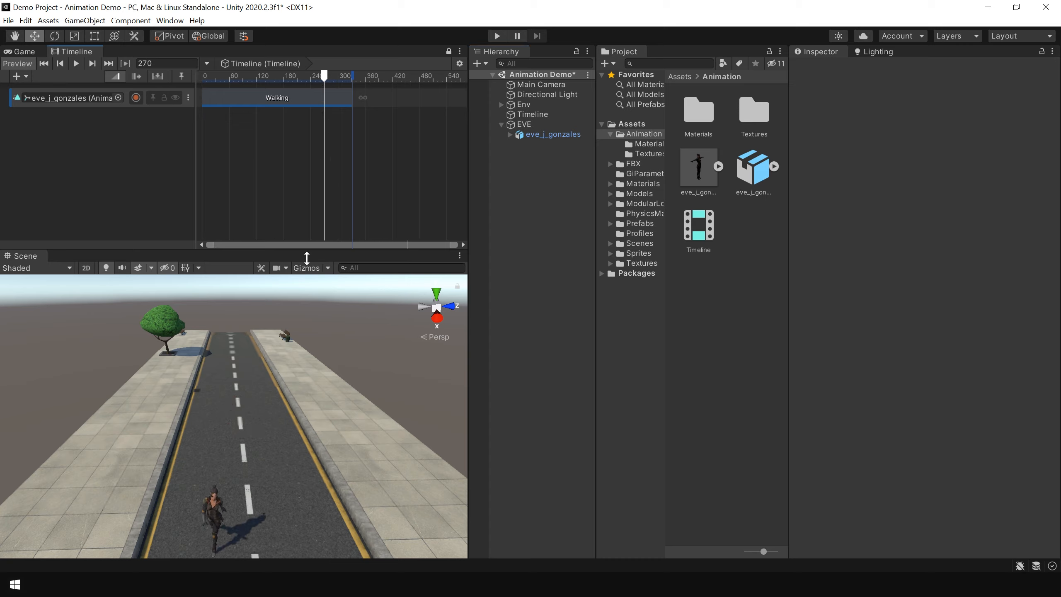
{"action": "left_click_drag", "start_coordinate": [323, 75], "coordinate": [293, 75]}
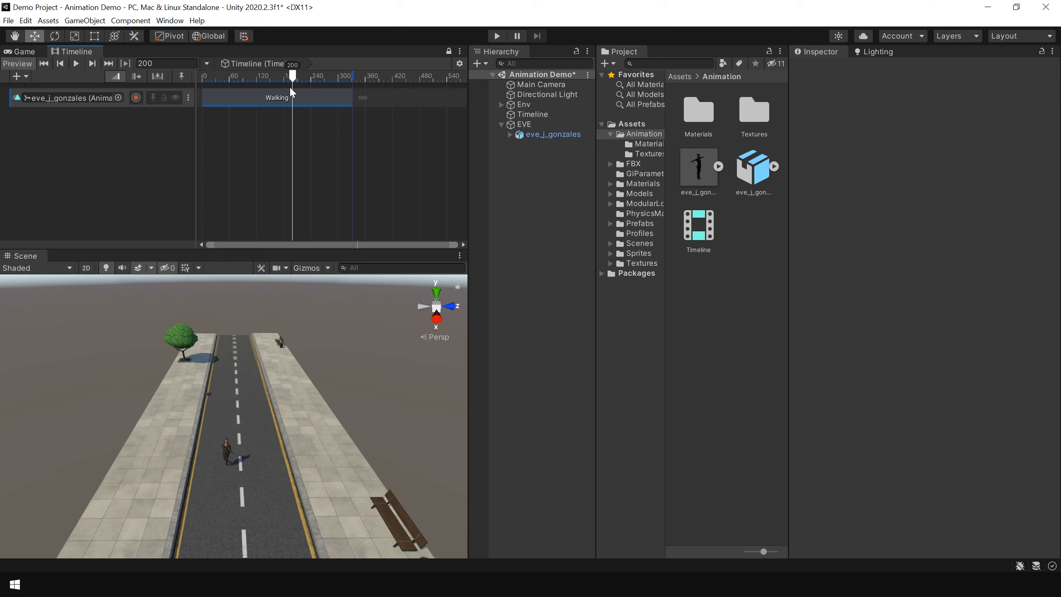
{"action": "left_click_drag", "start_coordinate": [293, 76], "coordinate": [315, 75]}
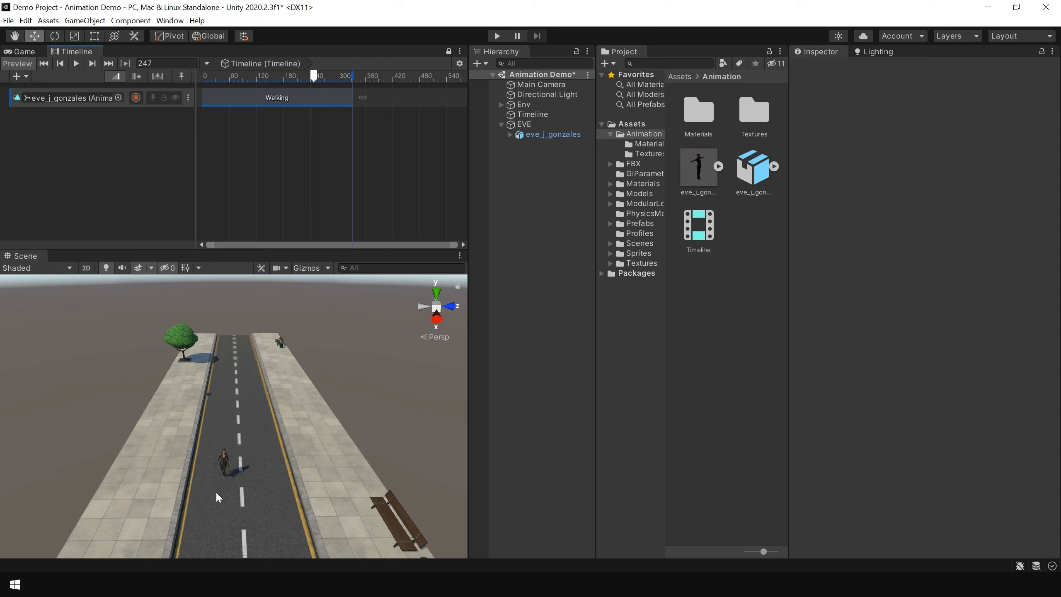
{"action": "mouse_move", "coordinate": [308, 175]}
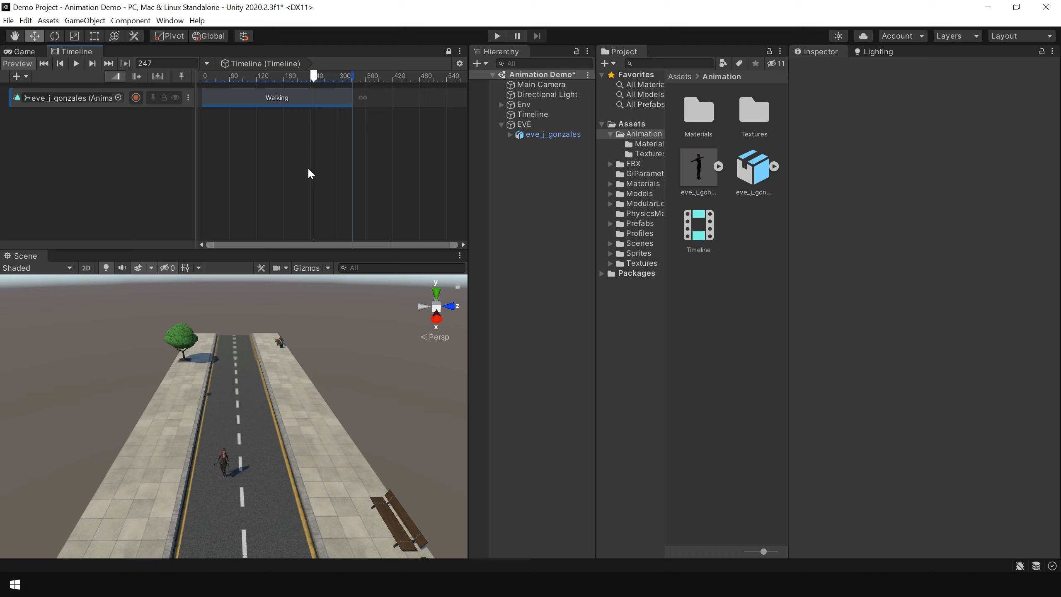
{"action": "left_click", "coordinate": [44, 63]}
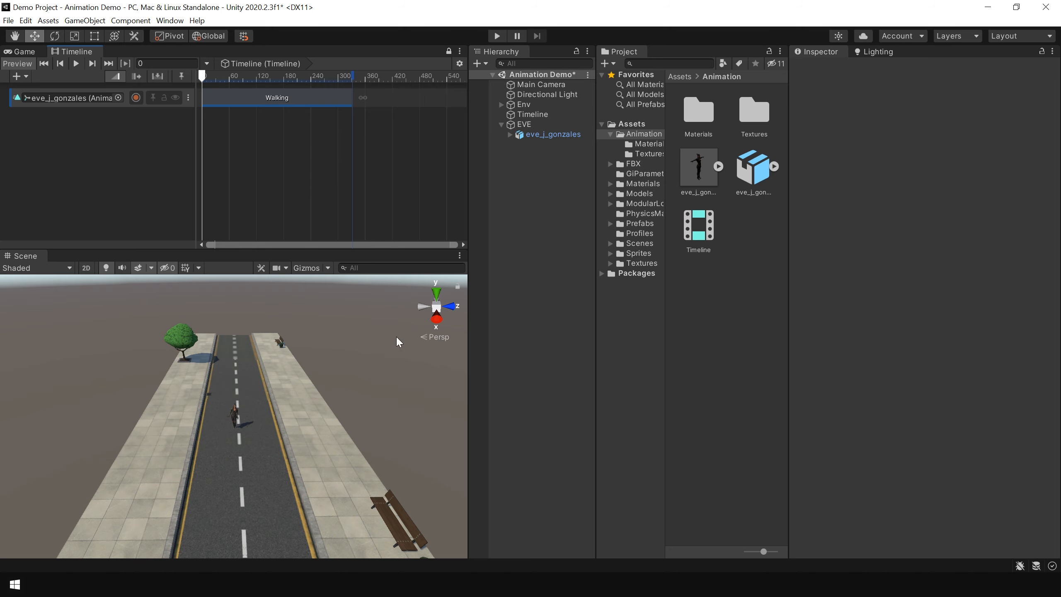
{"action": "left_click", "coordinate": [754, 167]}
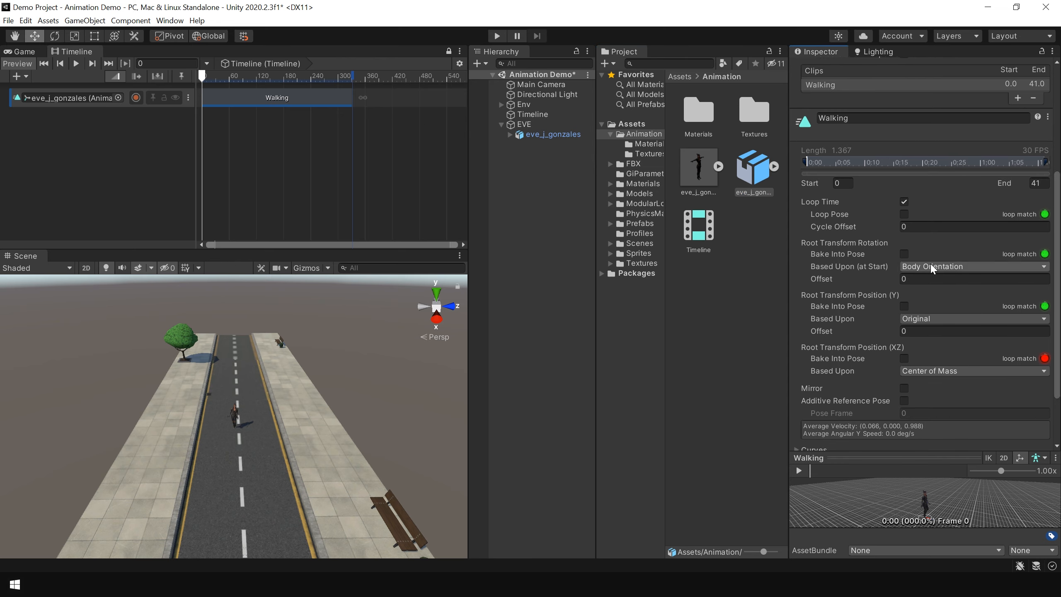
- Expand the Root Transform Rotation Based Upon choices for the Walking clip
{"action": "left_click", "coordinate": [972, 266]}
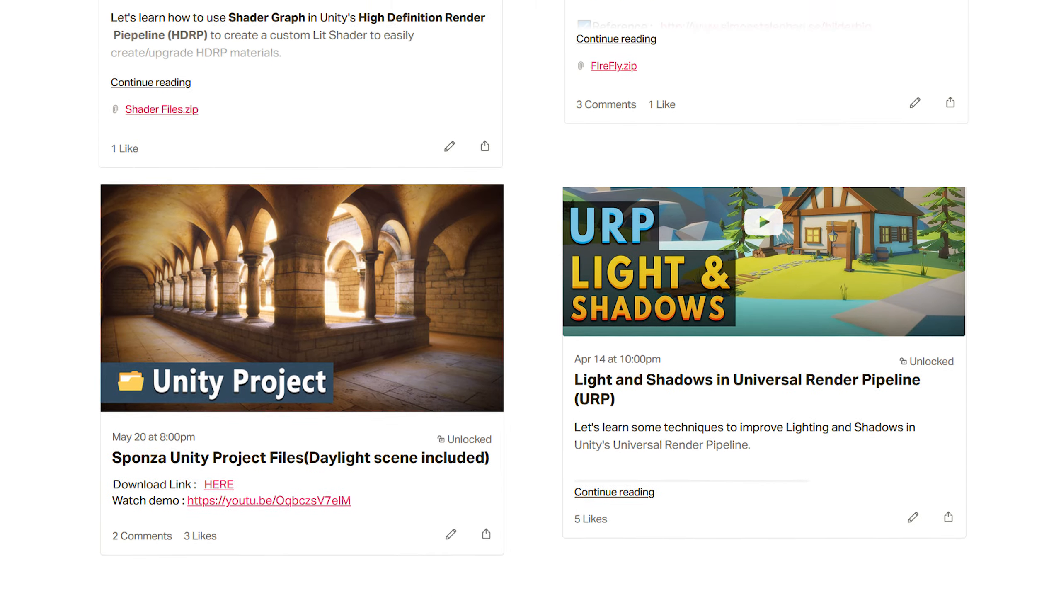
- Scroll down the Patreon posts to the Cinemachine, HDRP reflections and interior lighting tutorials
{"action": "scroll", "scroll_direction": "down", "scroll_amount": 3}
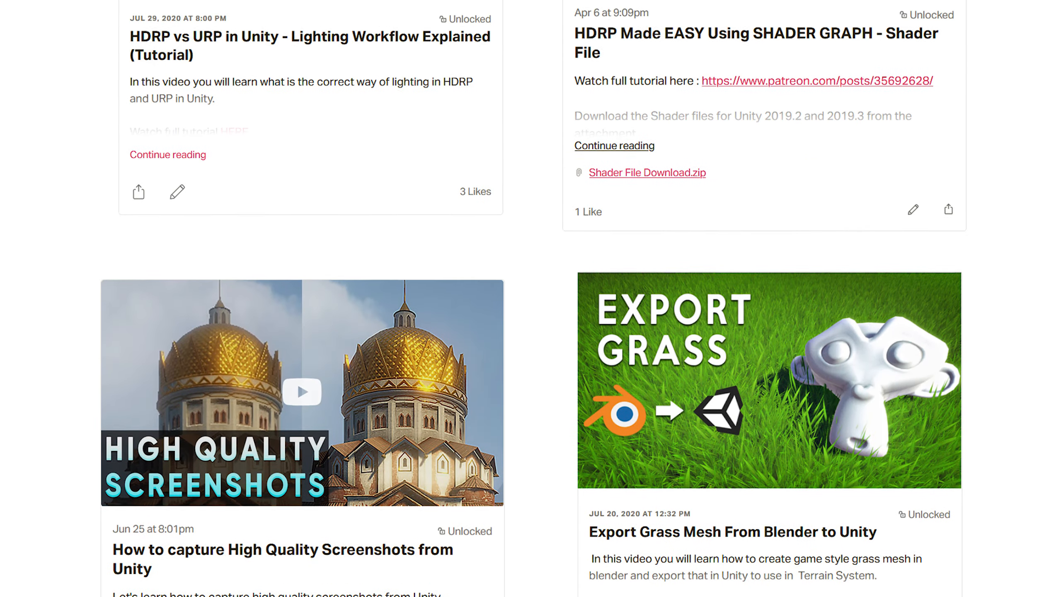
{"action": "scroll", "scroll_direction": "down", "scroll_amount": 3}
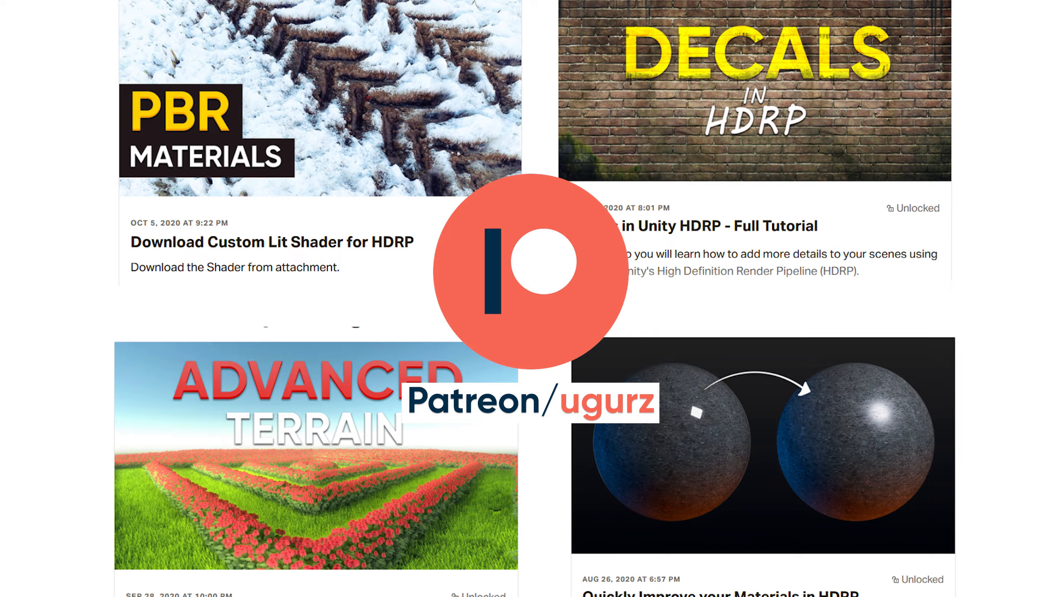
{"action": "scroll", "scroll_direction": "down", "scroll_amount": 3}
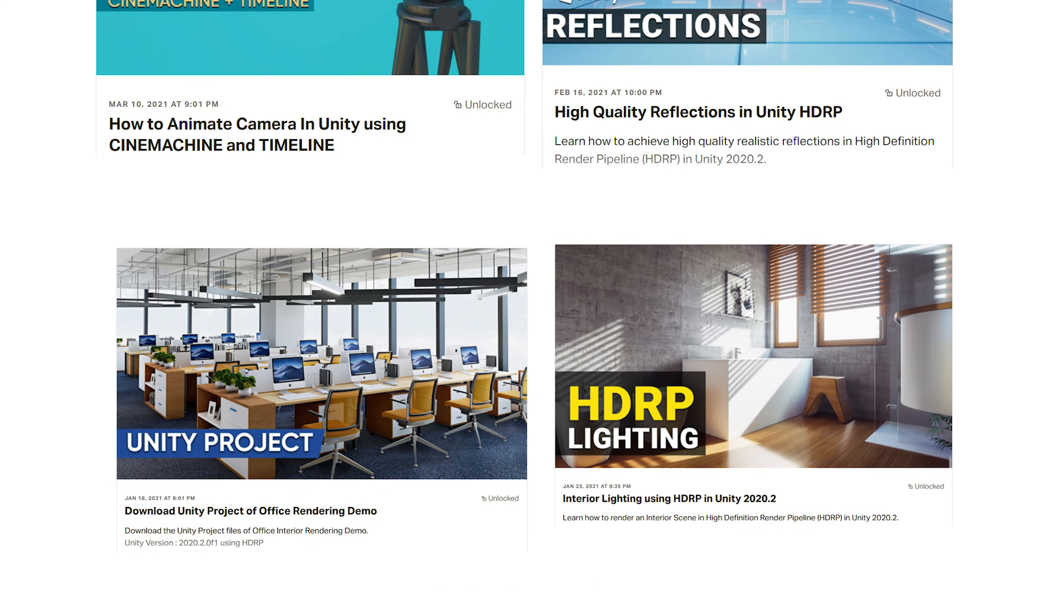